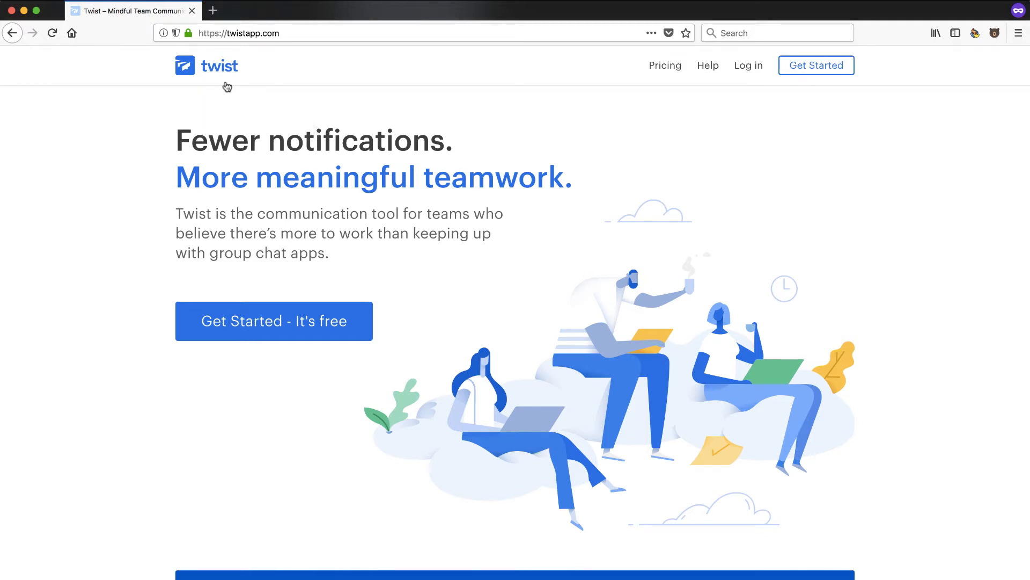
mouse_move(421, 286)
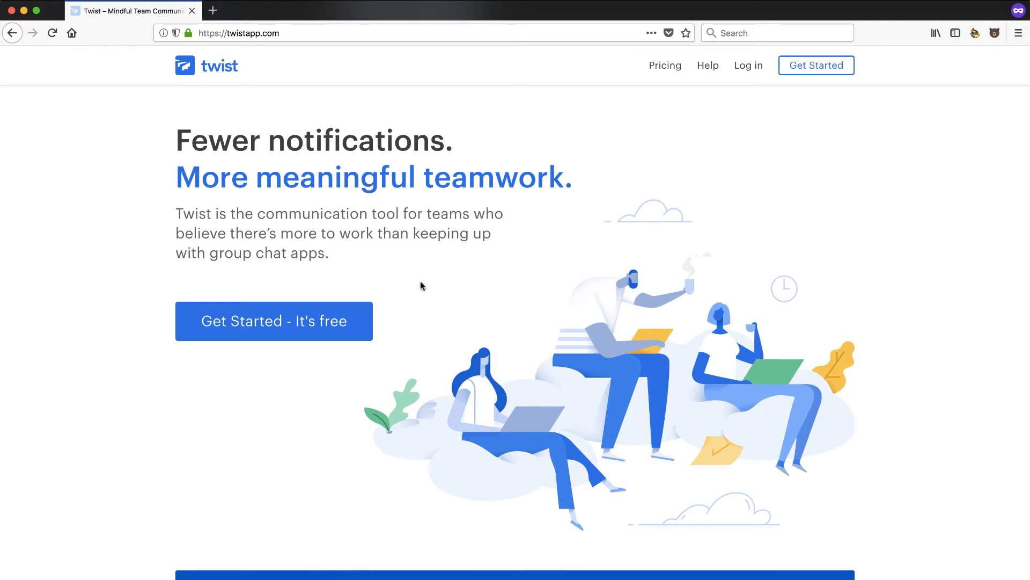
- Scroll the twistapp.com homepage past the product demo to the 'More organized team knowledge' search-filter section
scroll(down, 3)
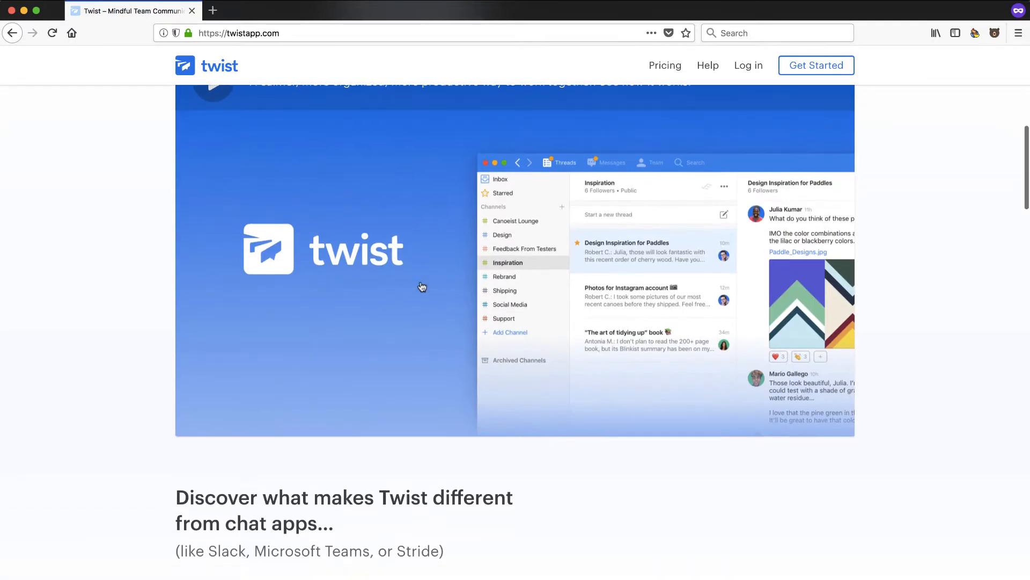
scroll(down, 3)
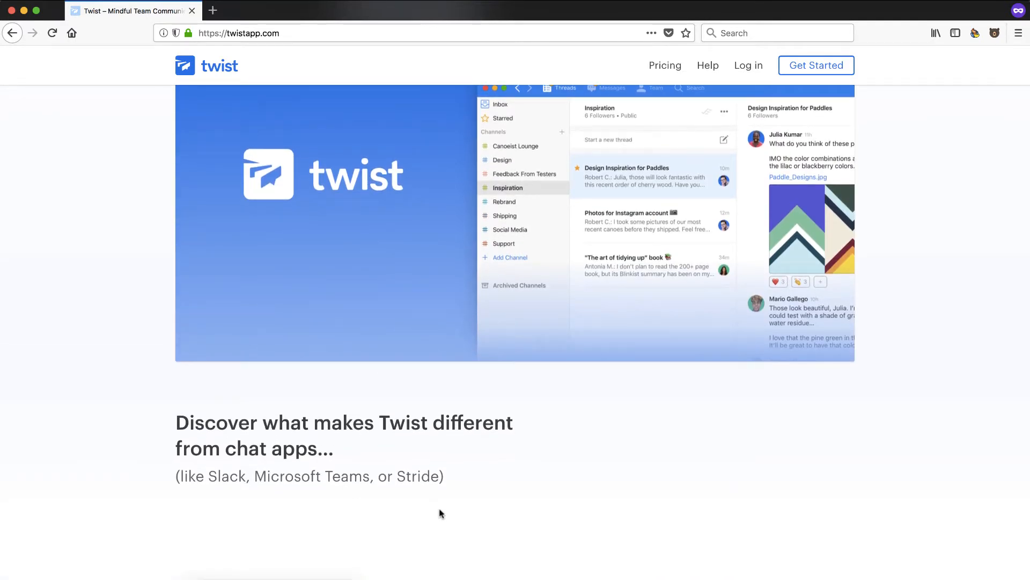
scroll(down, 3)
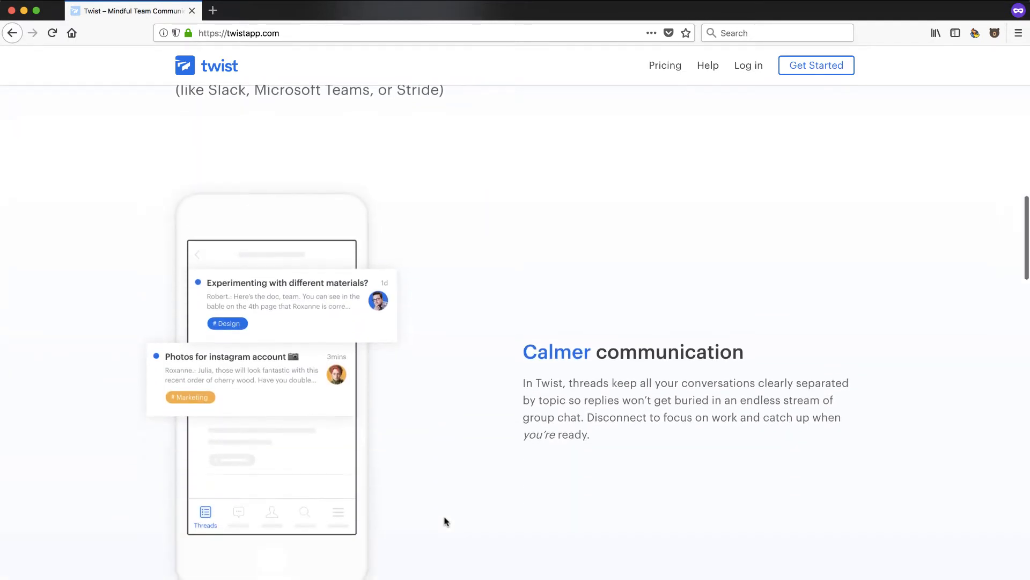
scroll(down, 3)
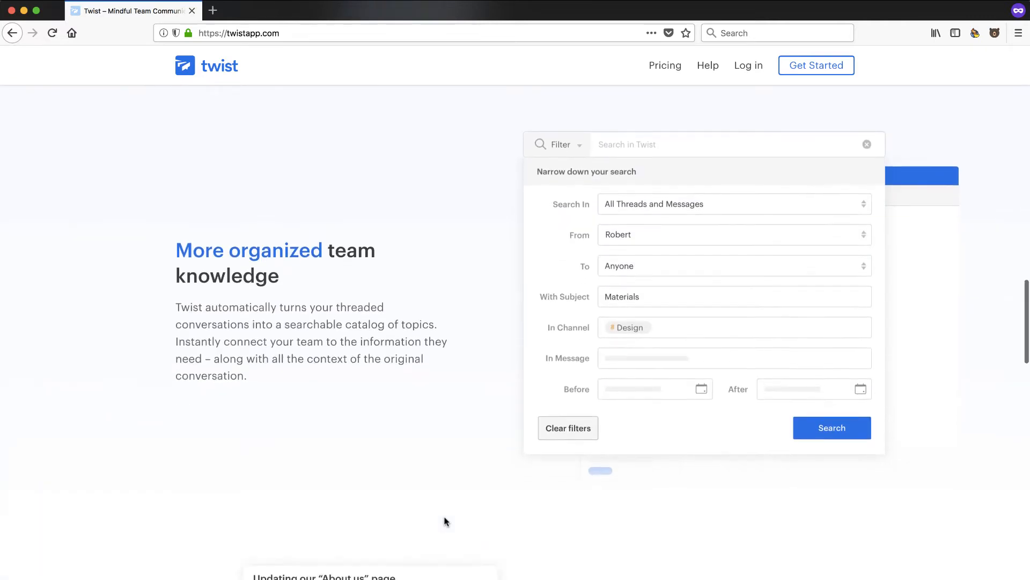
scroll(down, 3)
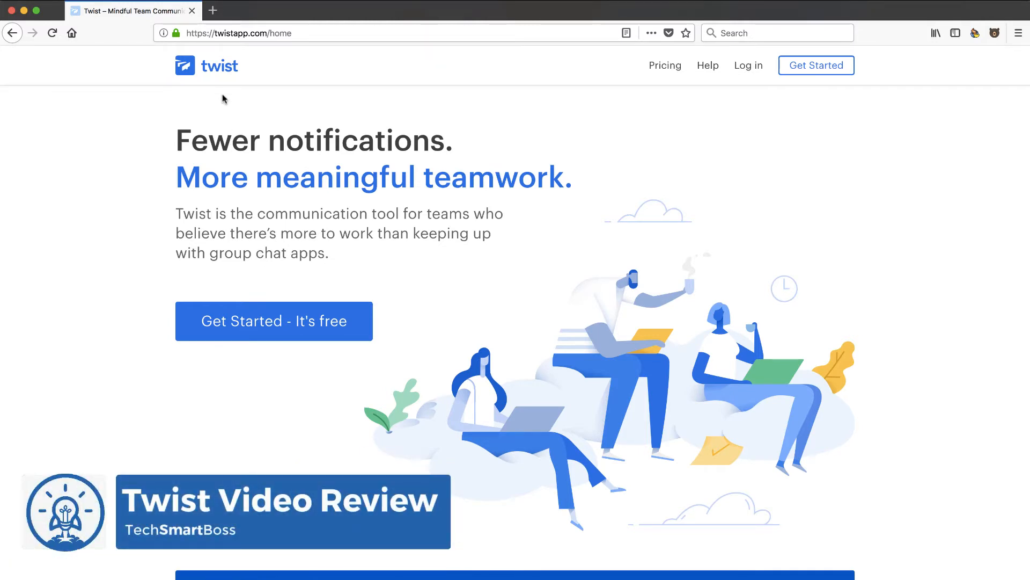
mouse_move(349, 282)
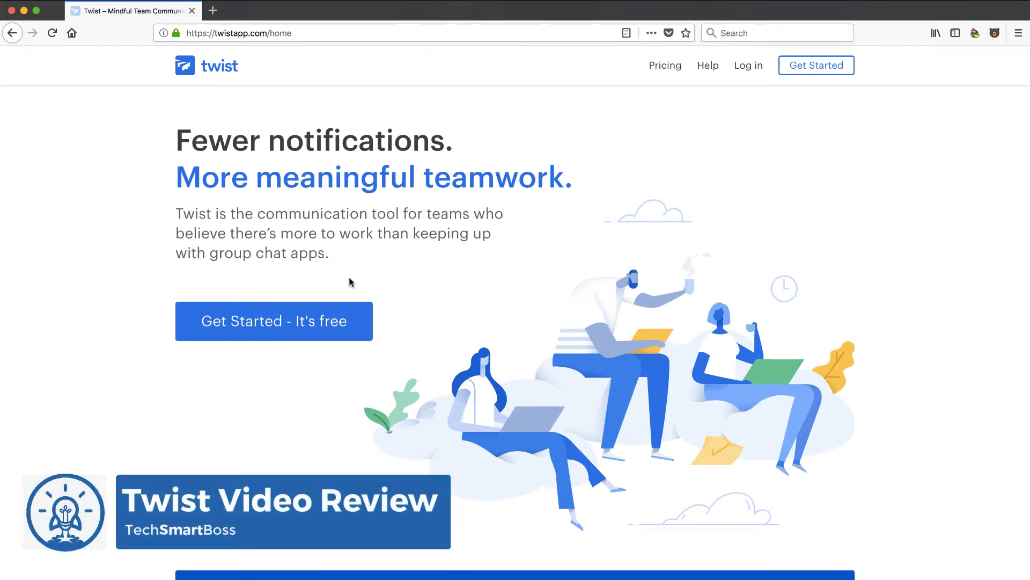
mouse_move(457, 338)
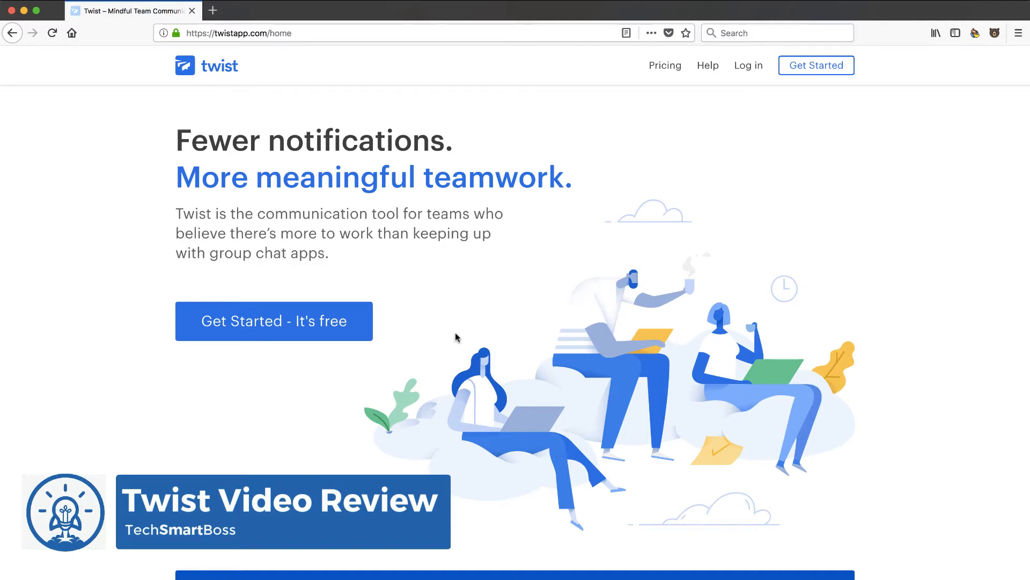
scroll(down, 3)
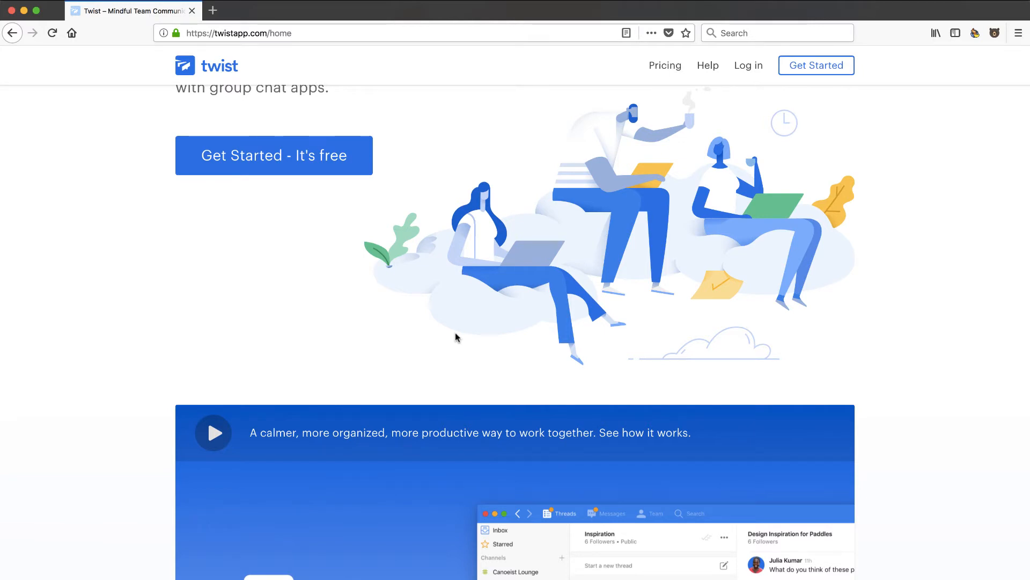
scroll(down, 3)
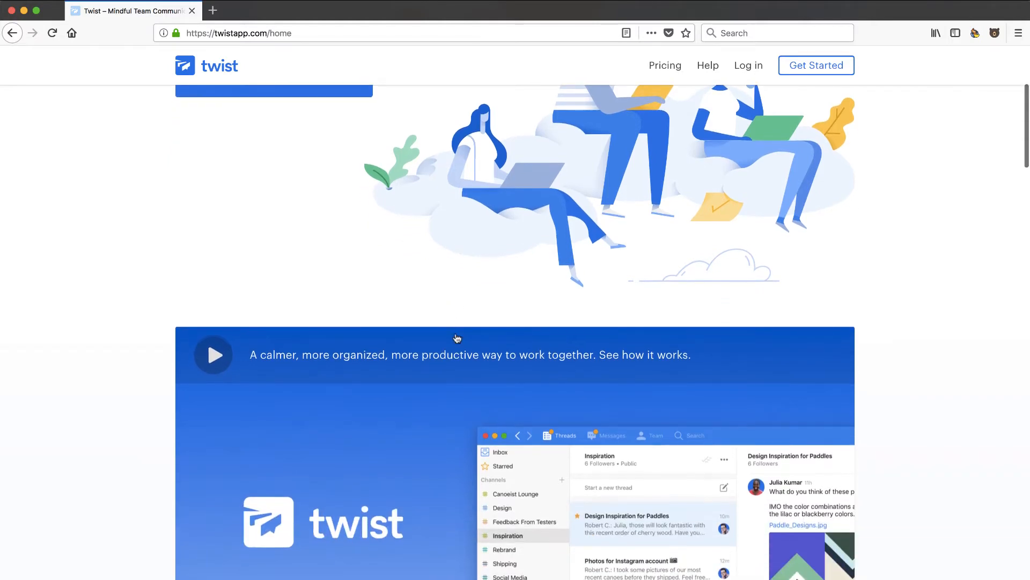
scroll(down, 3)
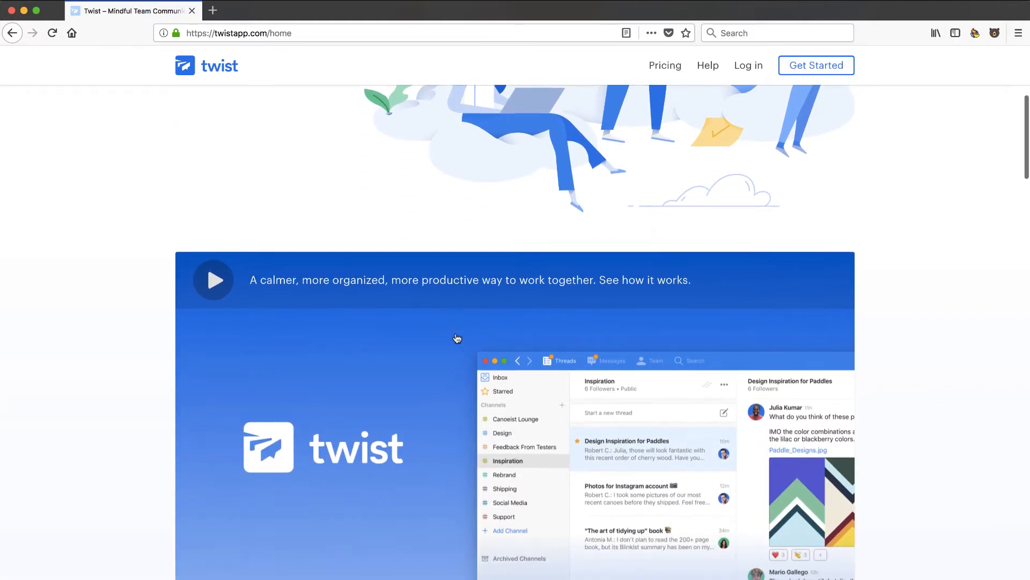
scroll(down, 3)
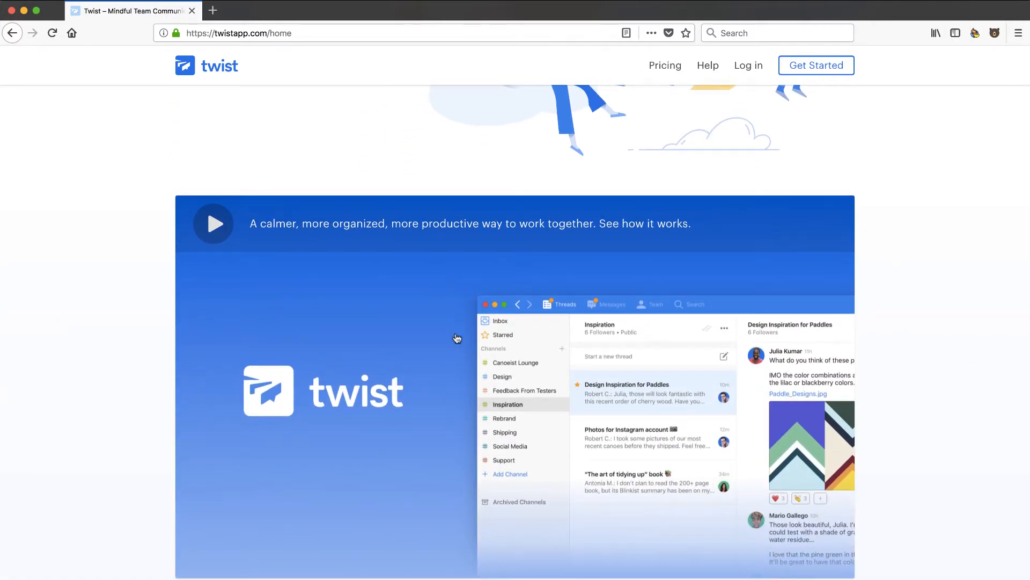
scroll(down, 3)
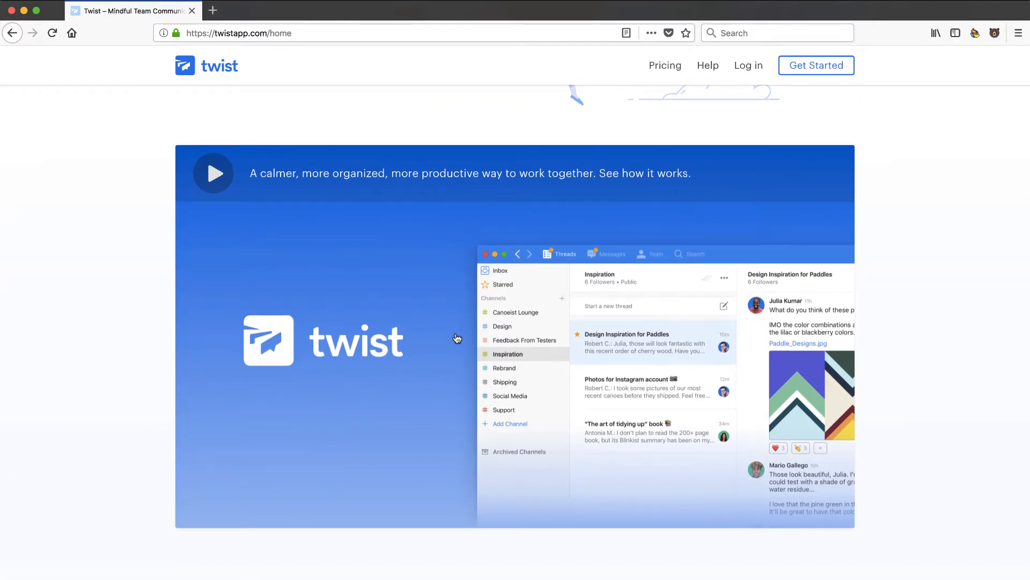
scroll(down, 3)
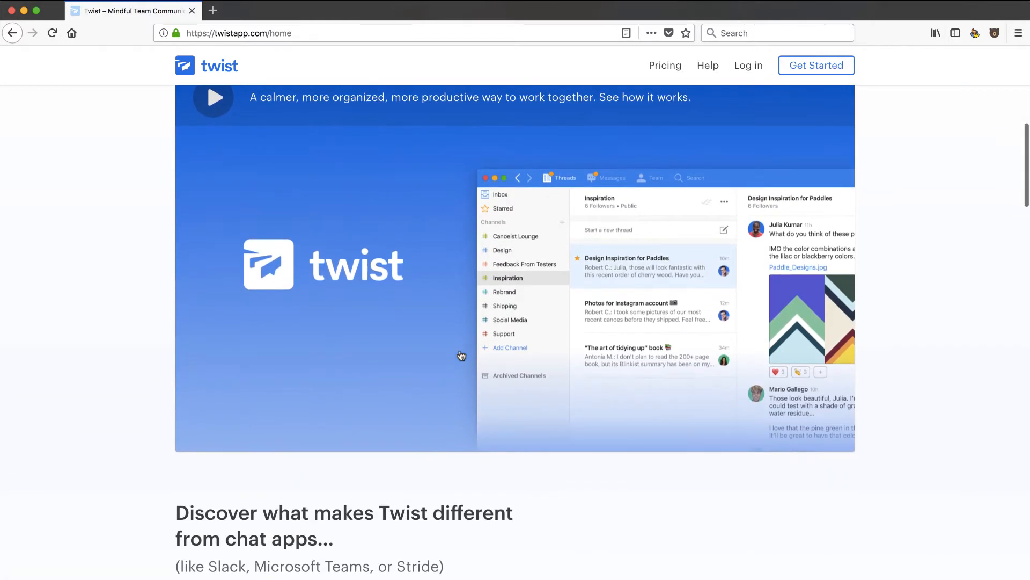
scroll(down, 3)
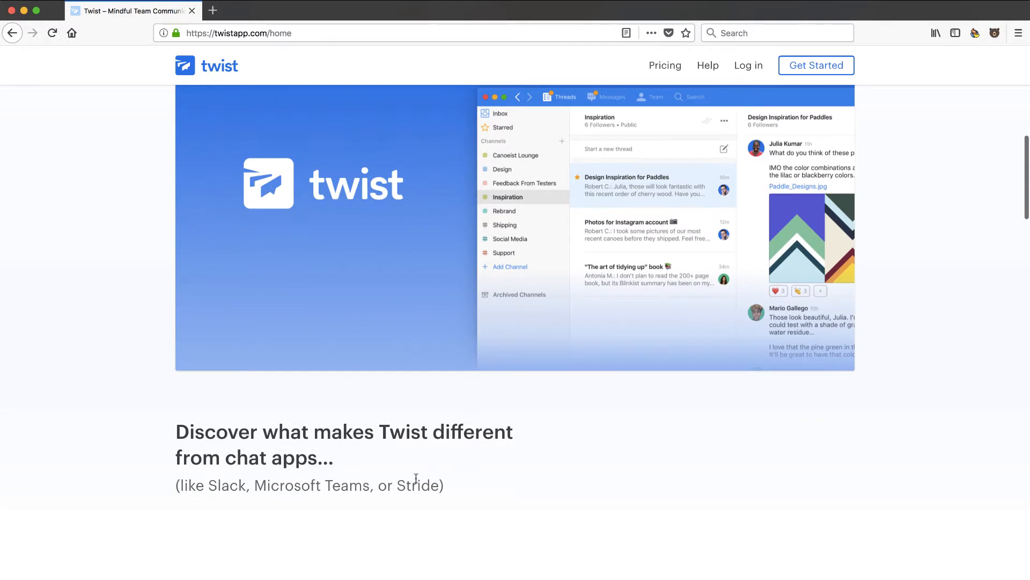
mouse_move(445, 482)
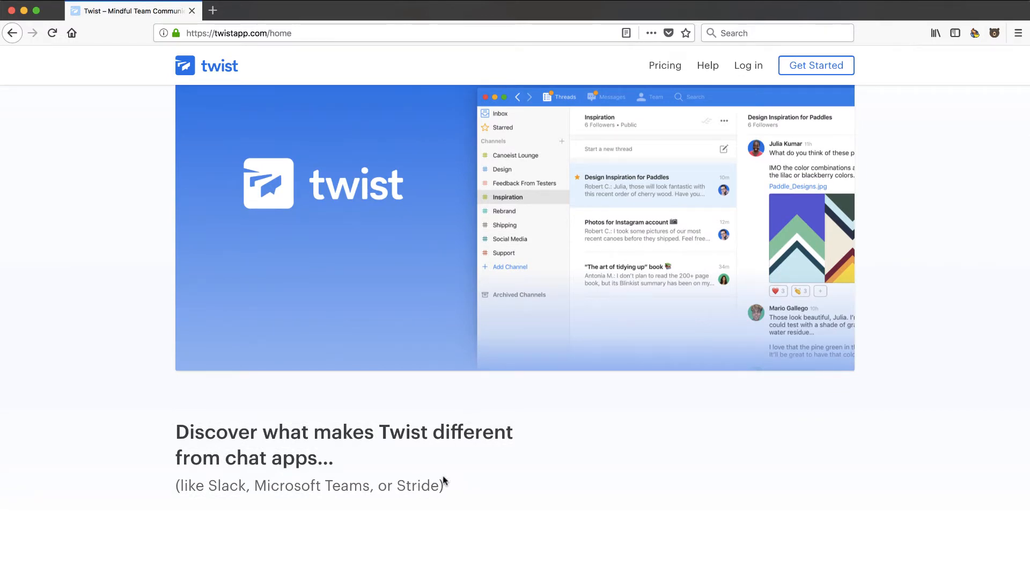
mouse_move(427, 501)
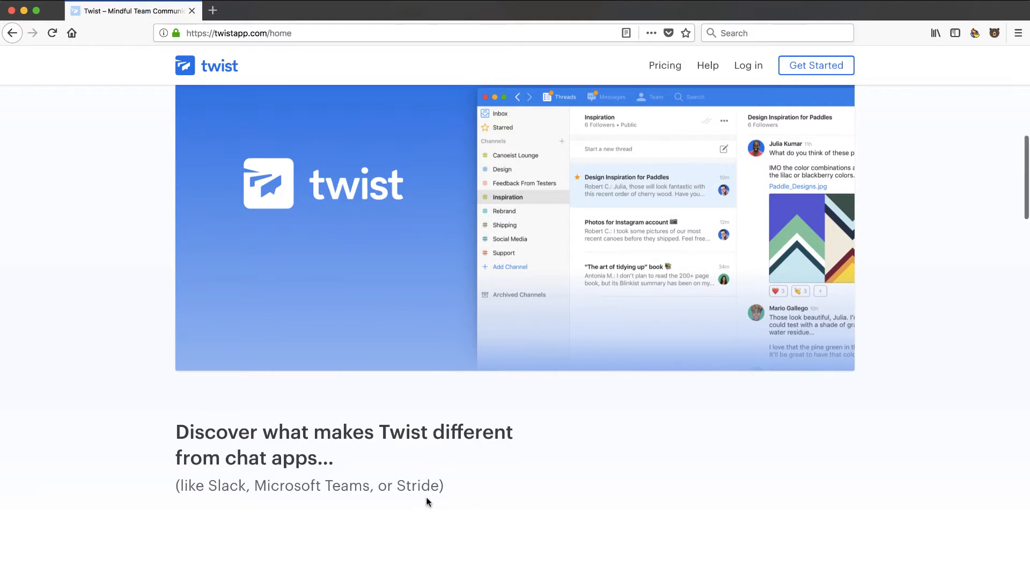
scroll(down, 3)
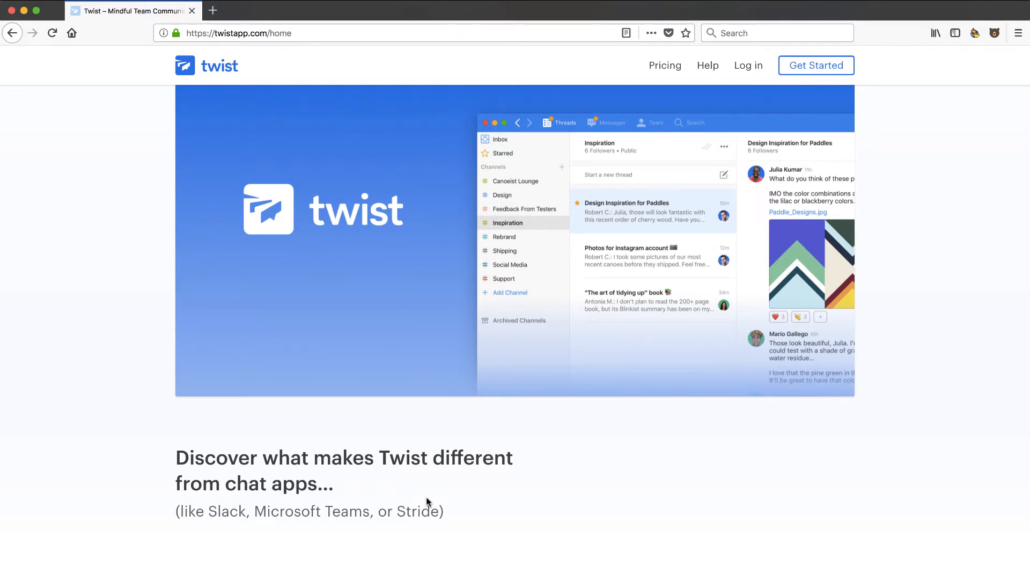
scroll(down, 3)
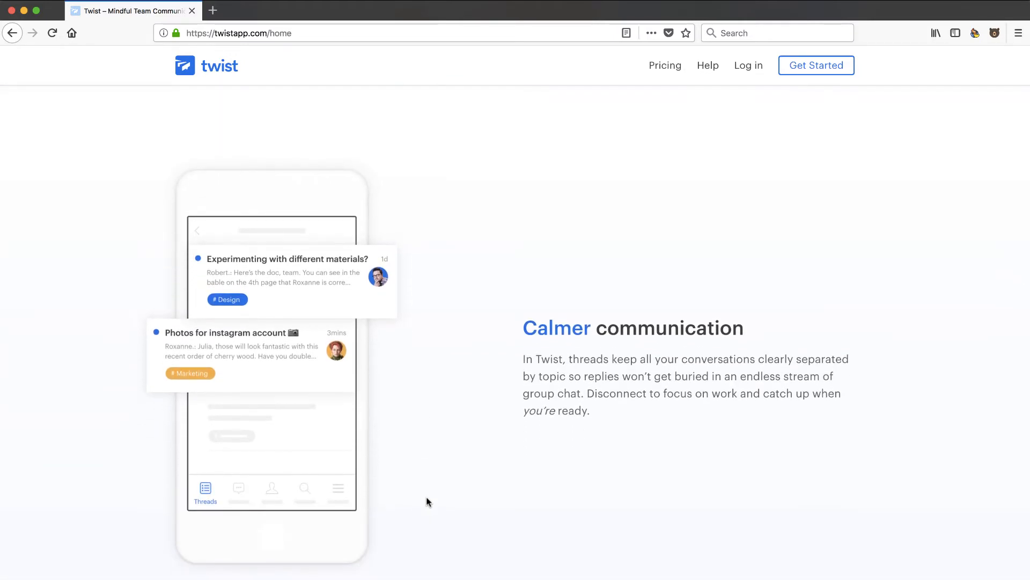
scroll(down, 3)
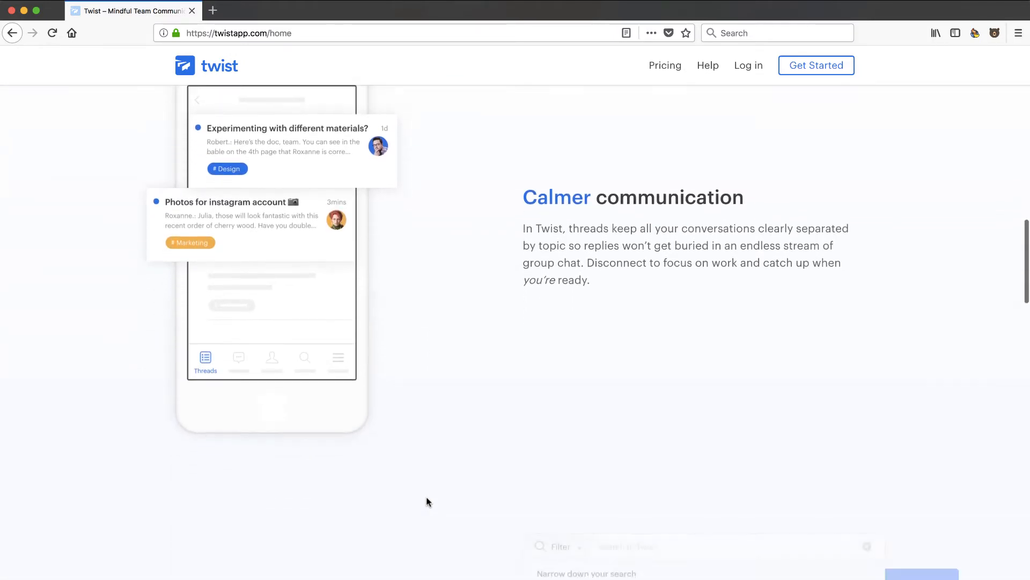
scroll(down, 3)
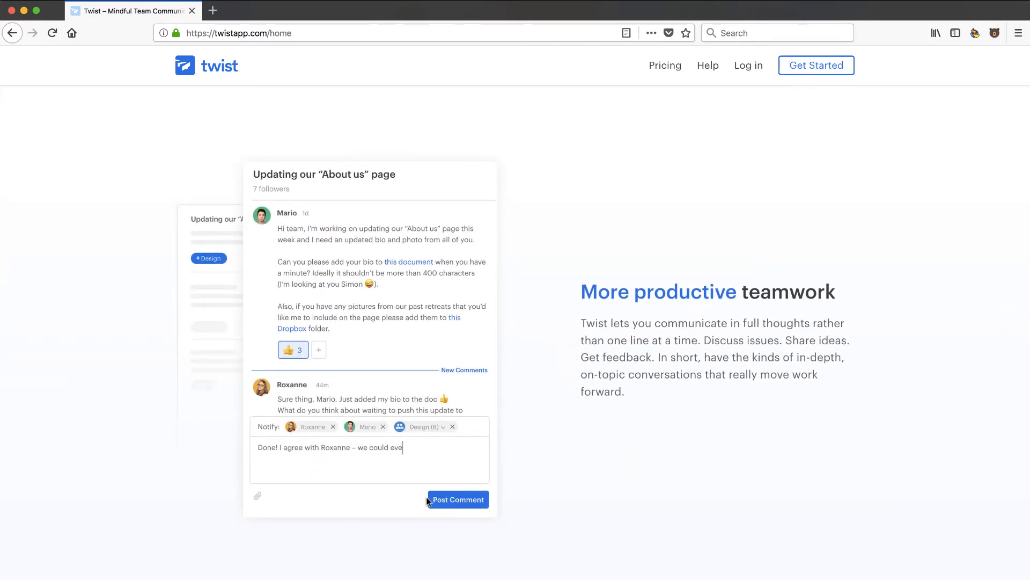
mouse_move(497, 346)
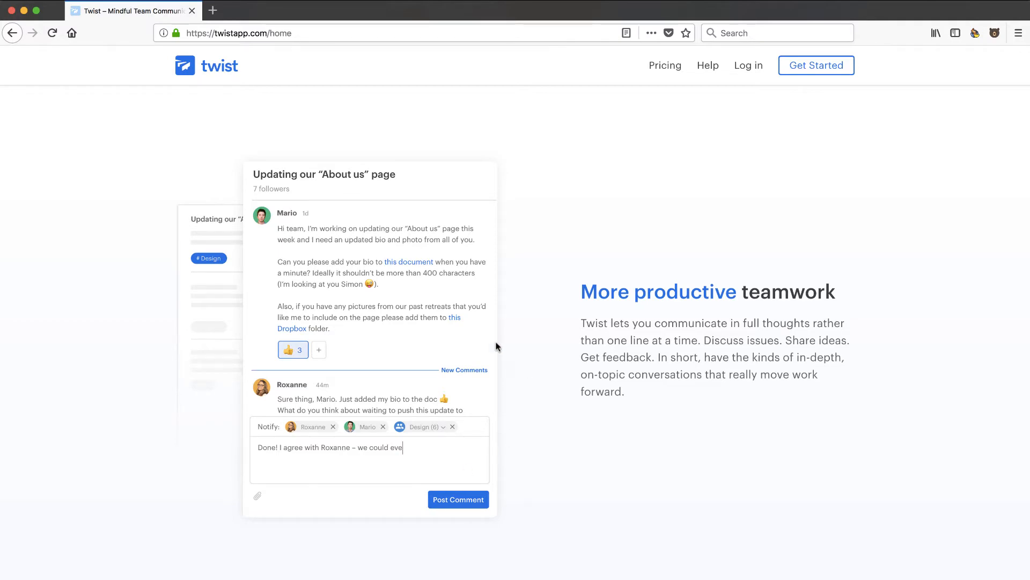
scroll(down, 3)
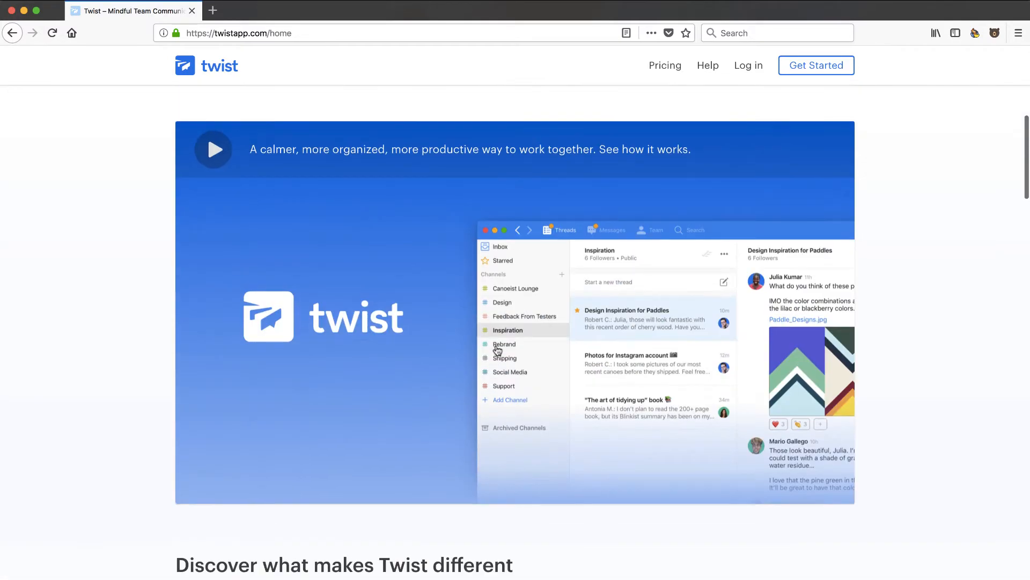
mouse_move(654, 322)
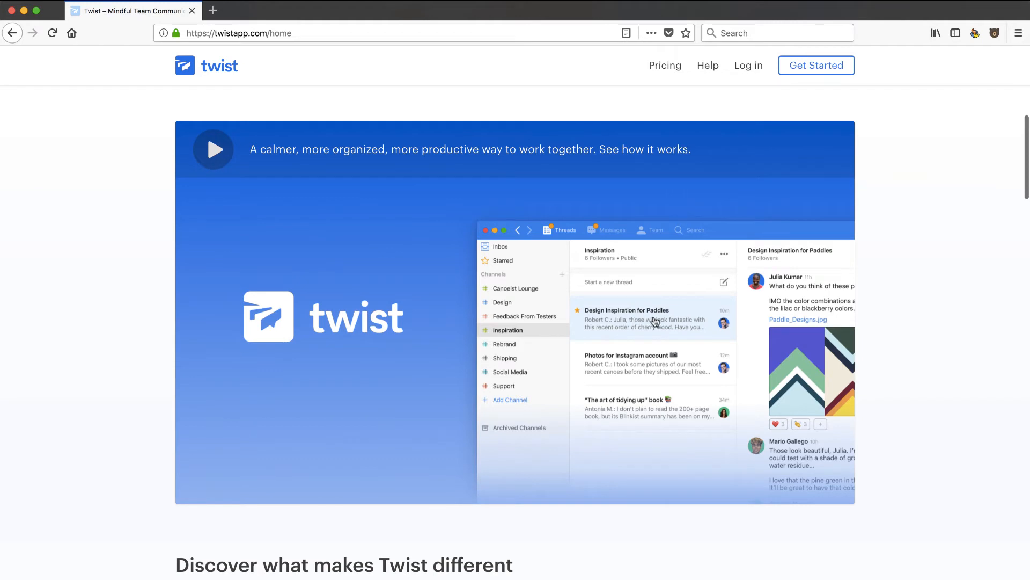
mouse_move(708, 326)
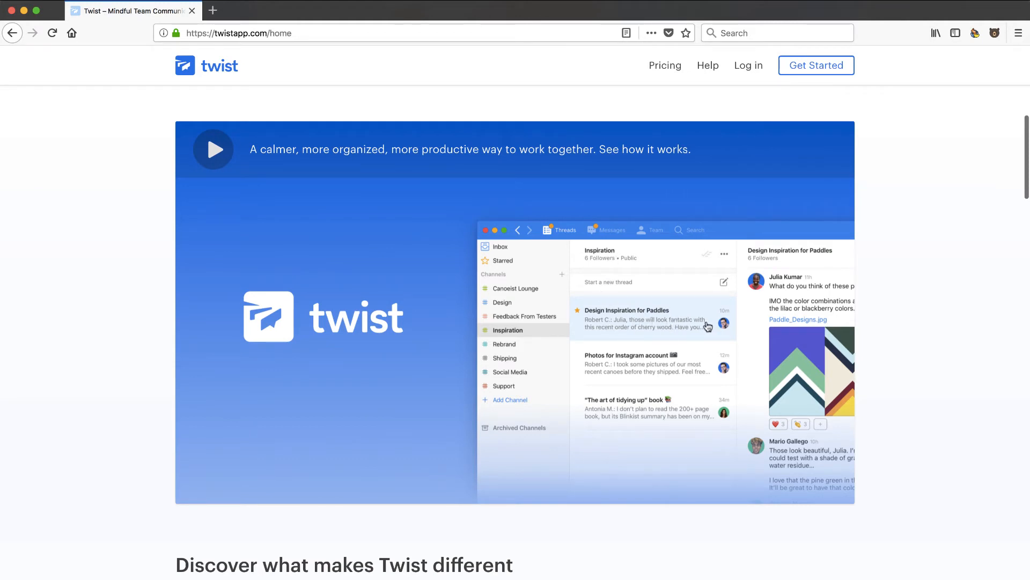
mouse_move(784, 419)
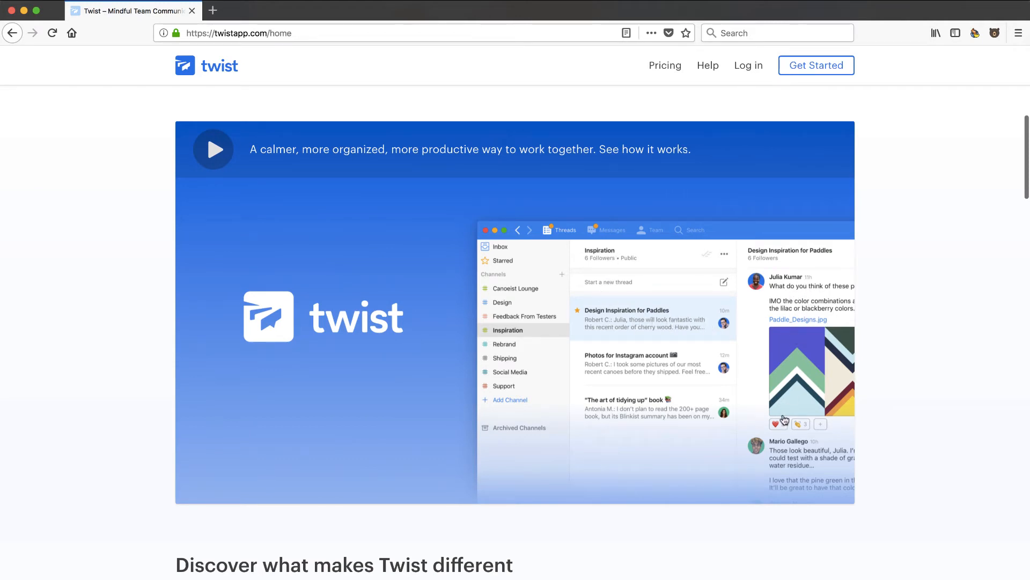
scroll(down, 3)
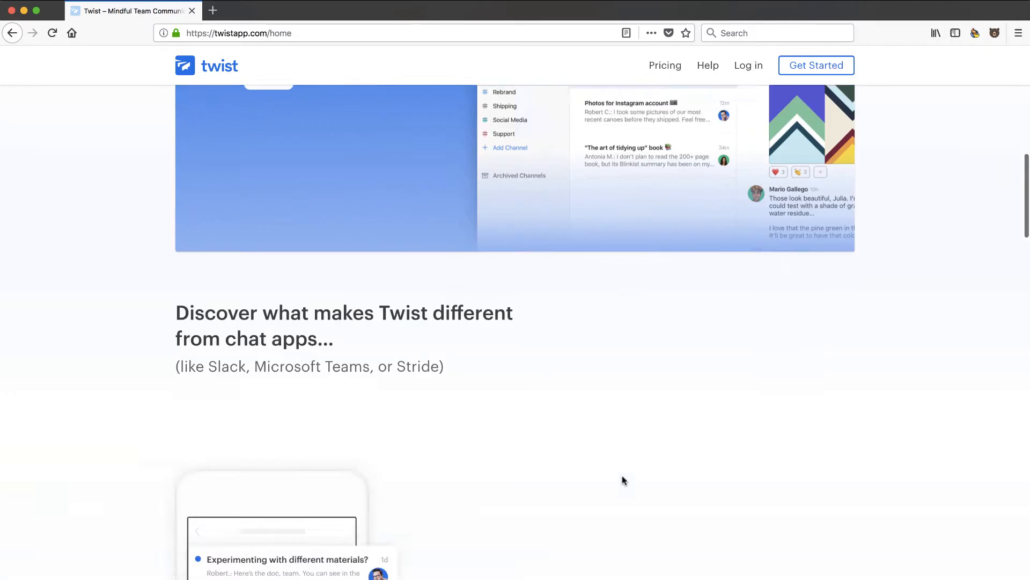
scroll(down, 3)
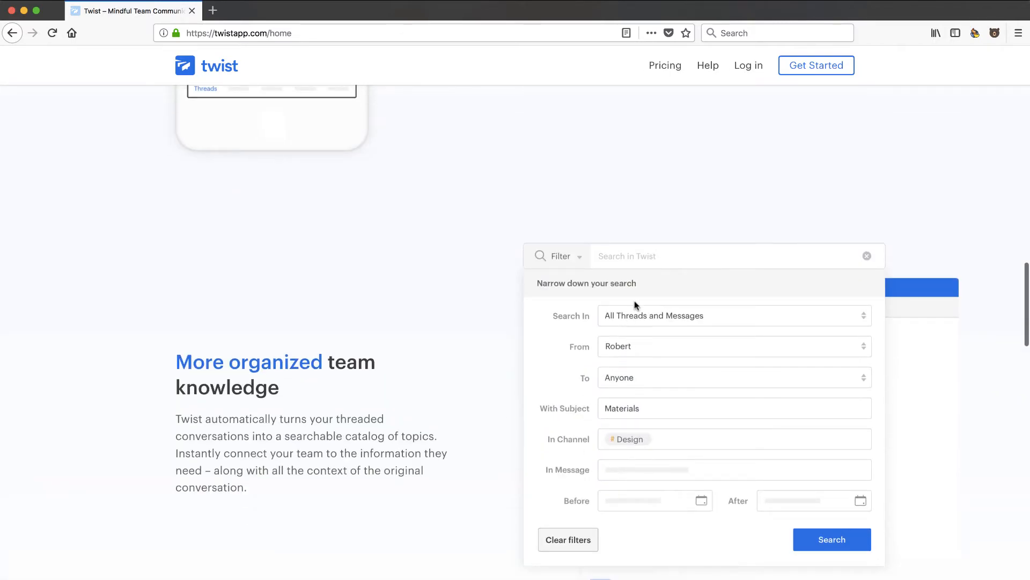
scroll(down, 3)
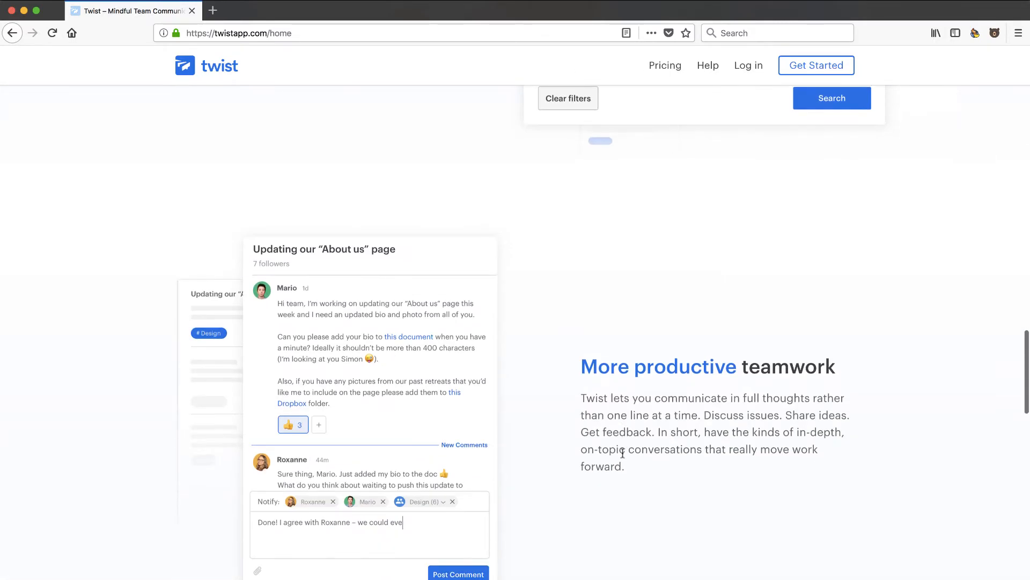
scroll(up, 3)
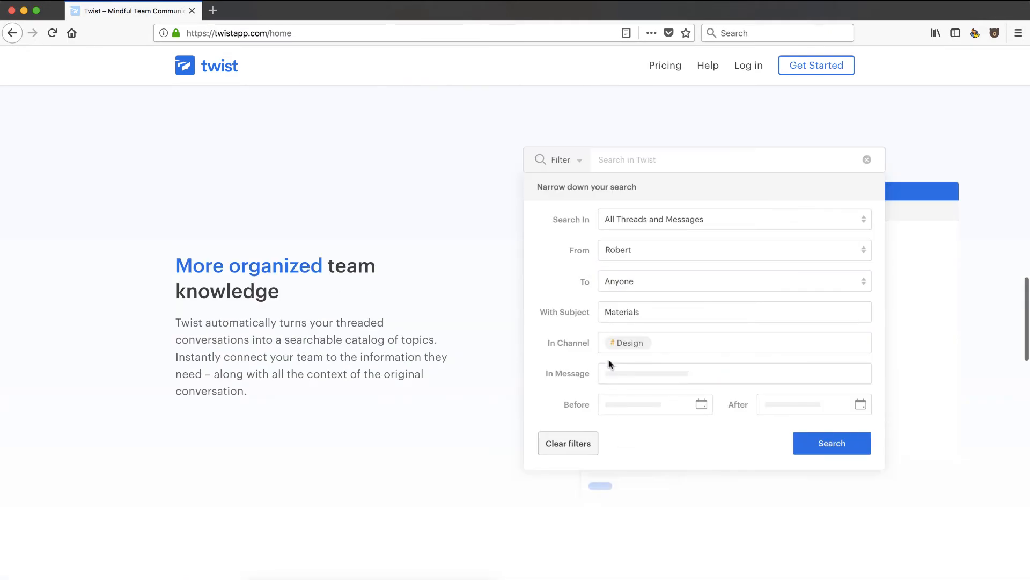
- Go to Pricing and scroll through the Free and Unlimited plan feature lists
click(664, 65)
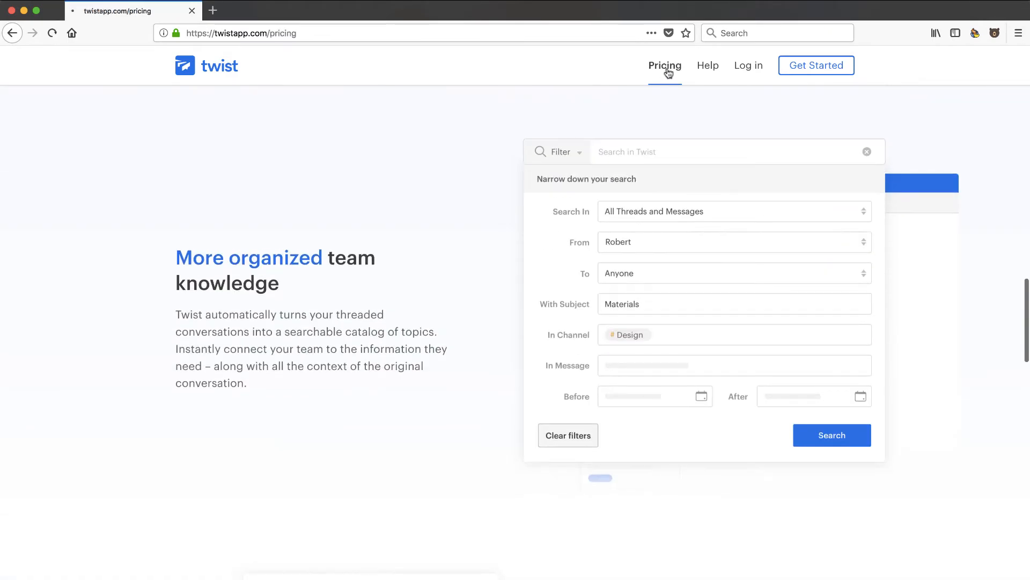
click(664, 65)
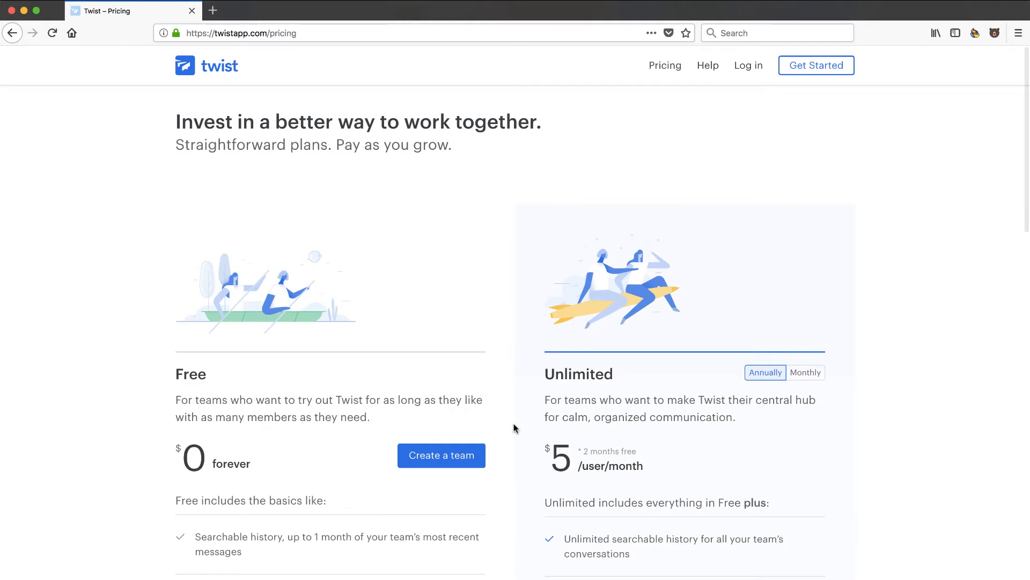
scroll(down, 3)
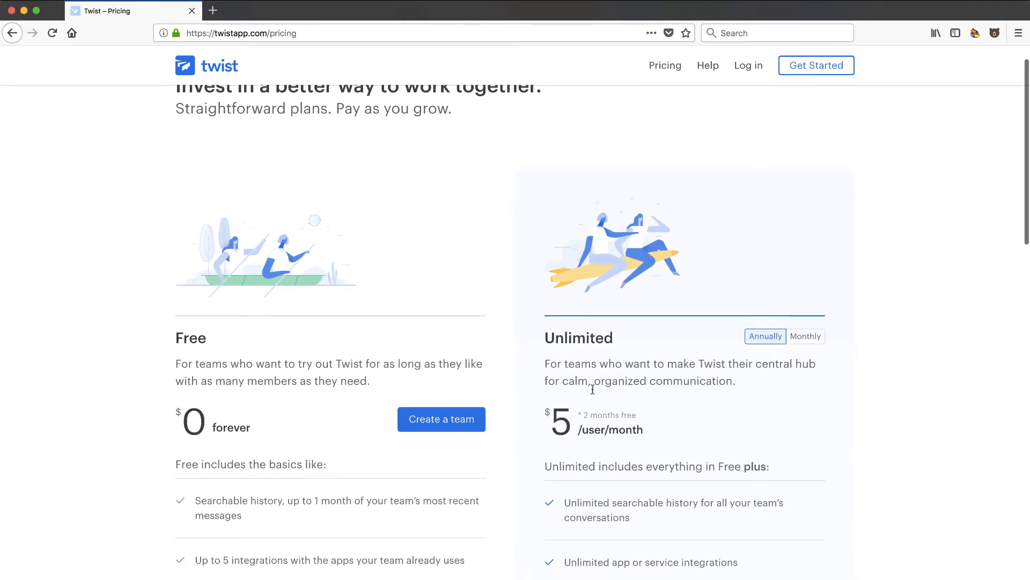
mouse_move(331, 401)
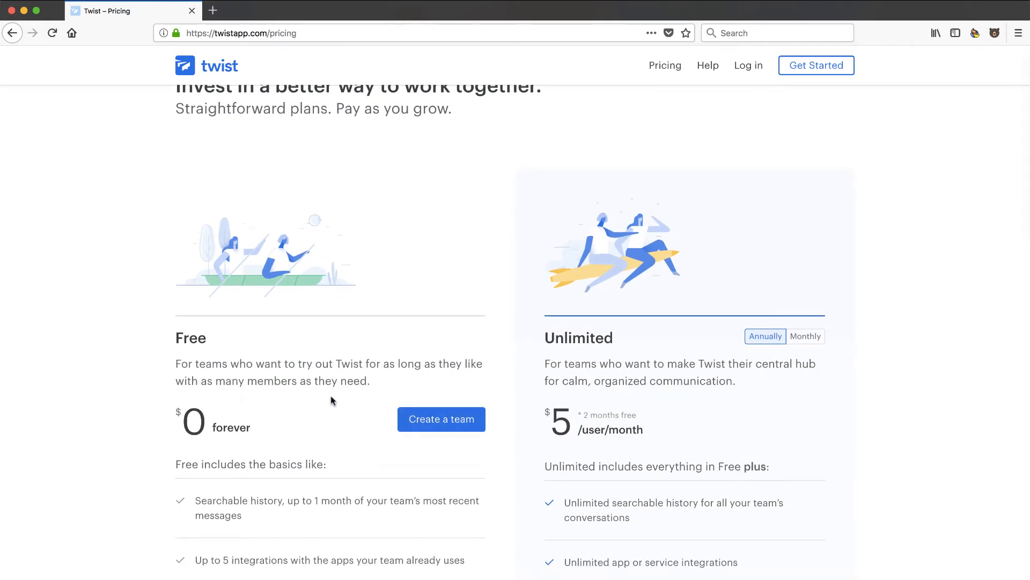
scroll(down, 3)
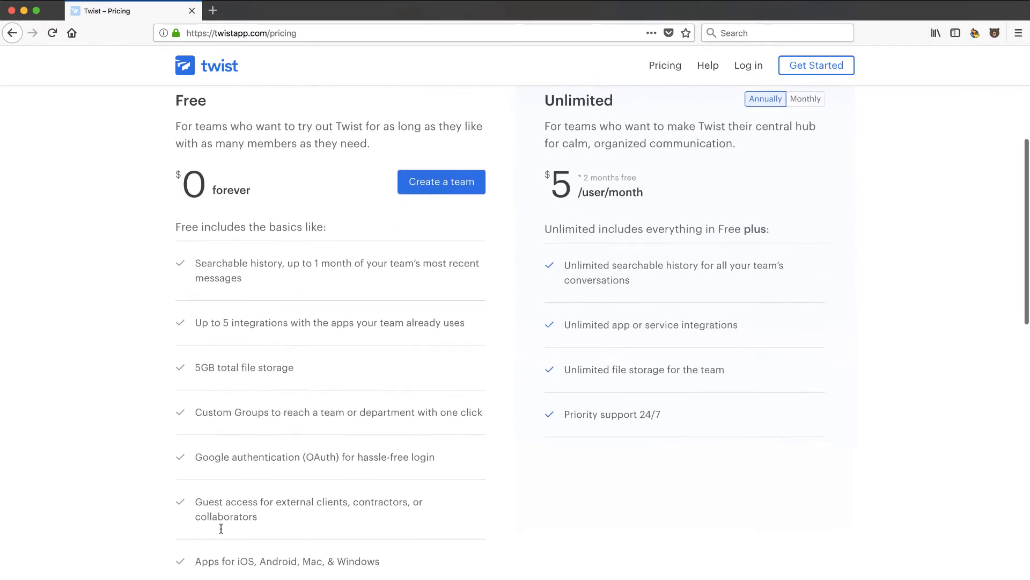
mouse_move(243, 434)
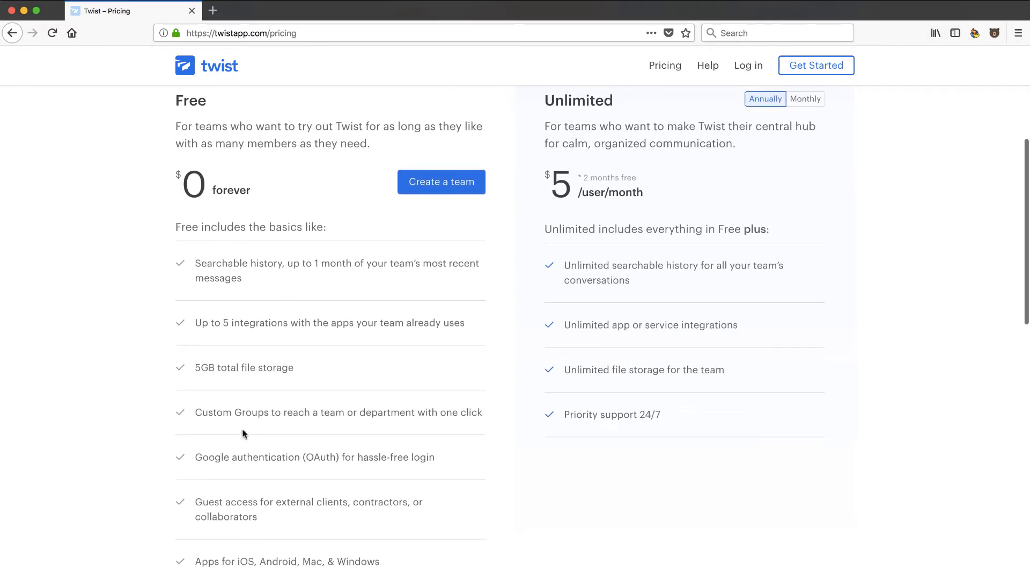
scroll(down, 3)
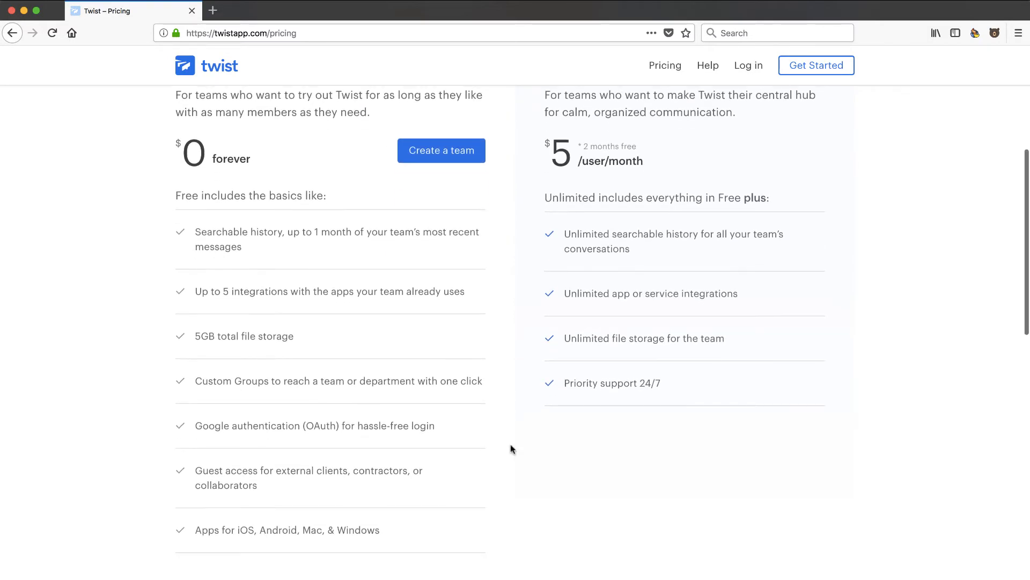
scroll(down, 3)
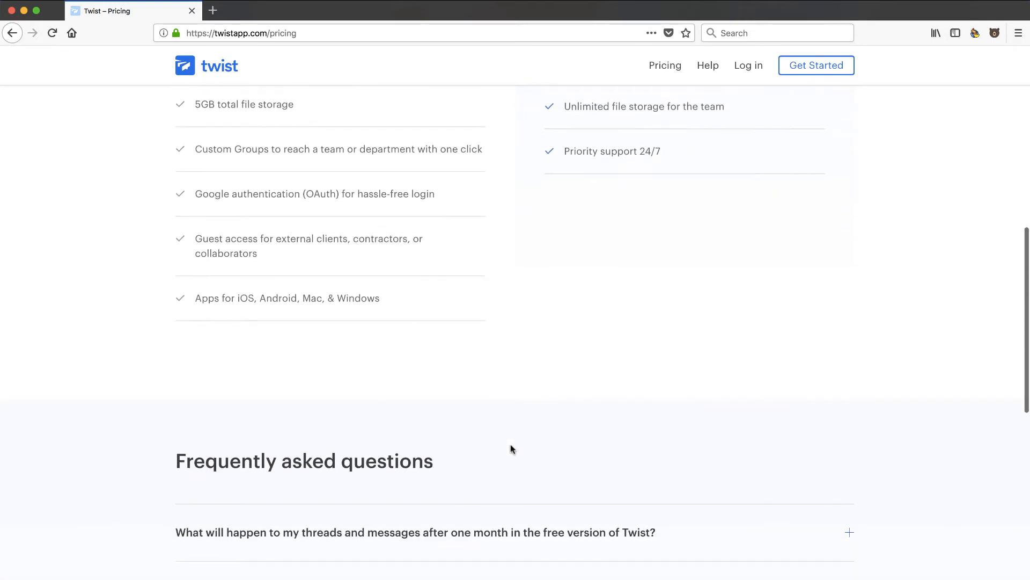
- Reach the pricing FAQ on guest costs and continue down to the footer links
scroll(down, 3)
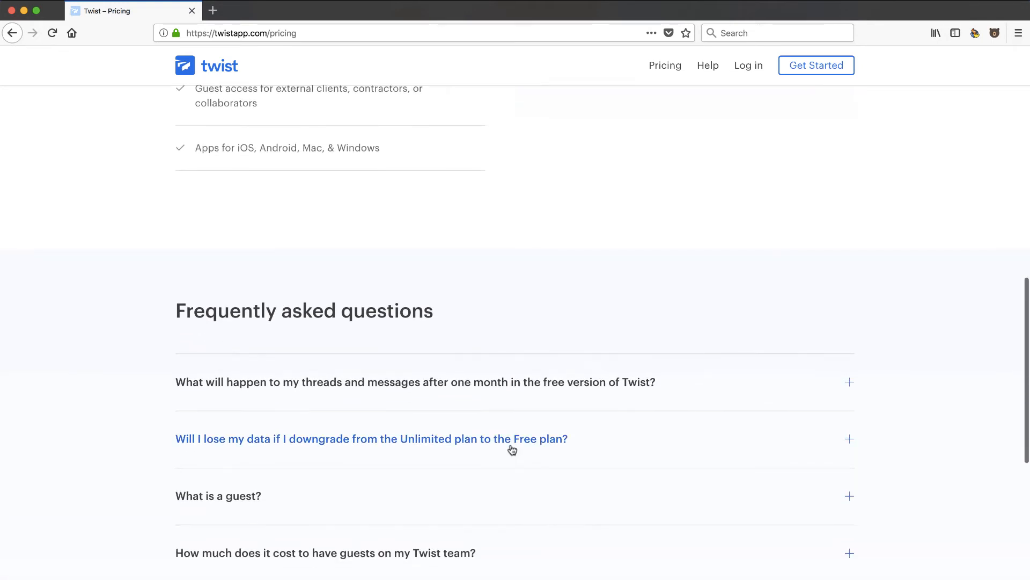
scroll(down, 3)
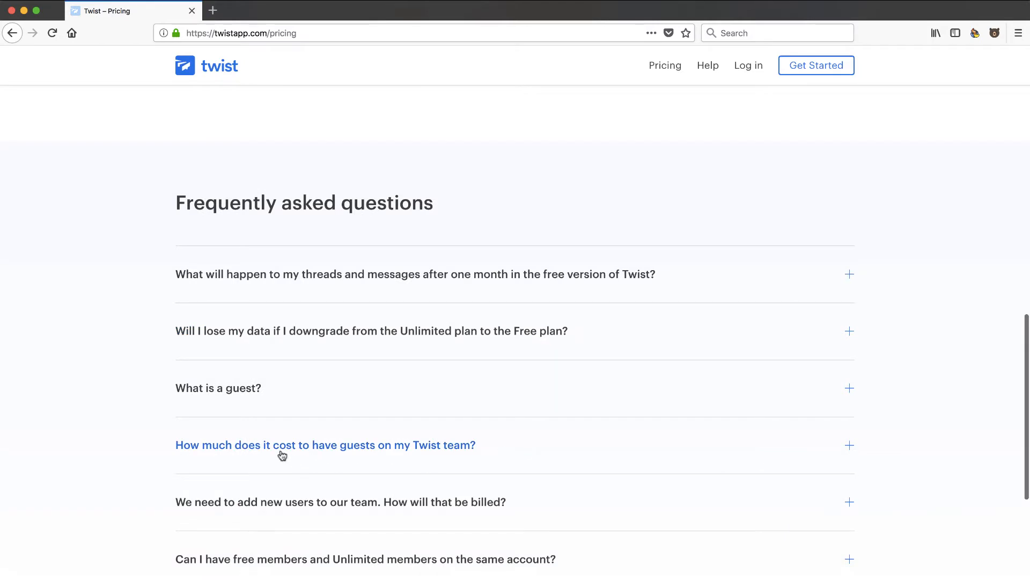
mouse_move(367, 452)
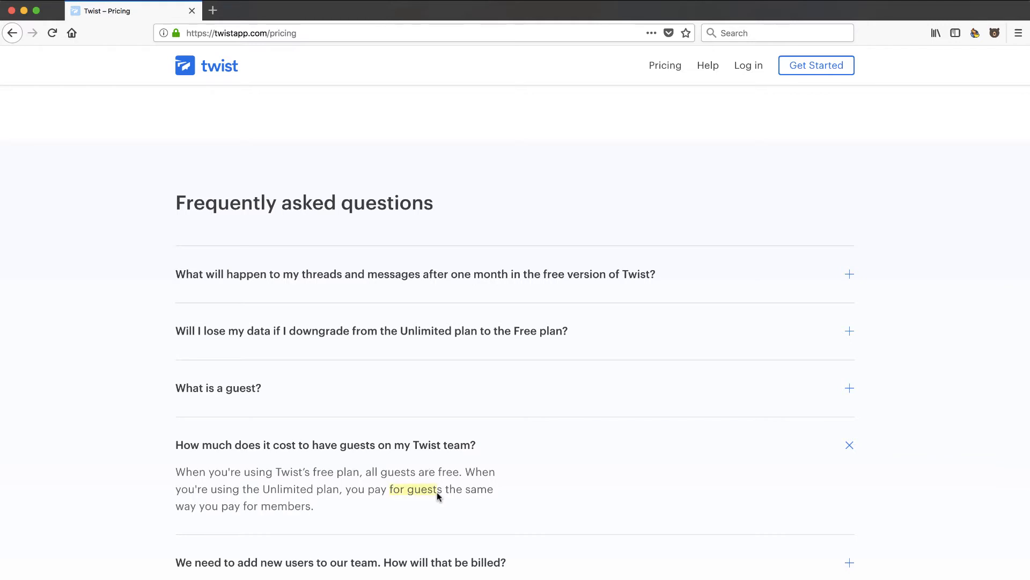
mouse_move(451, 491)
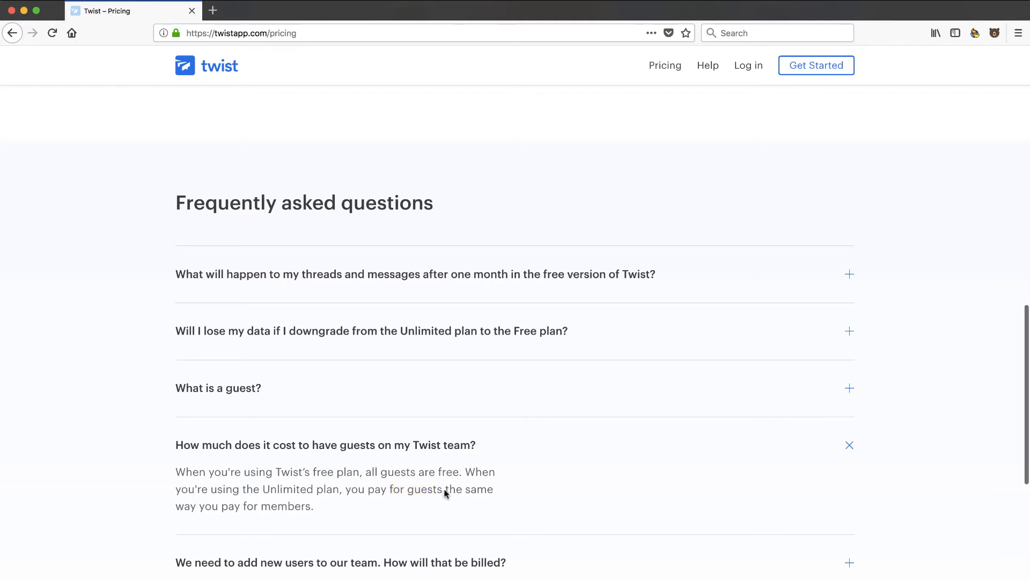
scroll(down, 3)
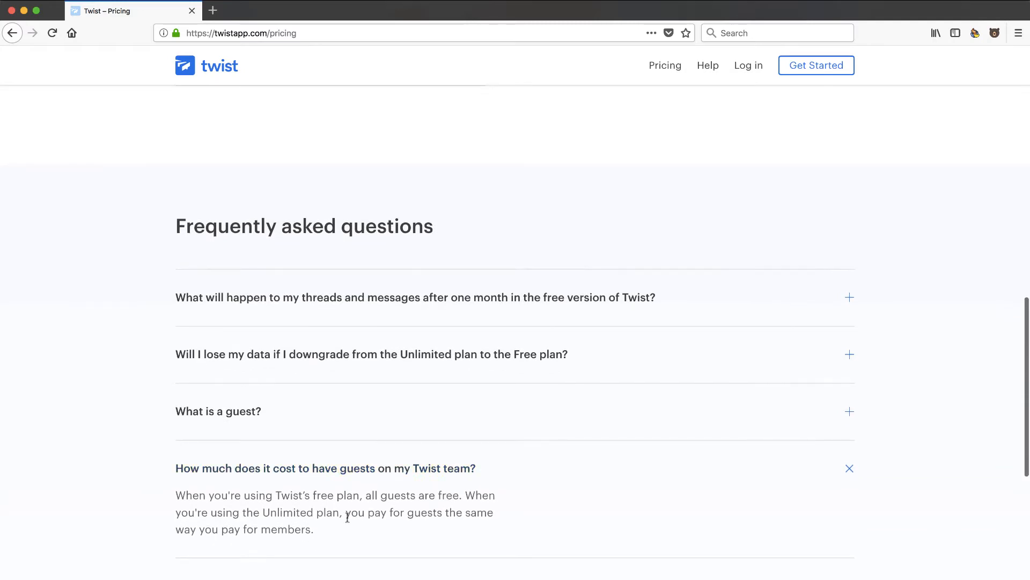
mouse_move(375, 512)
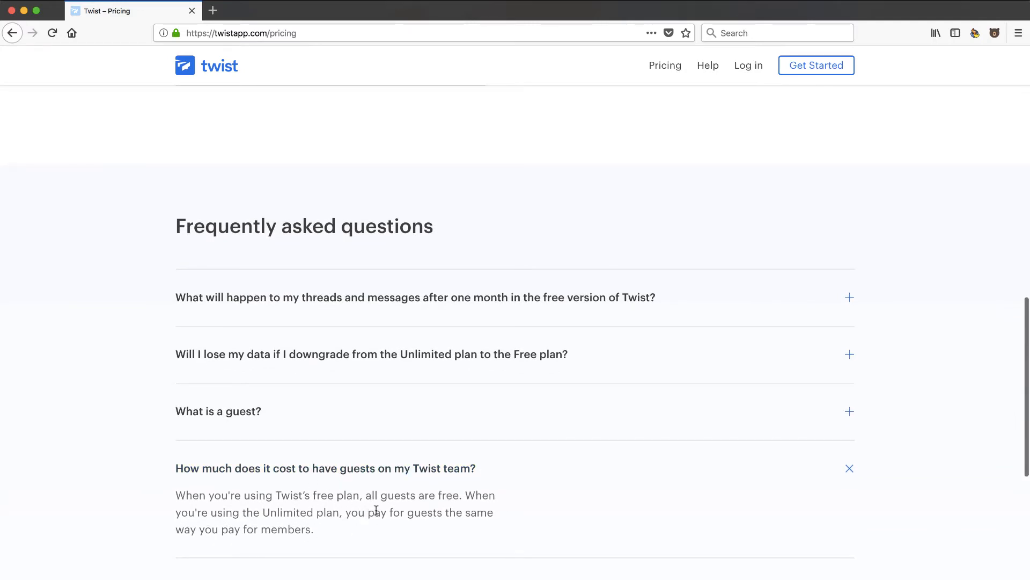
scroll(down, 3)
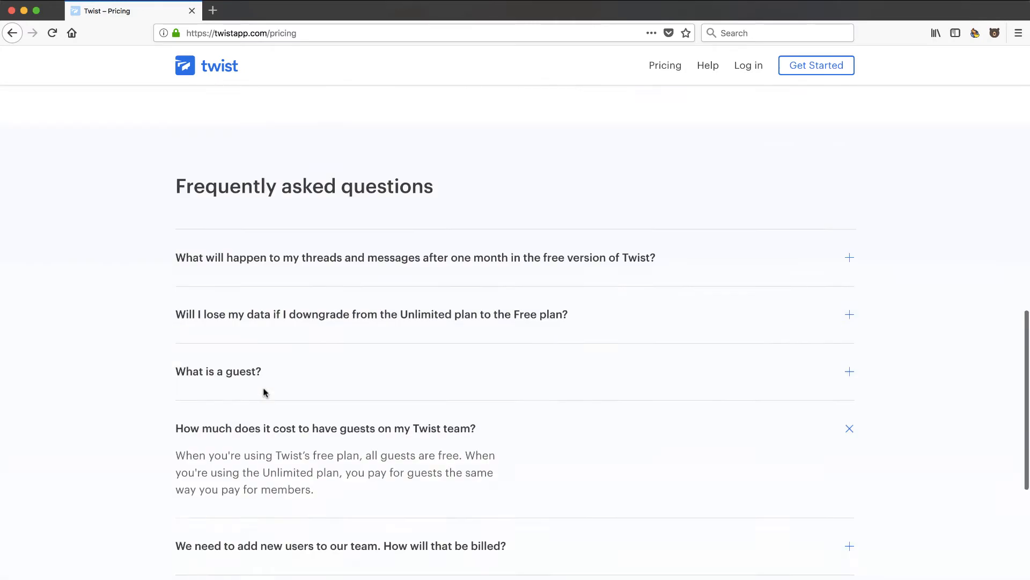
scroll(up, 3)
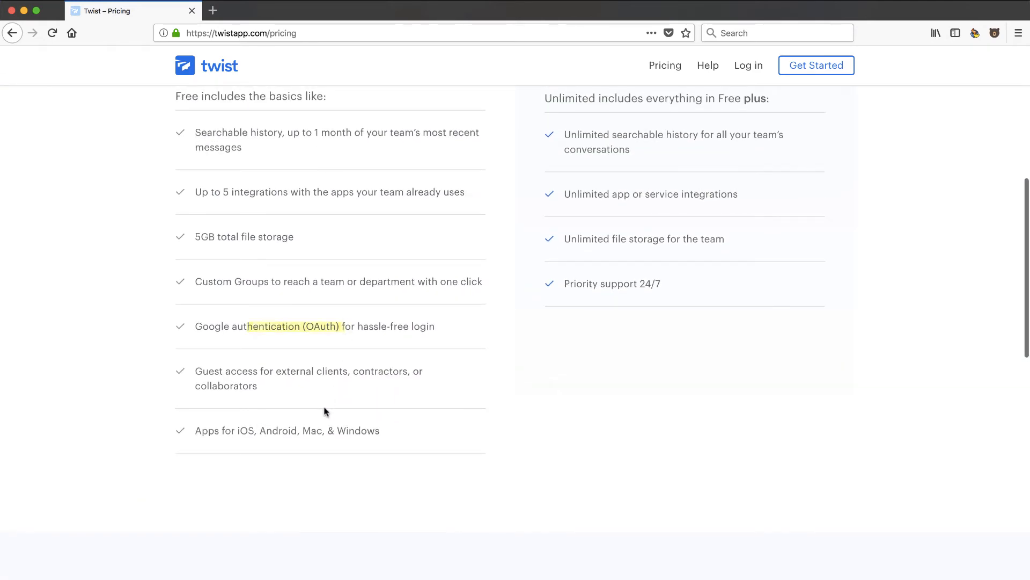
scroll(down, 3)
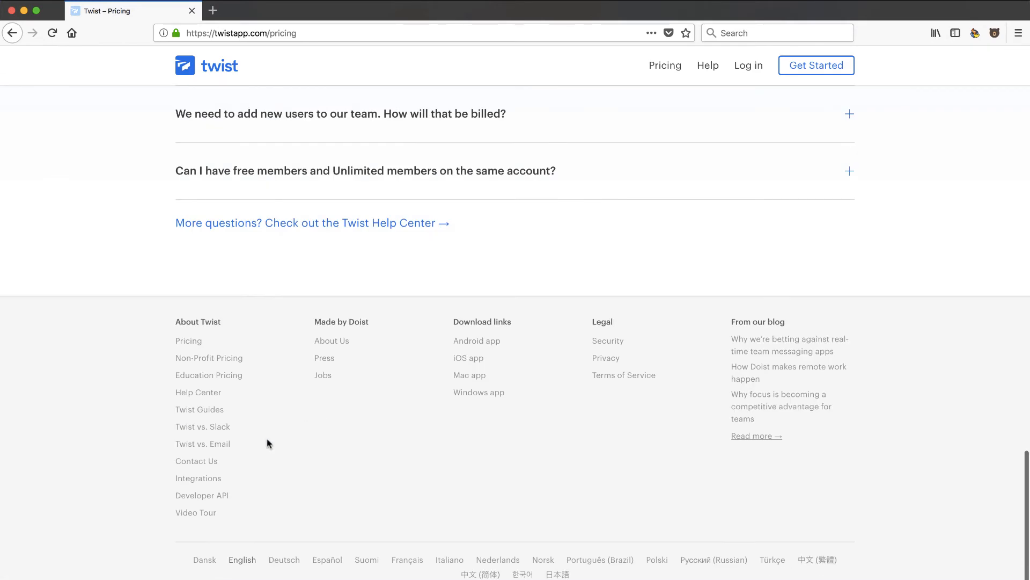
mouse_move(198, 478)
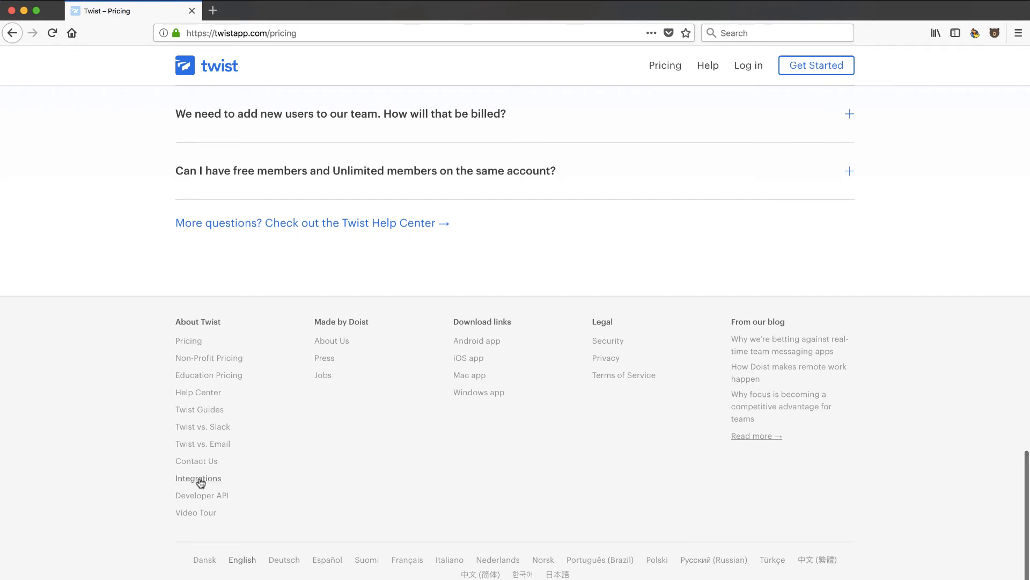
- Browse the integrations catalogue in a new tab, from appear.in to Todoist
click(199, 478)
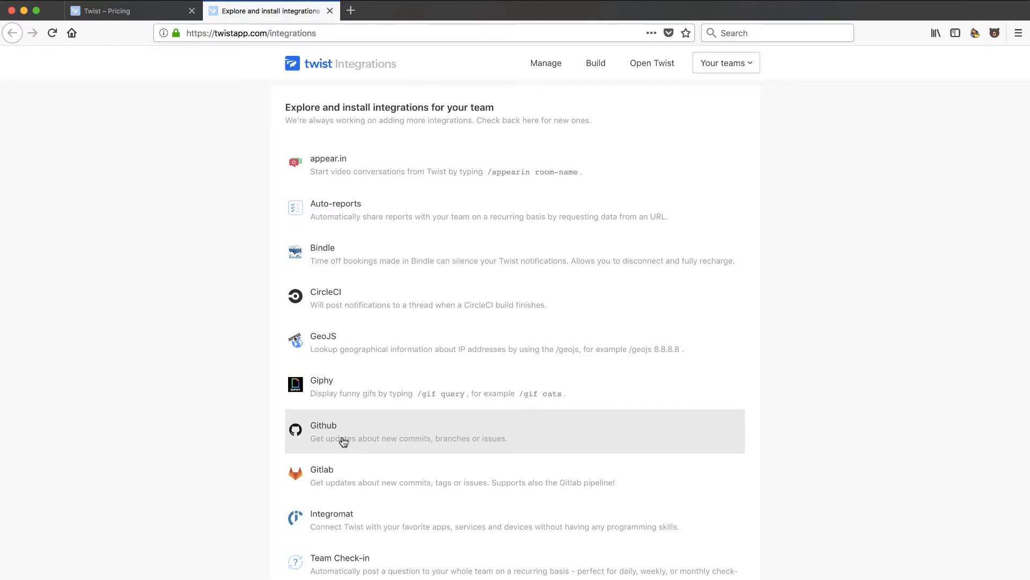
mouse_move(569, 334)
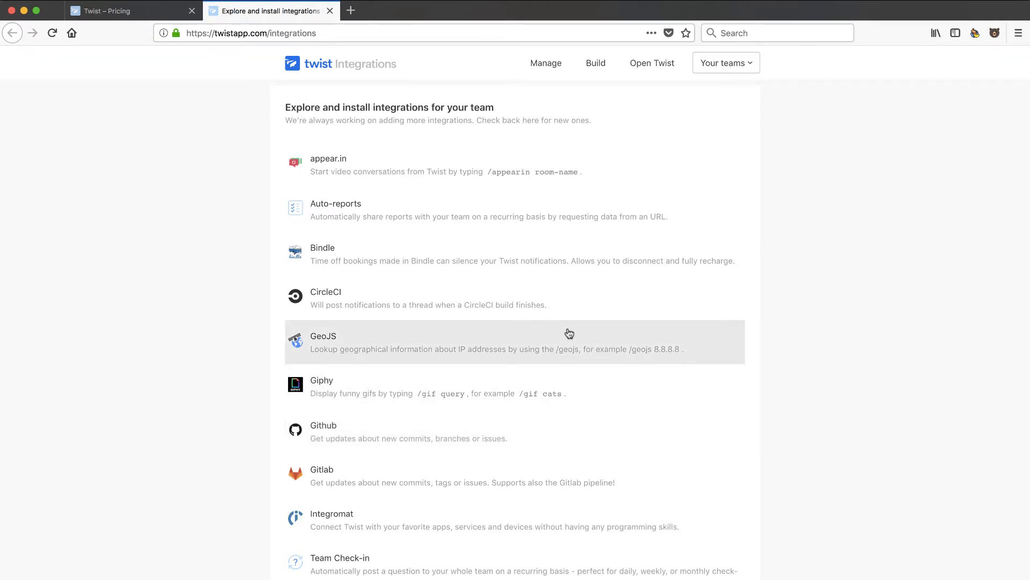
mouse_move(754, 176)
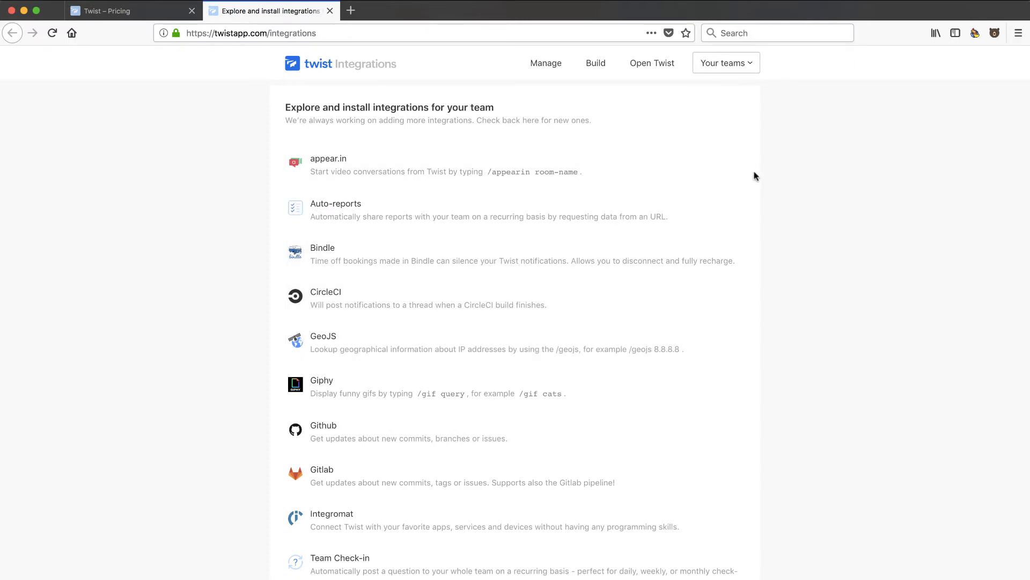
mouse_move(335, 138)
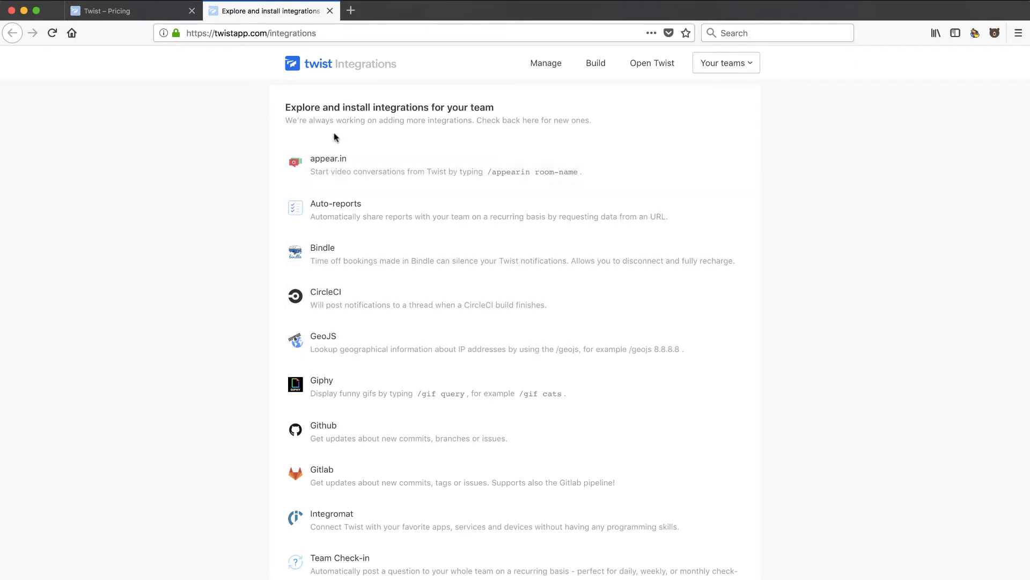
scroll(down, 3)
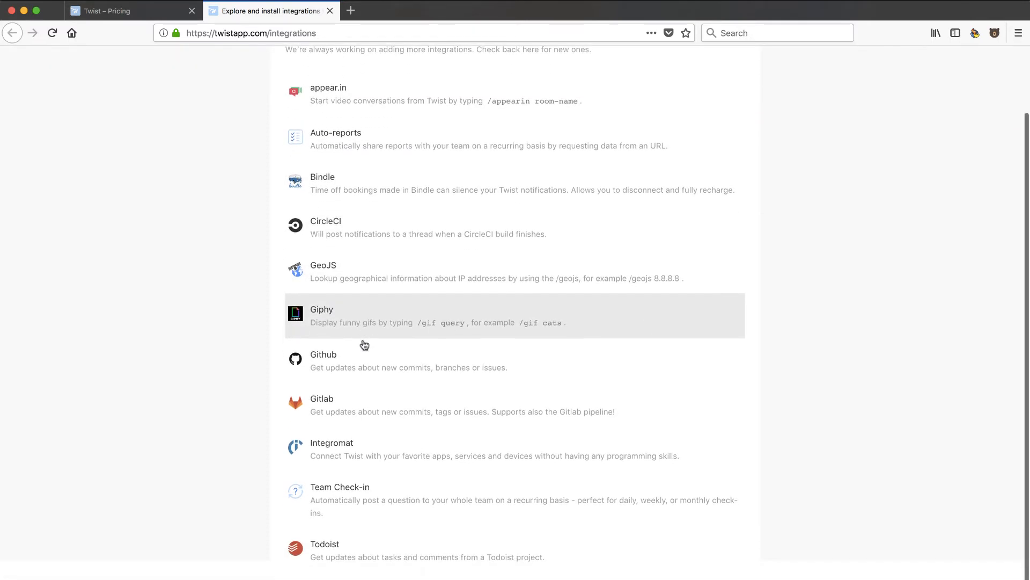
mouse_move(335, 367)
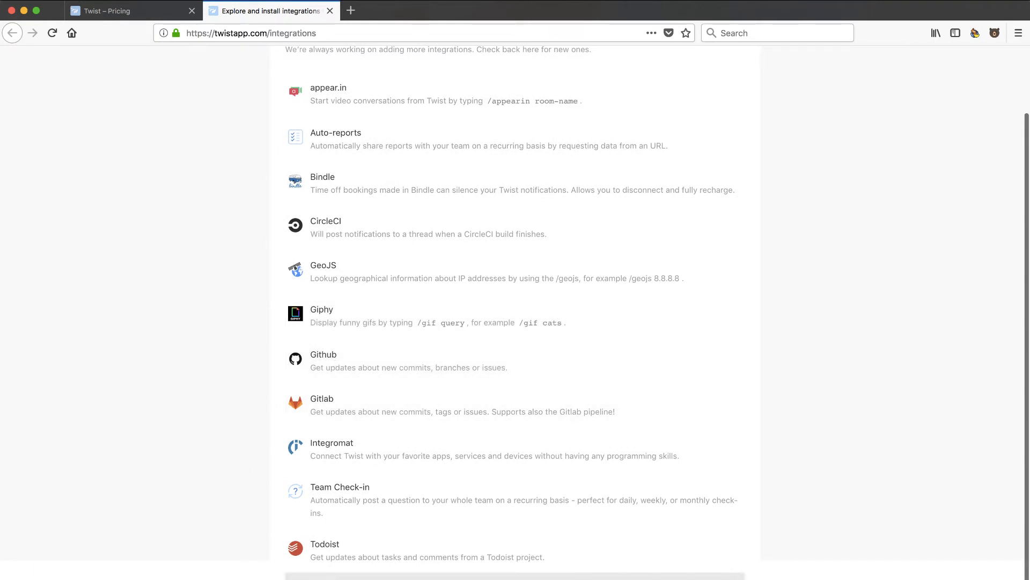
mouse_move(337, 452)
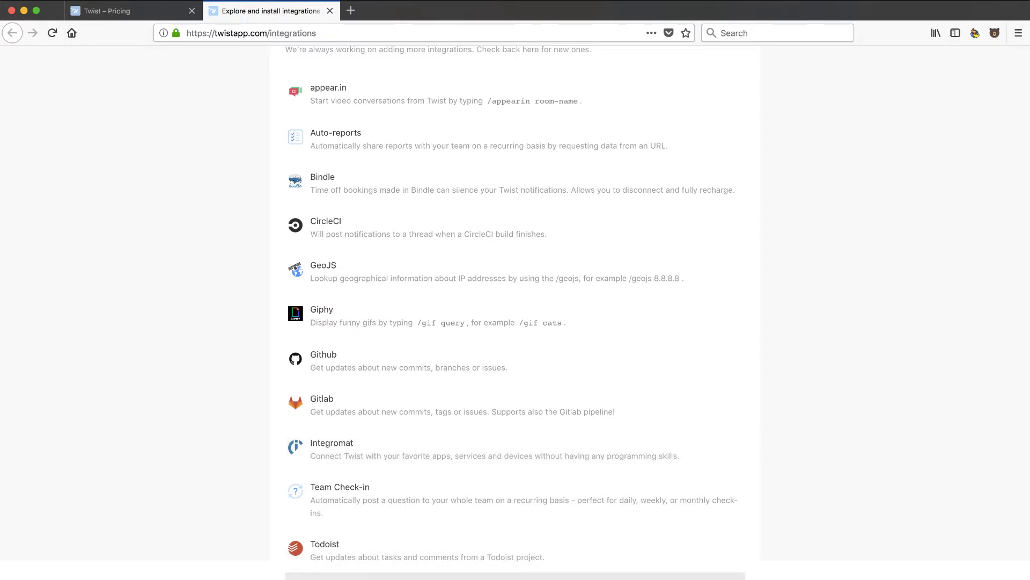
mouse_move(313, 542)
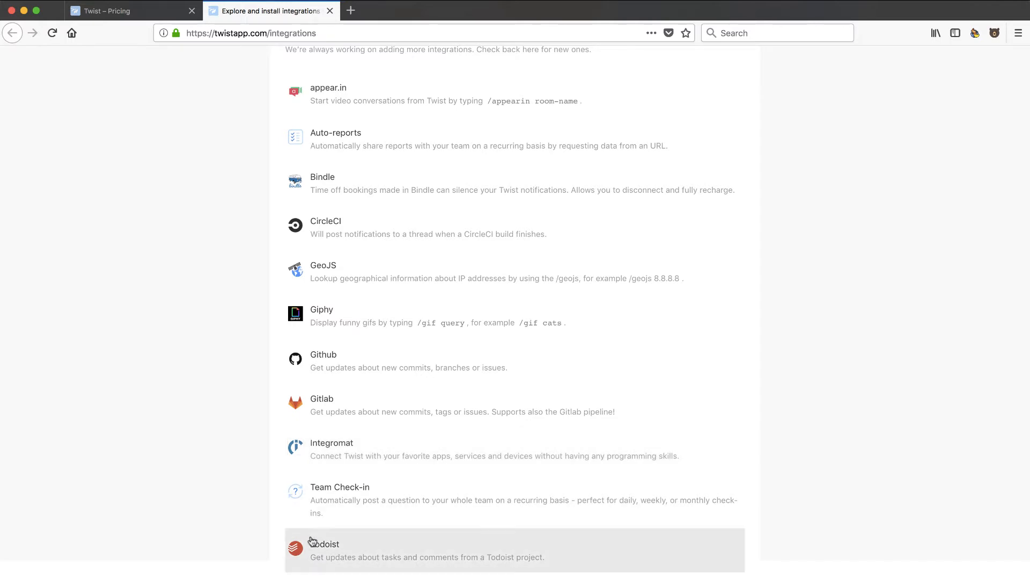
mouse_move(341, 450)
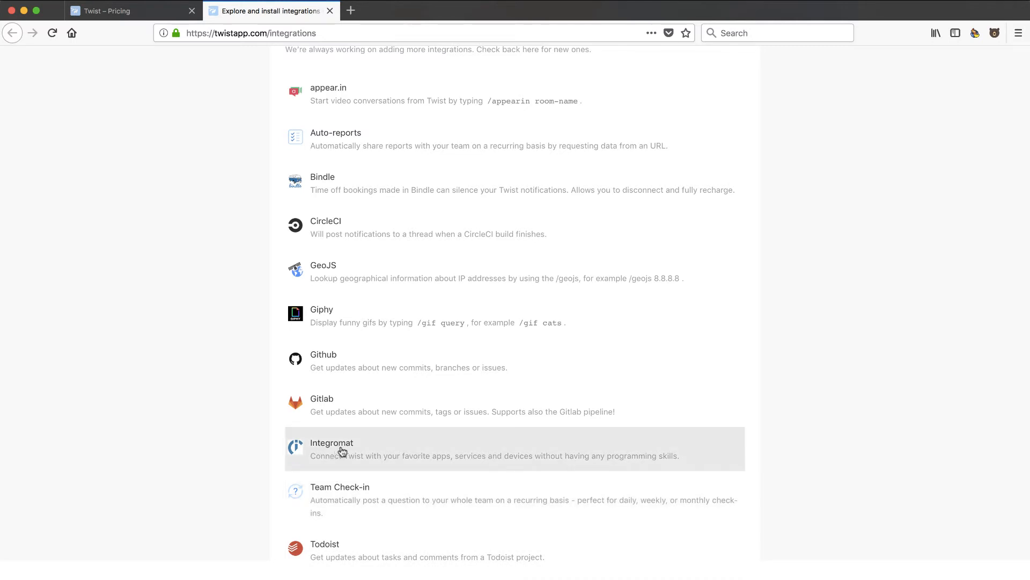
scroll(up, 3)
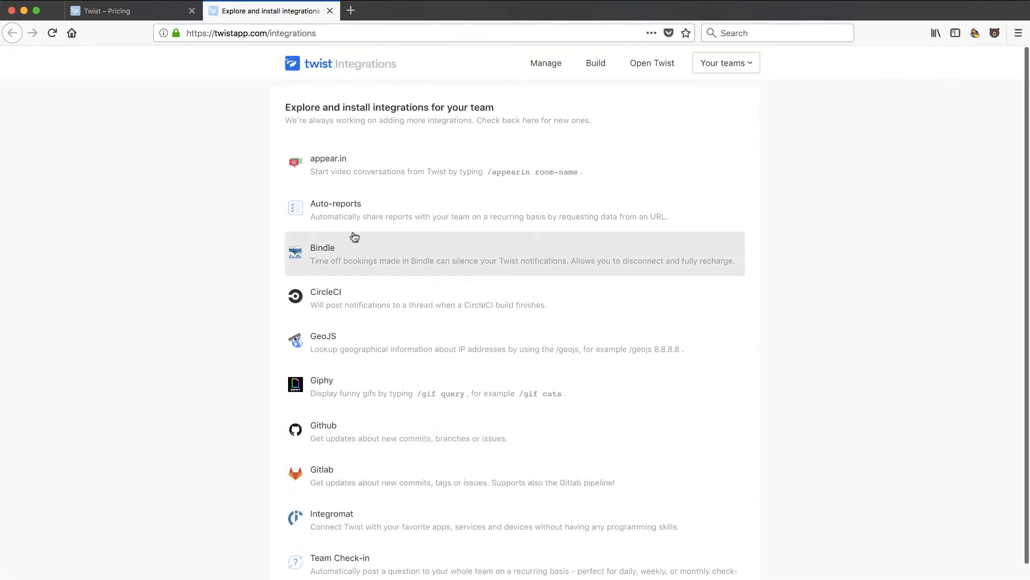
mouse_move(339, 110)
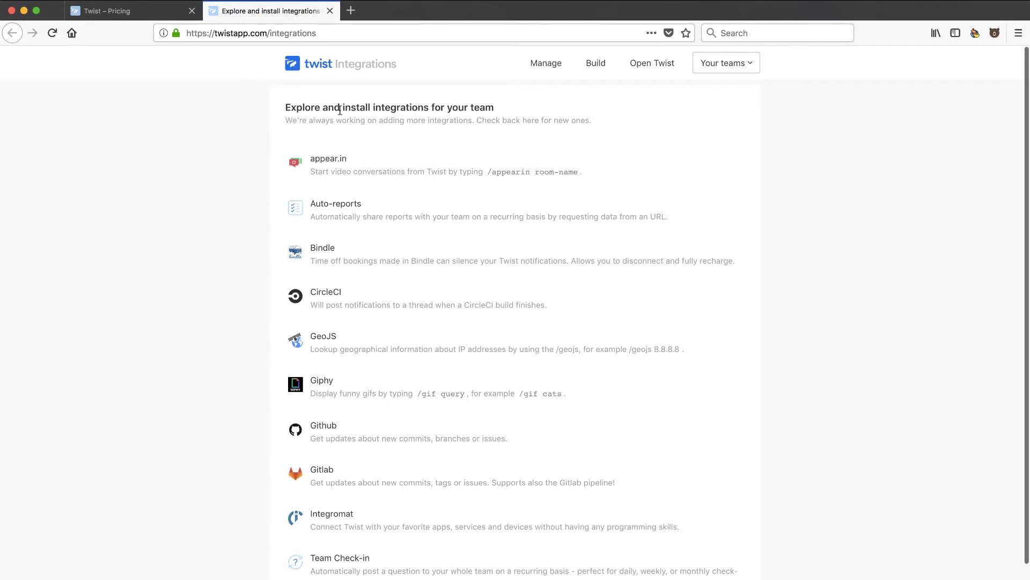
mouse_move(317, 68)
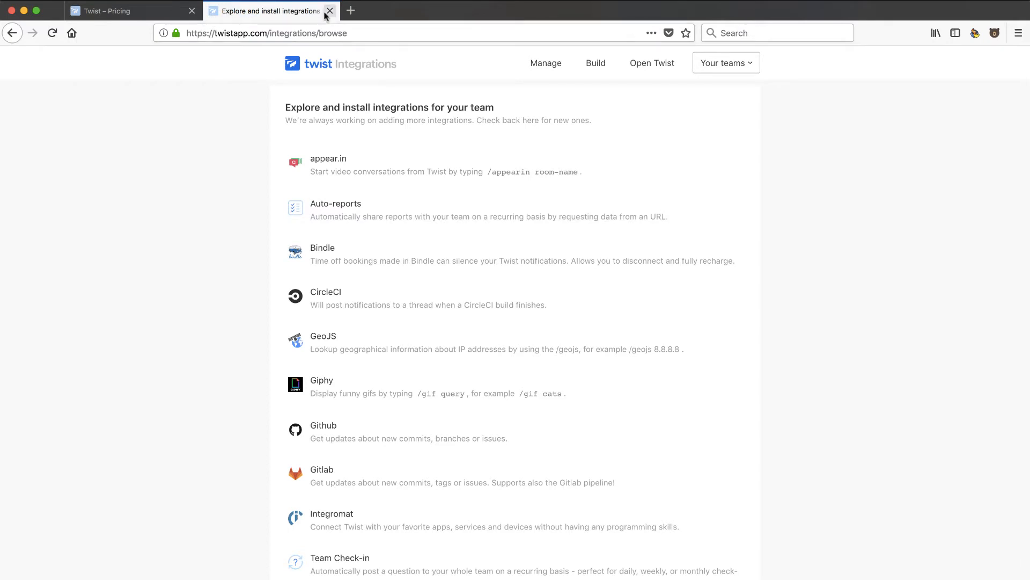
click(328, 11)
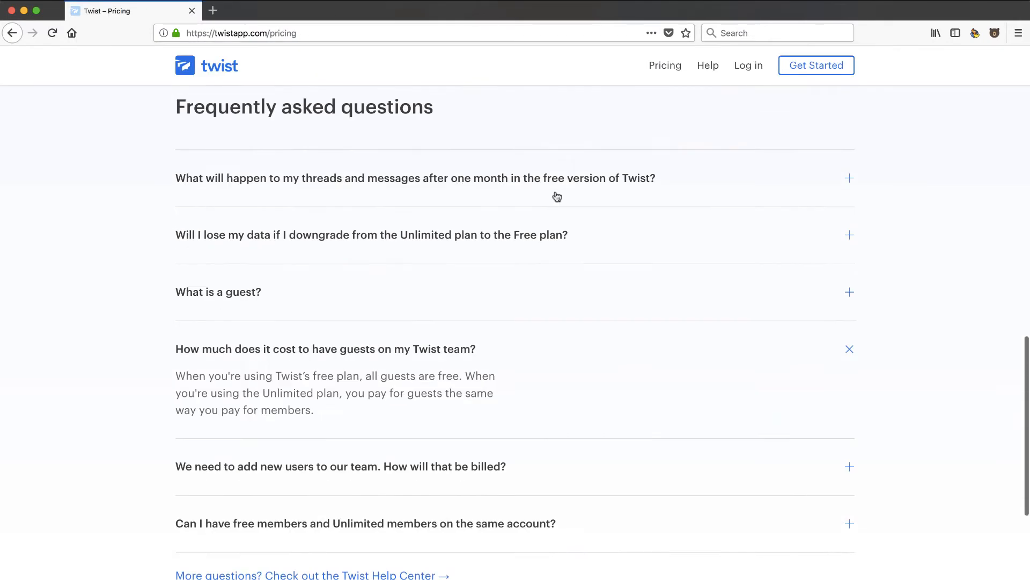
click(817, 65)
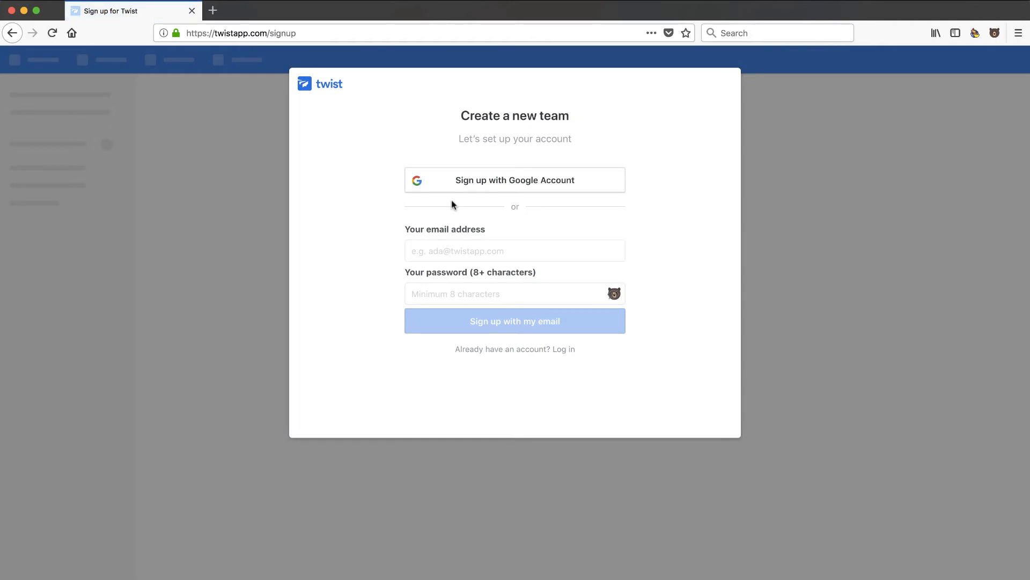
click(515, 251)
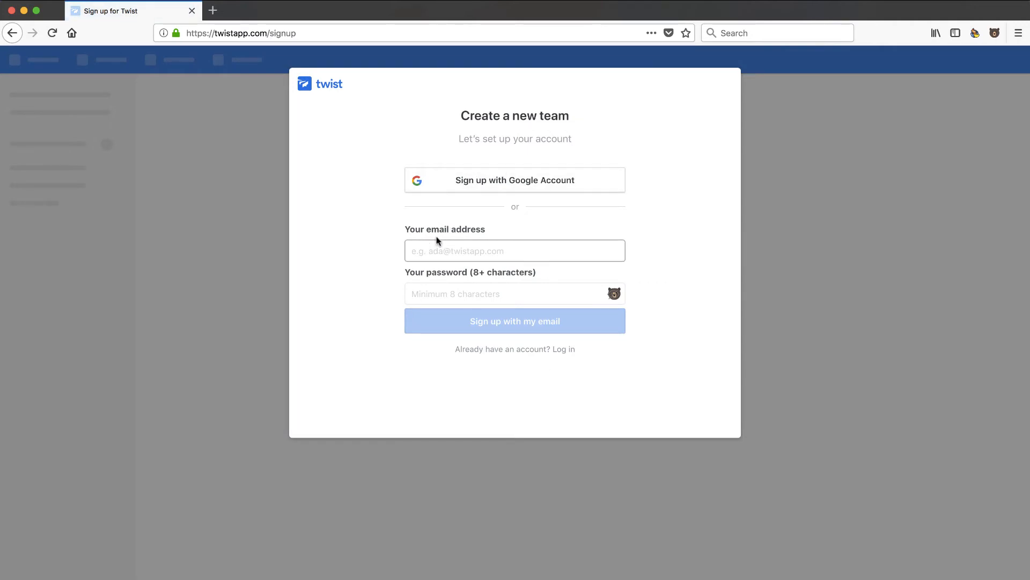
click(515, 251)
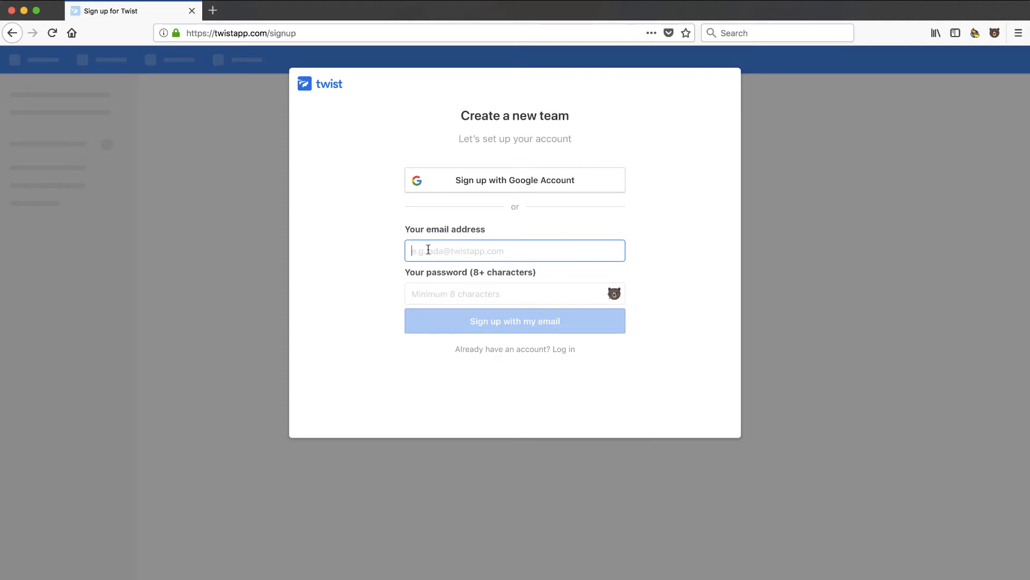
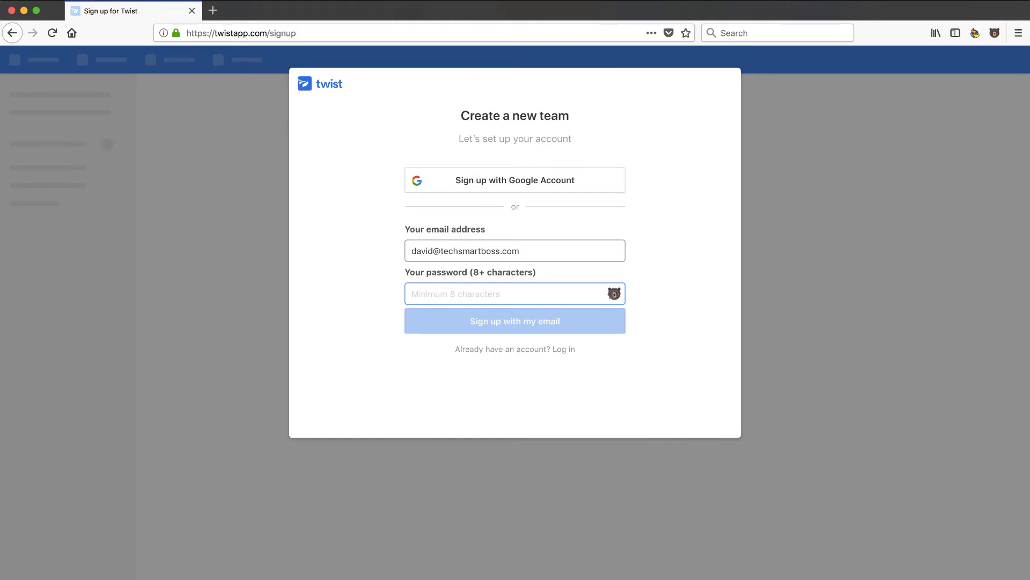
text(password)
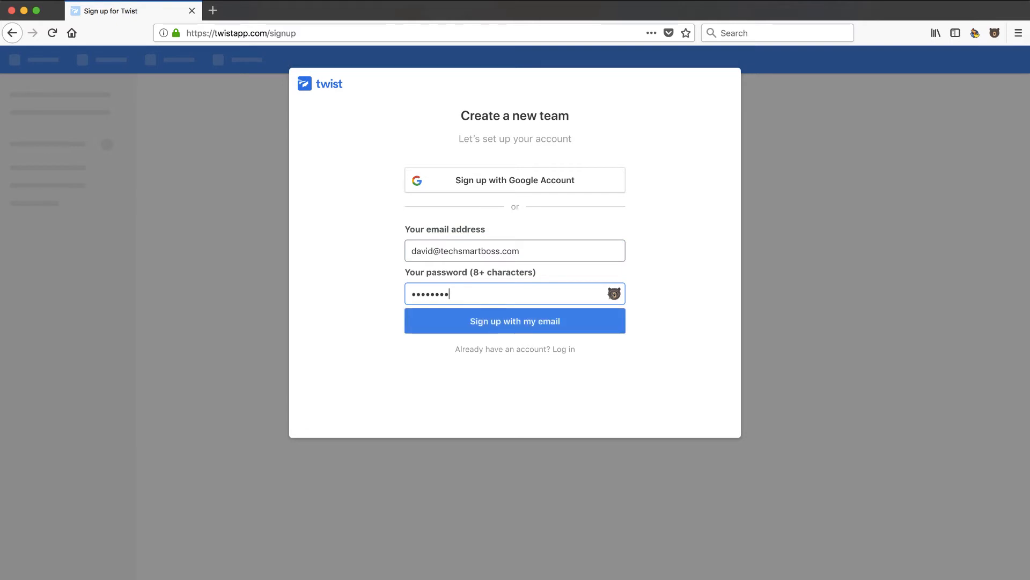
text(••)
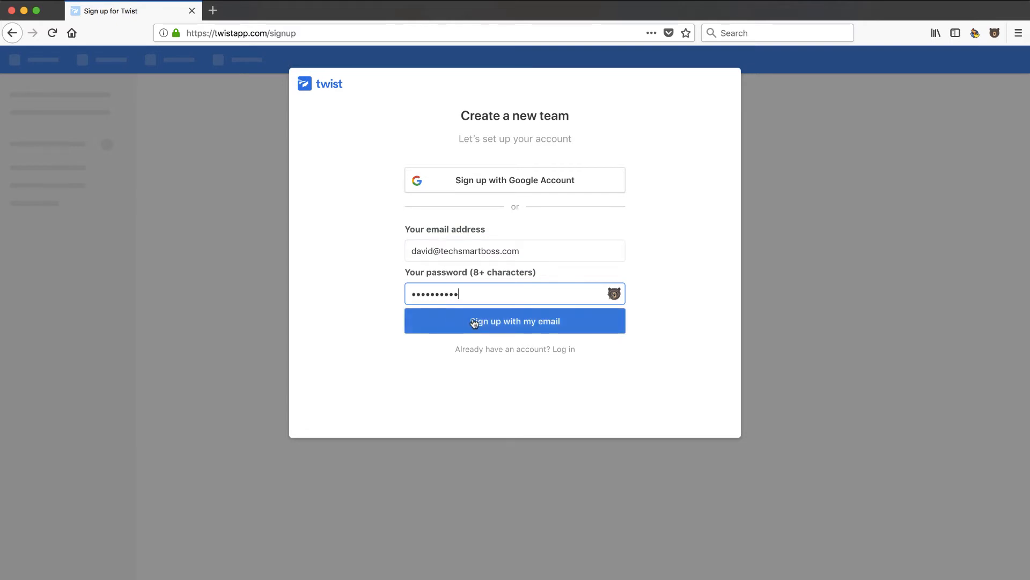
click(515, 321)
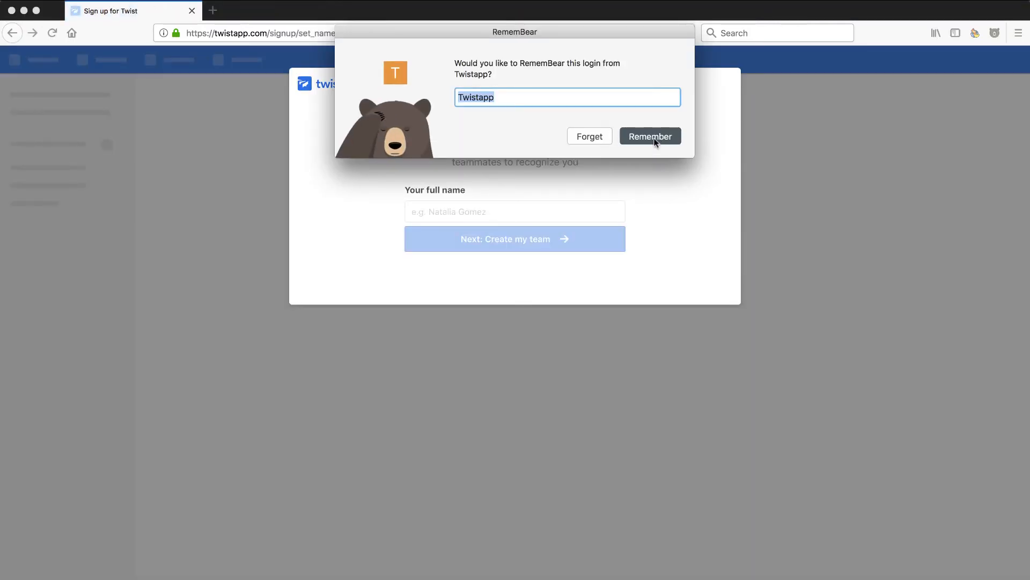
click(649, 136)
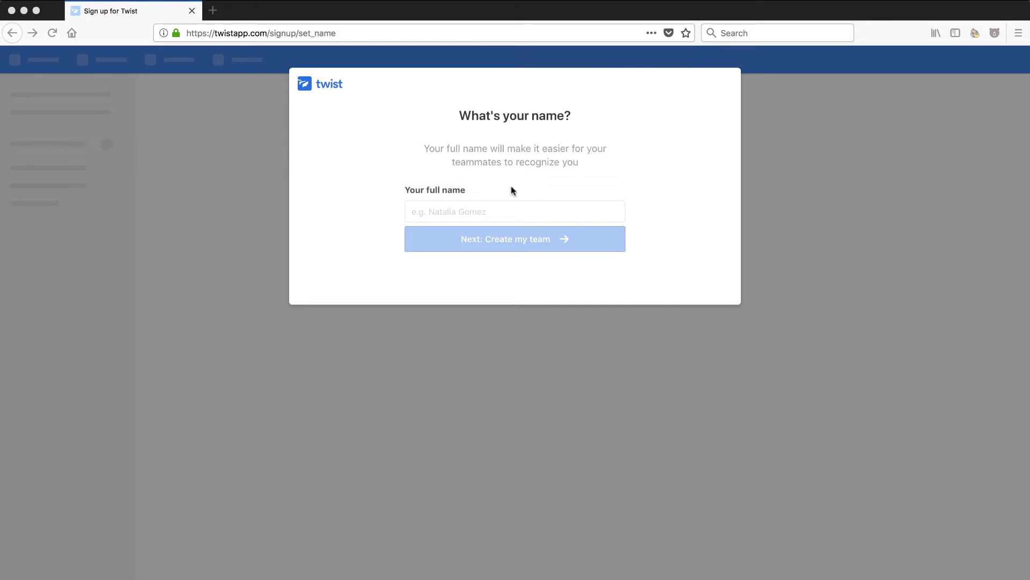
mouse_move(471, 151)
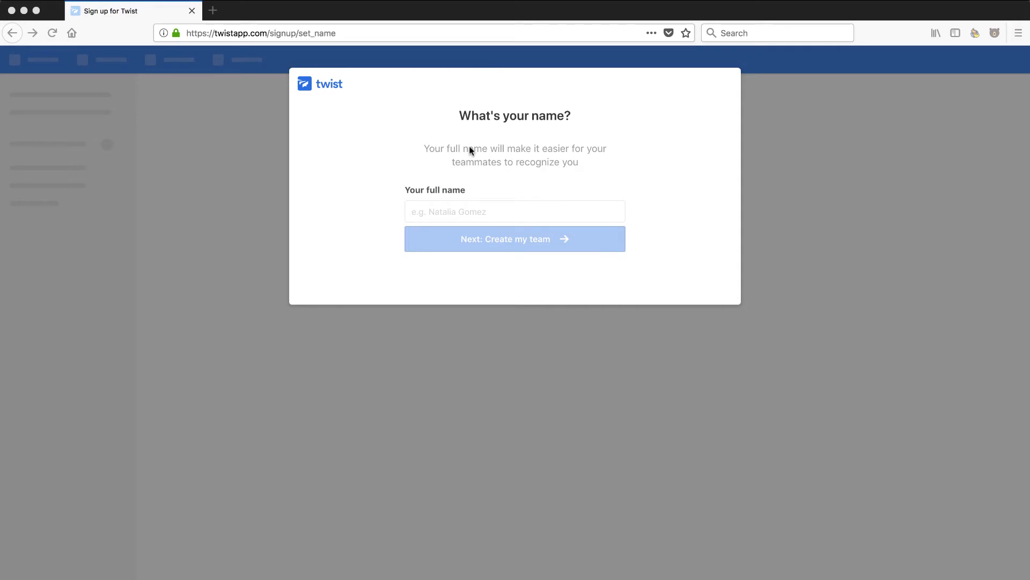
click(515, 211)
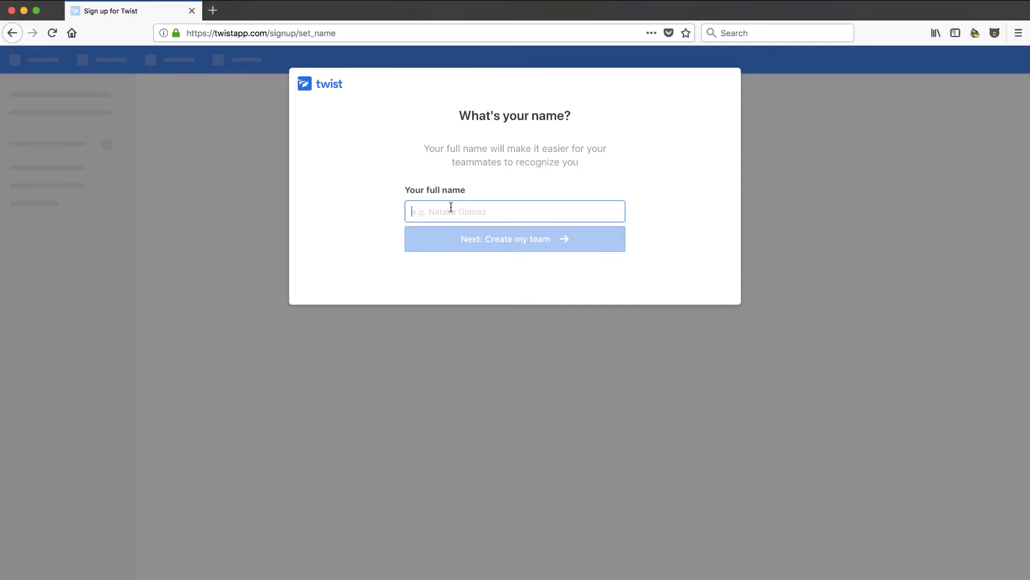
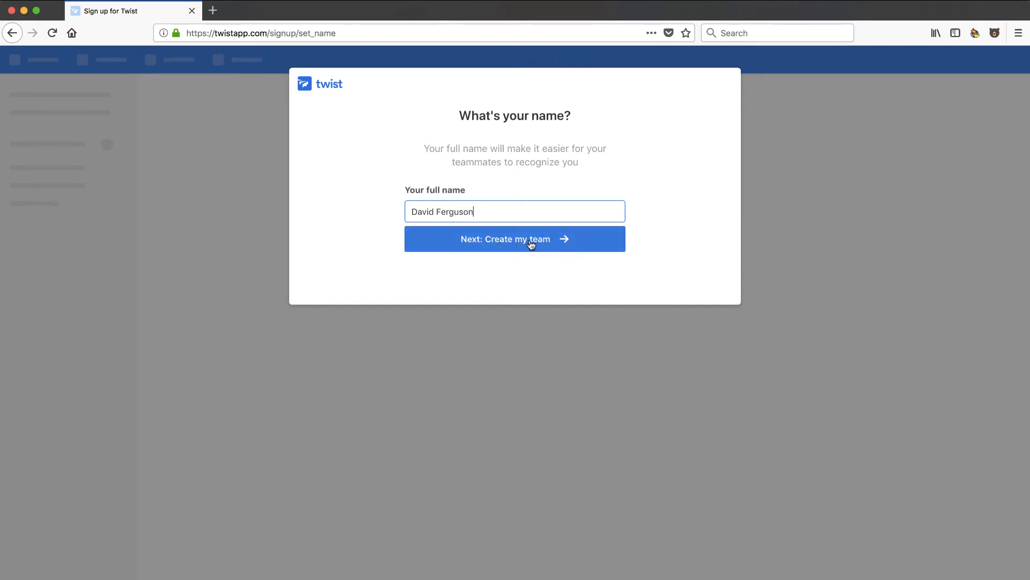
click(514, 239)
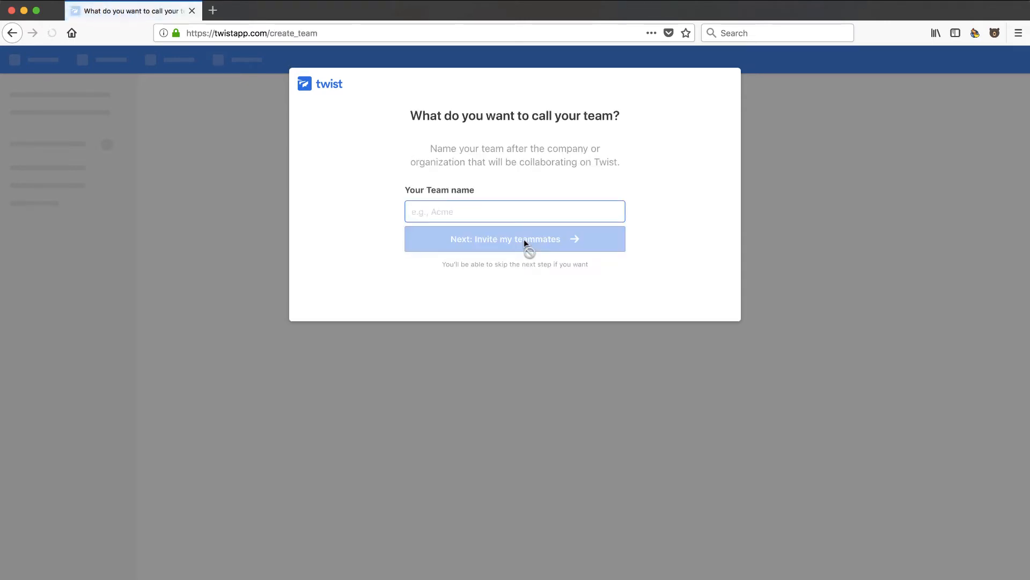
- Create the team 'Tech Smart Boss' and proceed to inviting teammates
text(Tech)
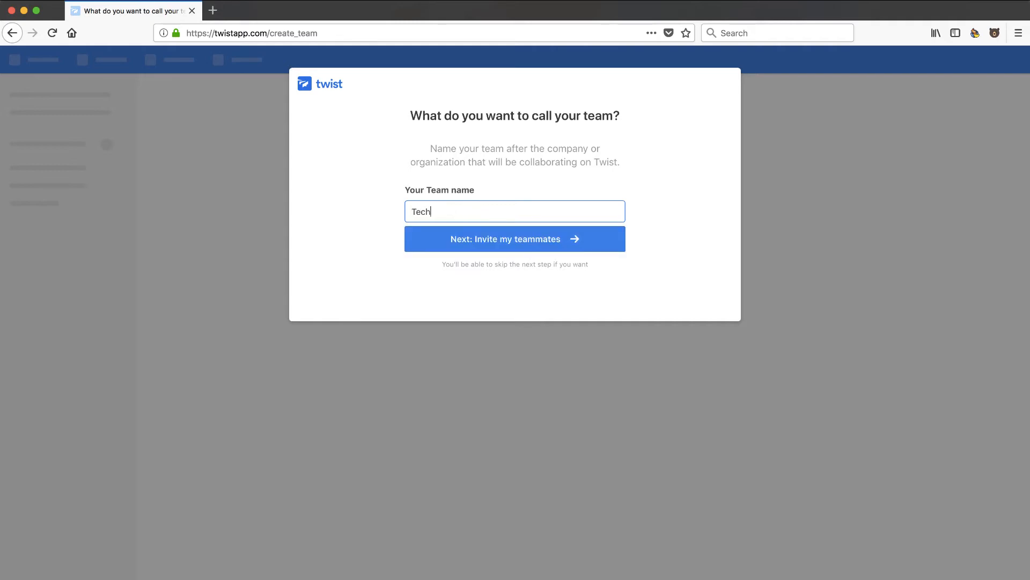
text(Smart Boss)
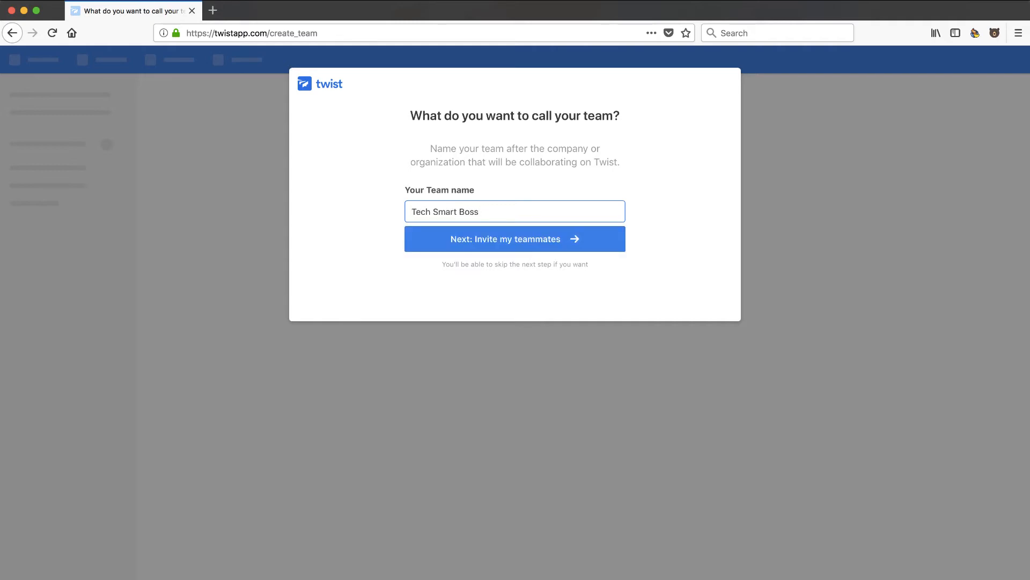
click(515, 238)
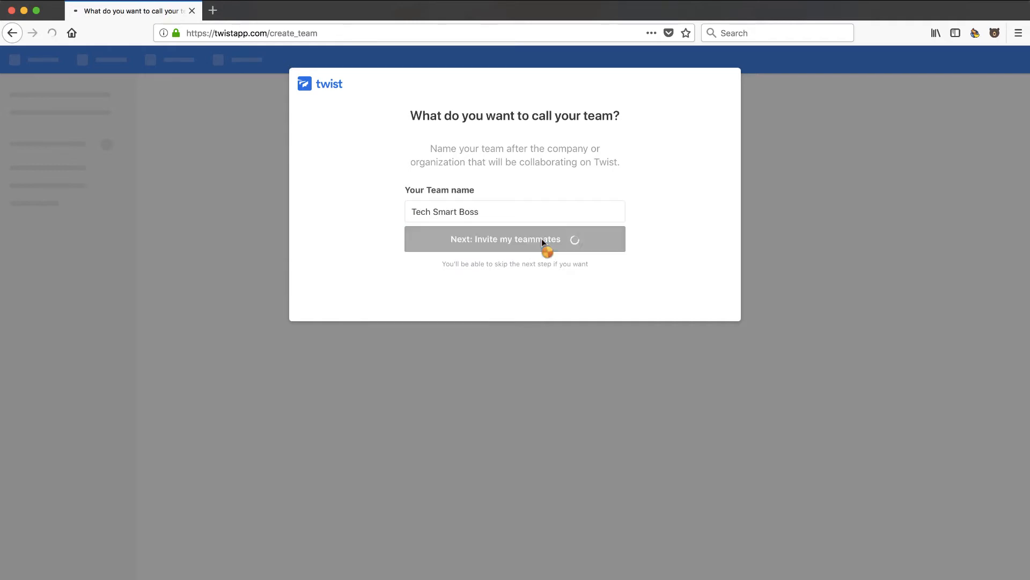
click(515, 239)
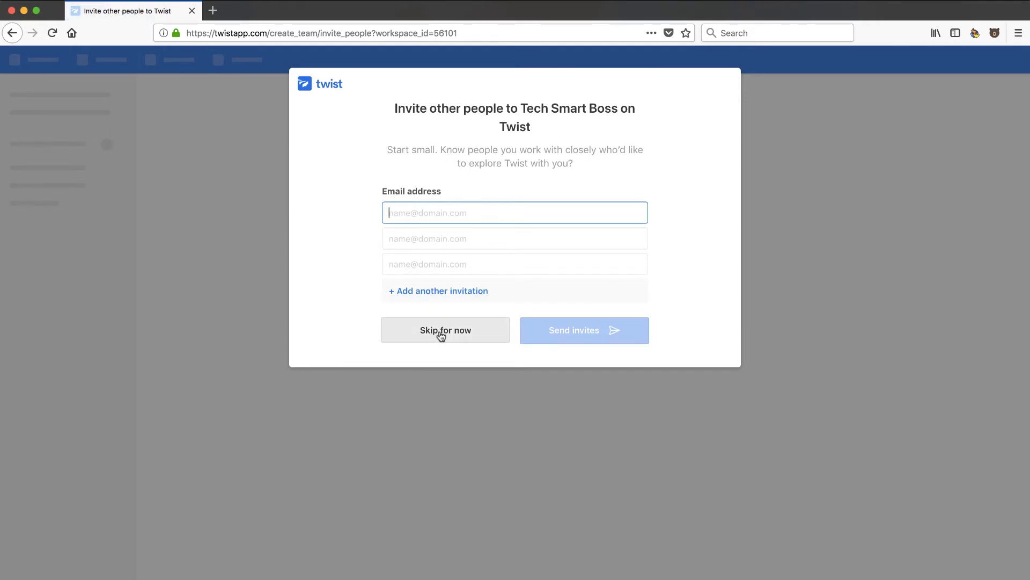
- Skip invitations, name a custom channel 'Development', and continue to Explore Threads
click(445, 330)
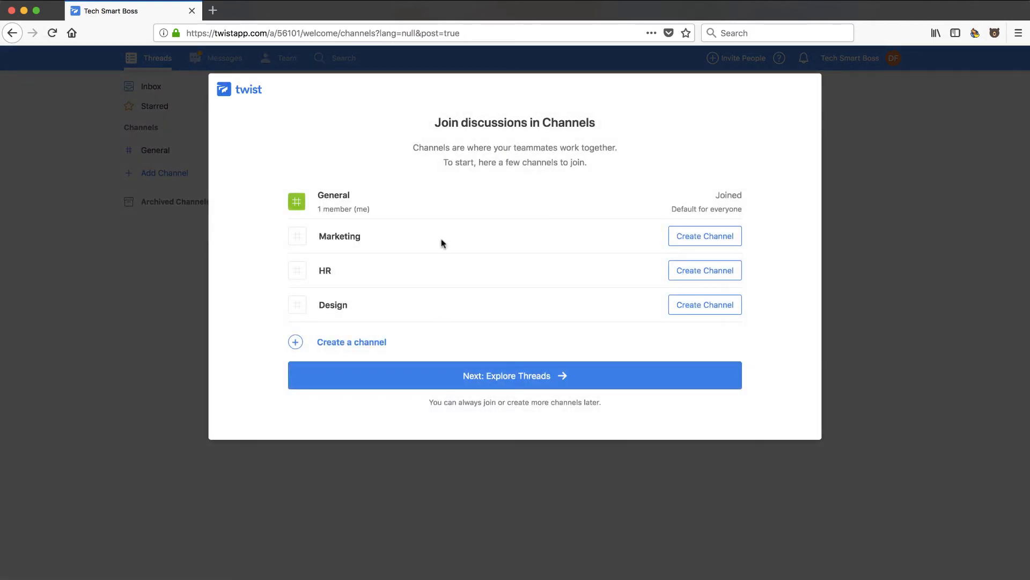
mouse_move(342, 287)
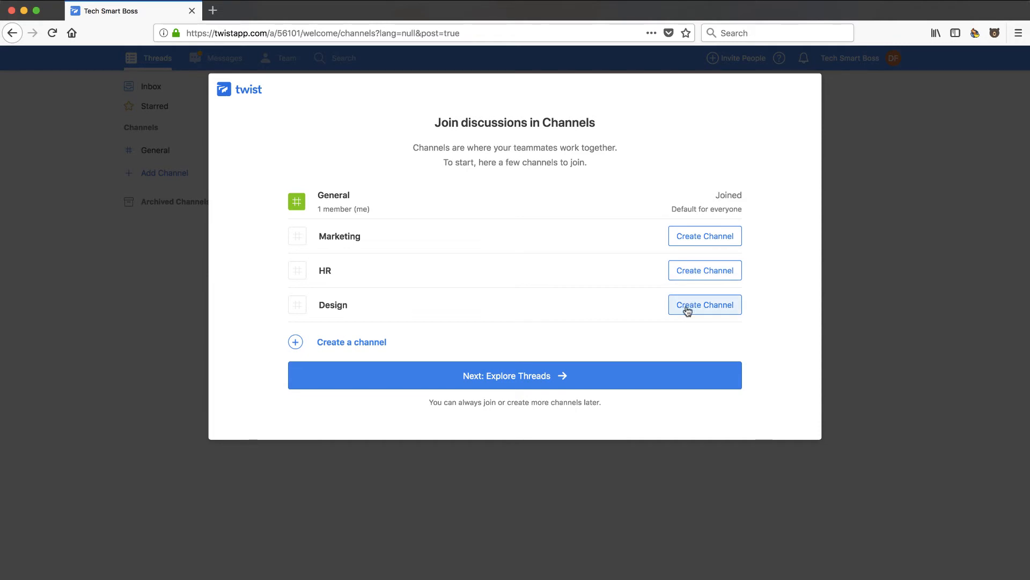
mouse_move(439, 211)
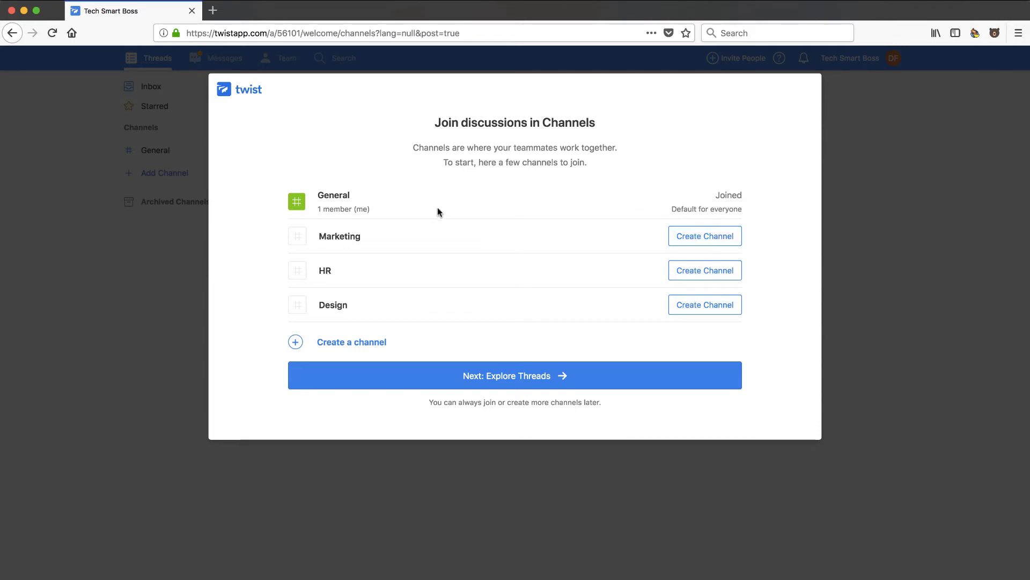
mouse_move(325, 196)
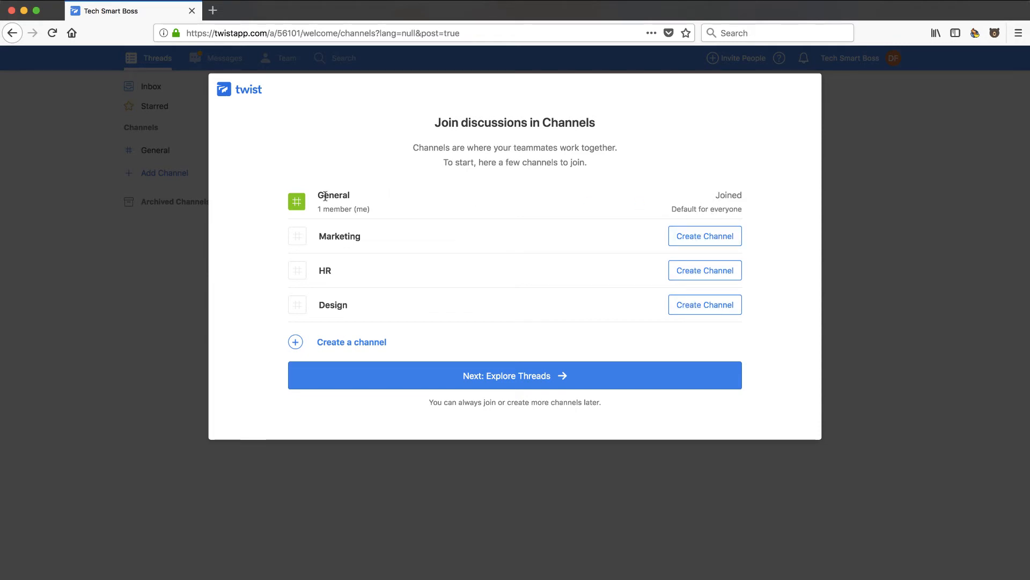
mouse_move(335, 346)
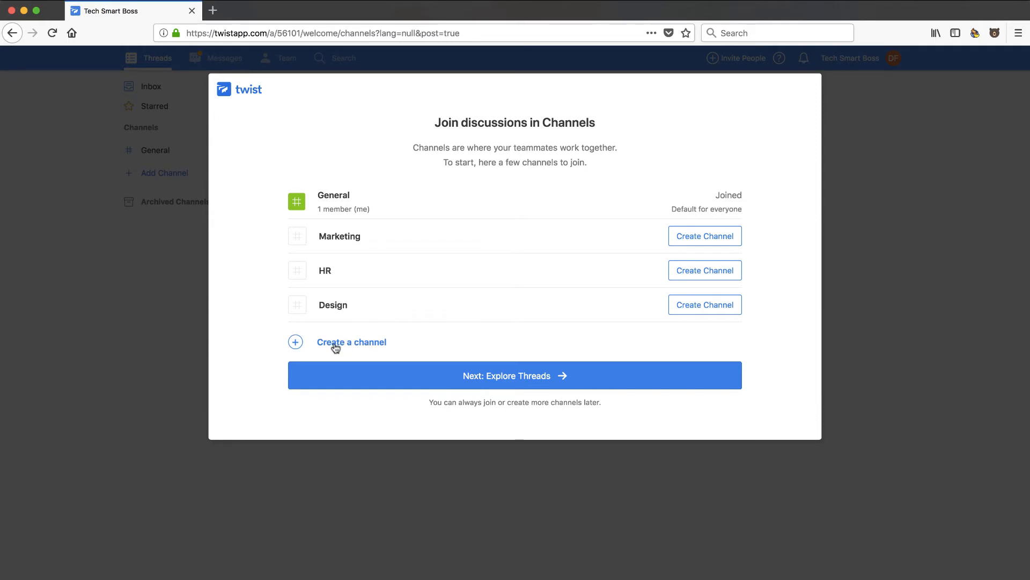
click(350, 342)
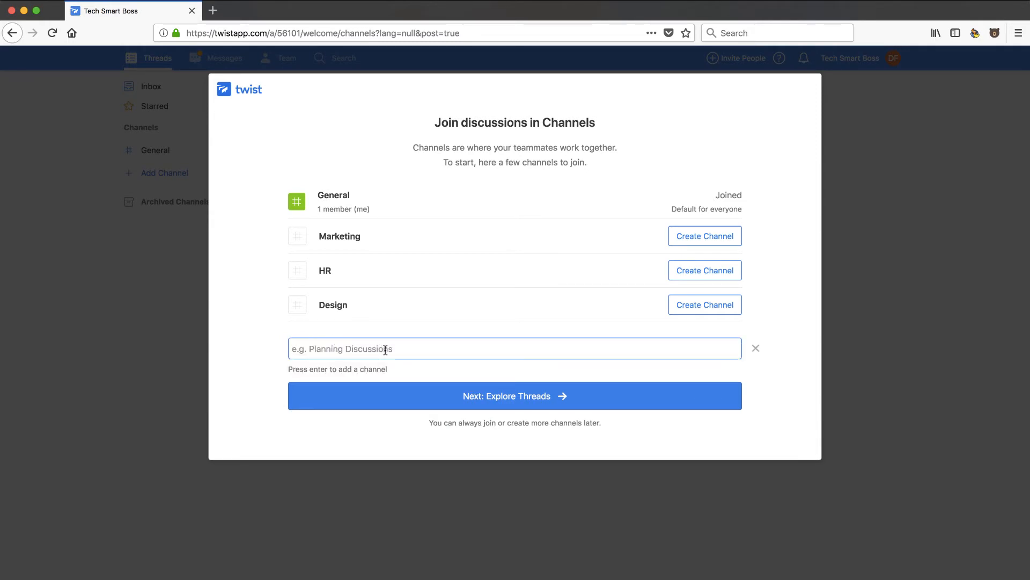
text(Develo)
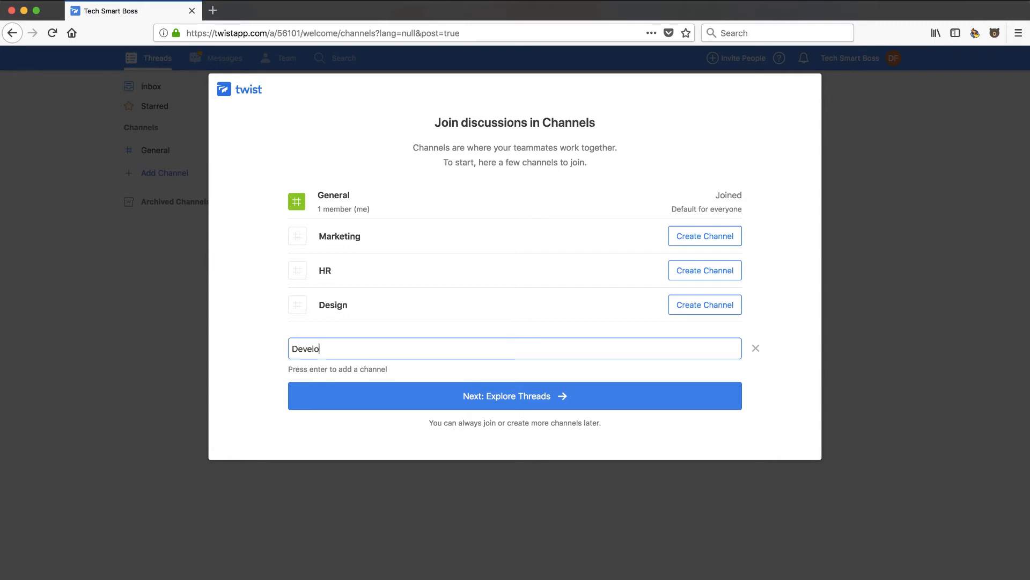
text(pment)
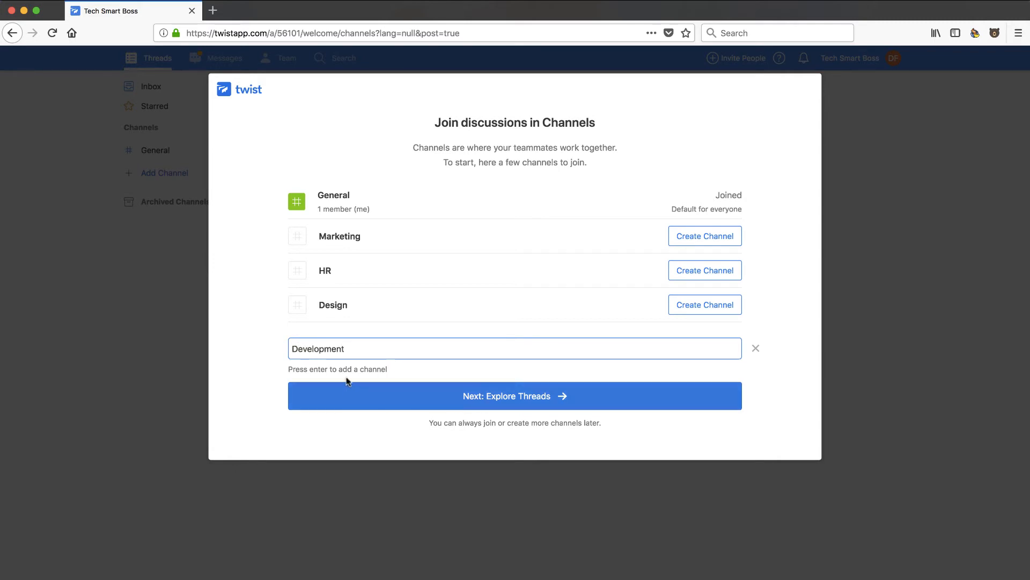
mouse_move(526, 399)
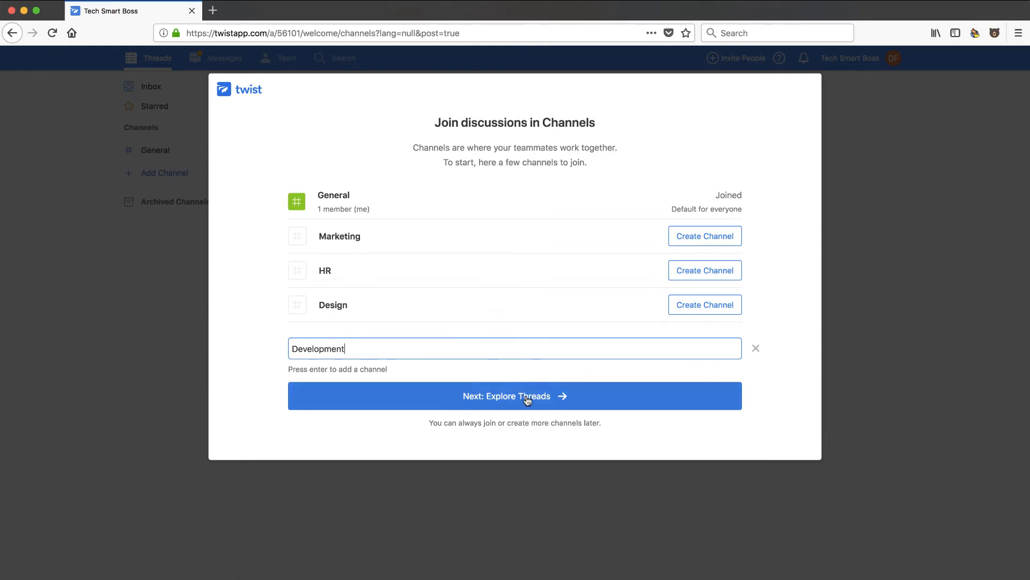
click(515, 395)
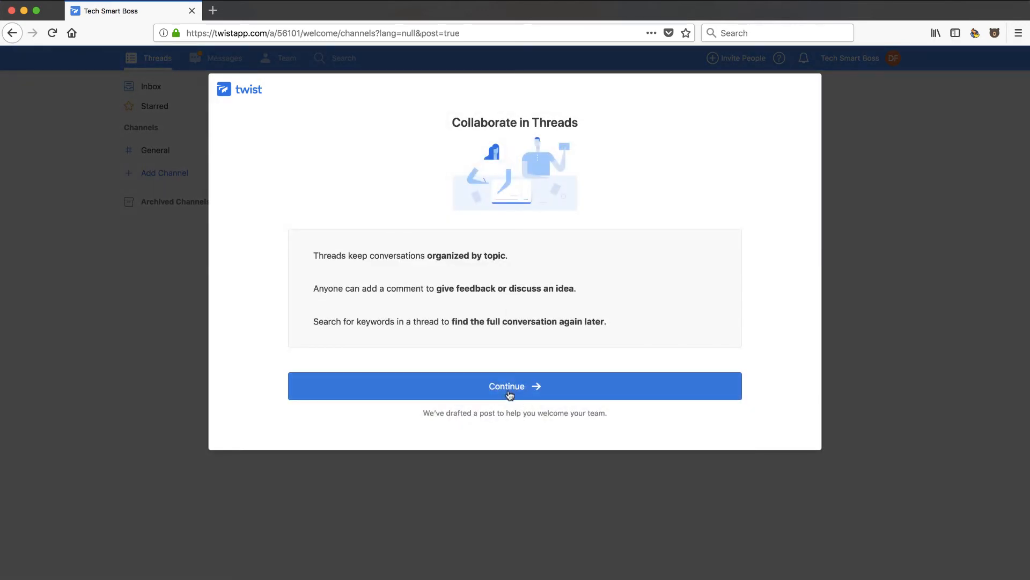
click(514, 386)
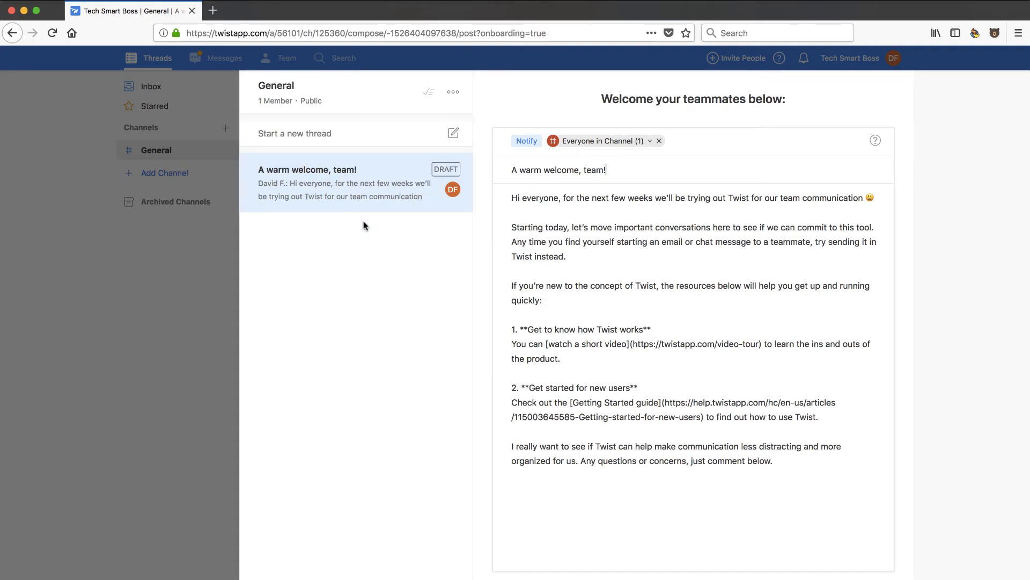
mouse_move(159, 202)
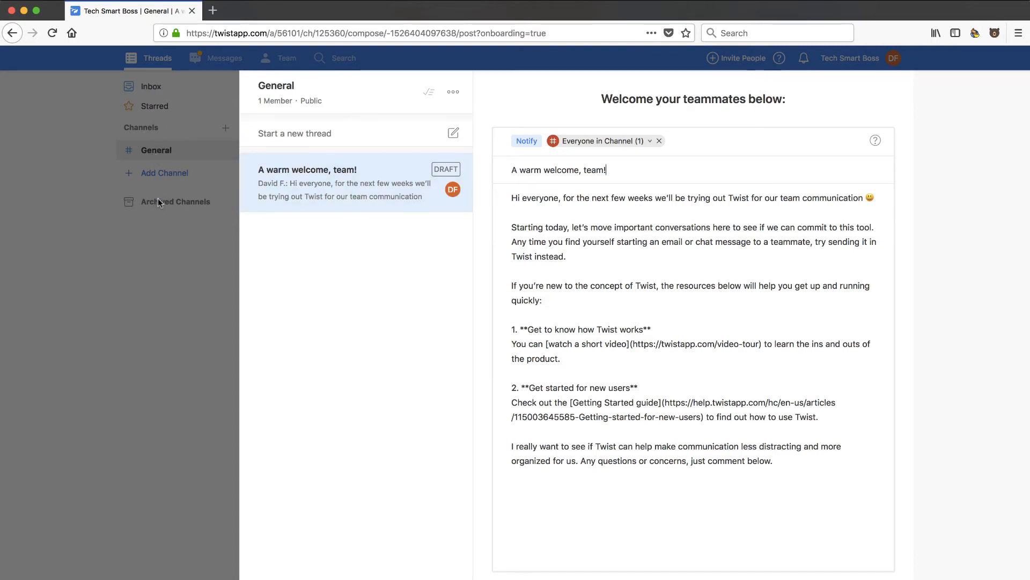
mouse_move(181, 154)
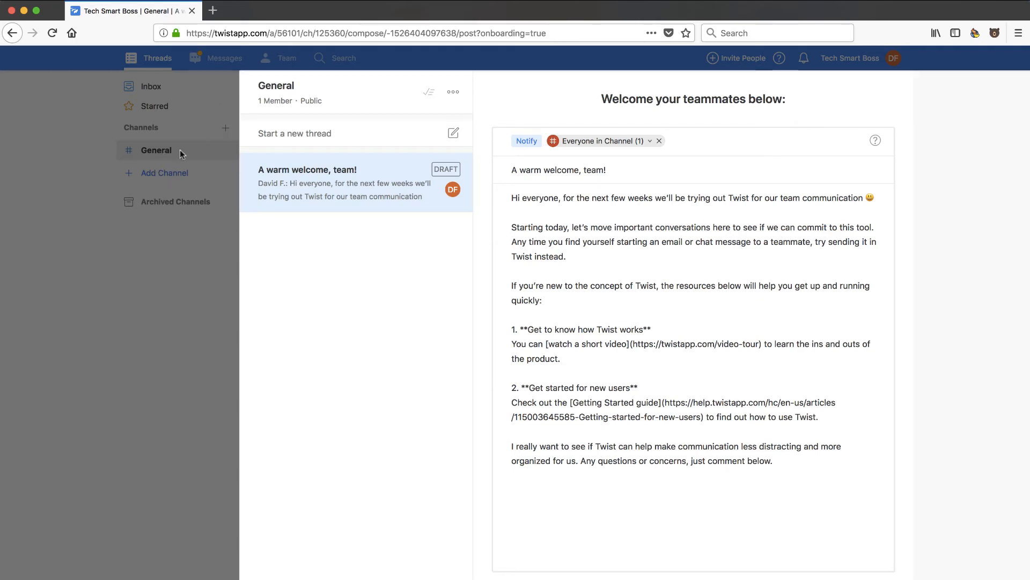
mouse_move(160, 152)
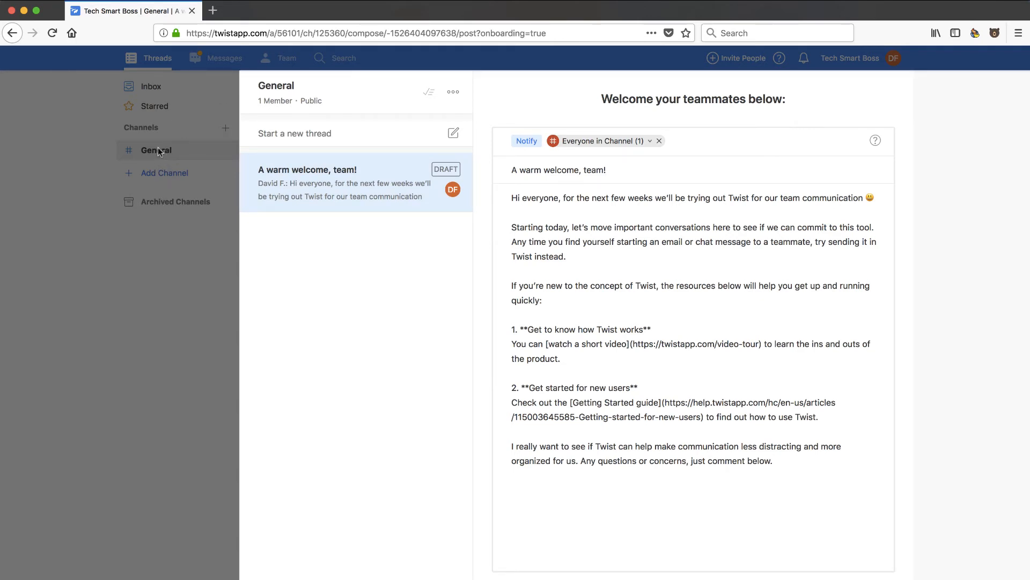
mouse_move(309, 100)
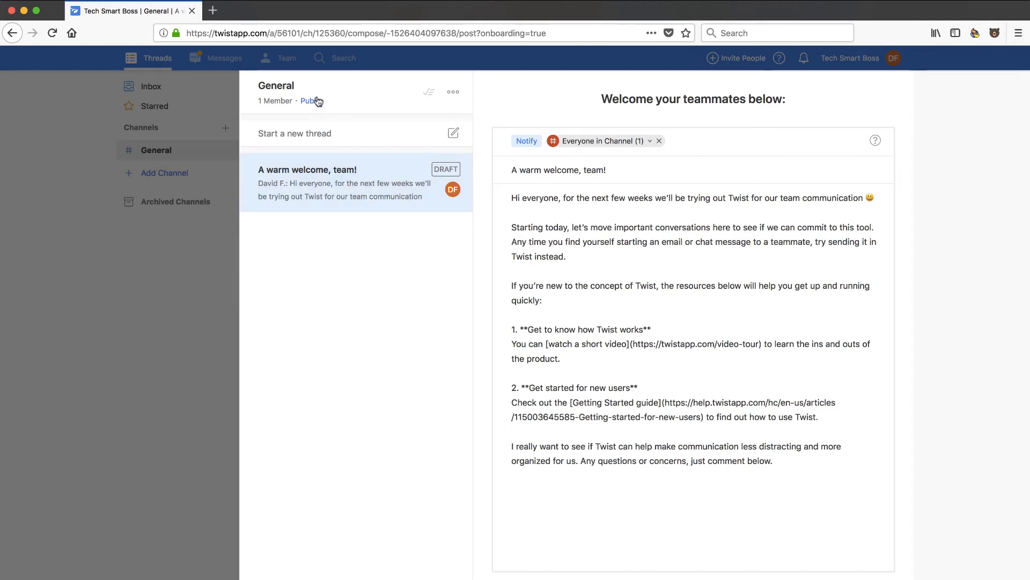
mouse_move(296, 134)
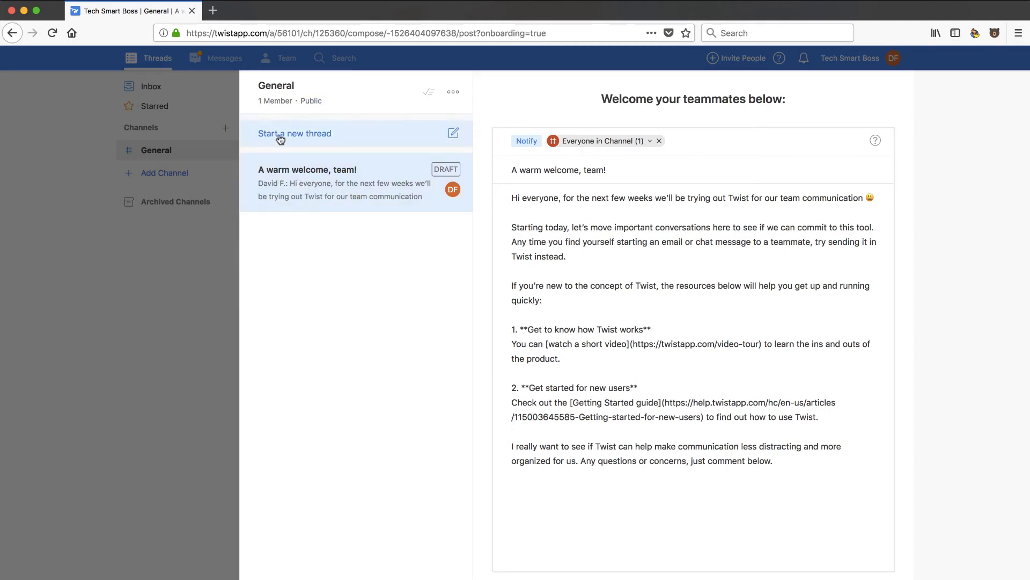
mouse_move(327, 129)
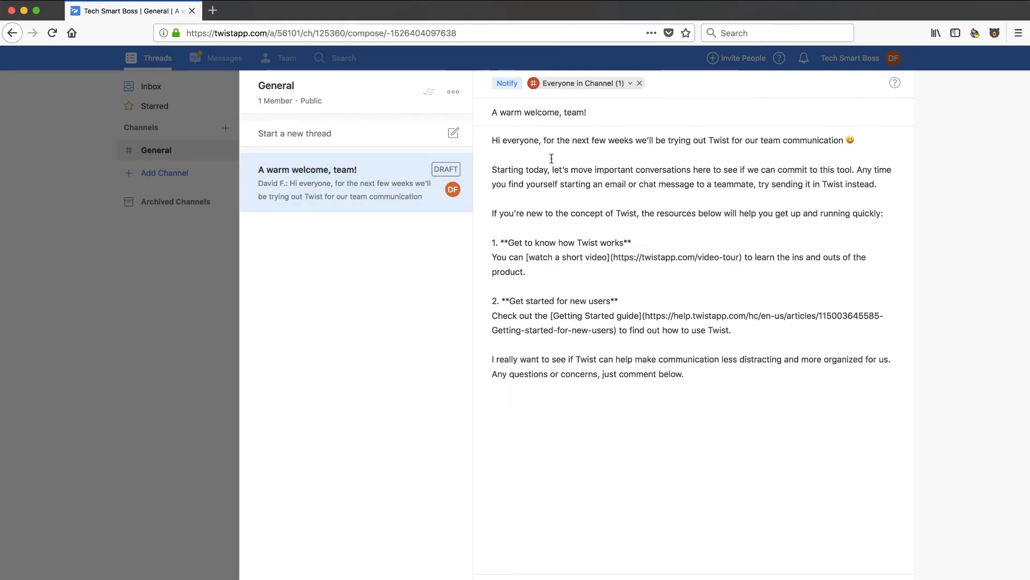
mouse_move(597, 186)
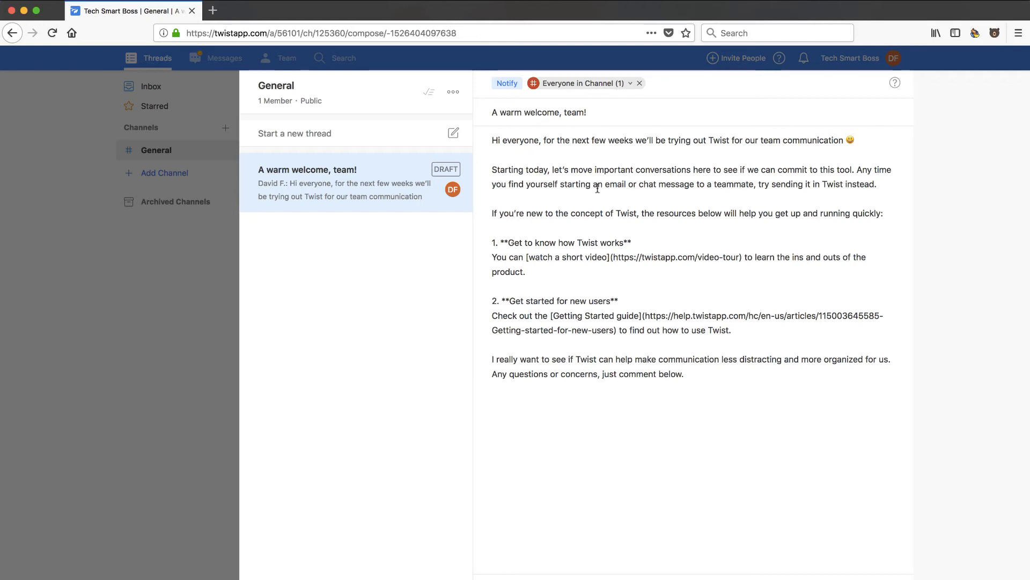
mouse_move(599, 301)
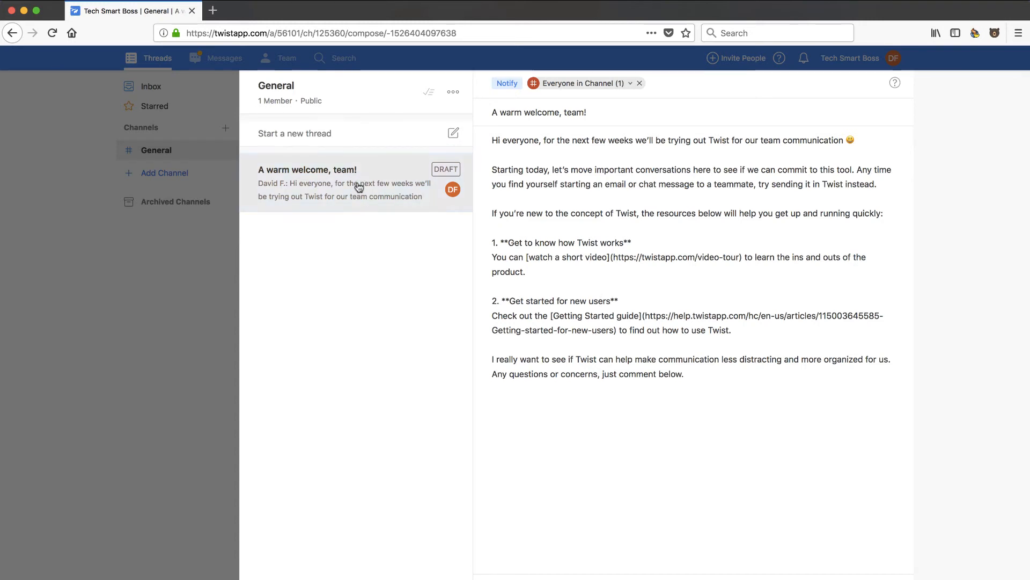
mouse_move(340, 241)
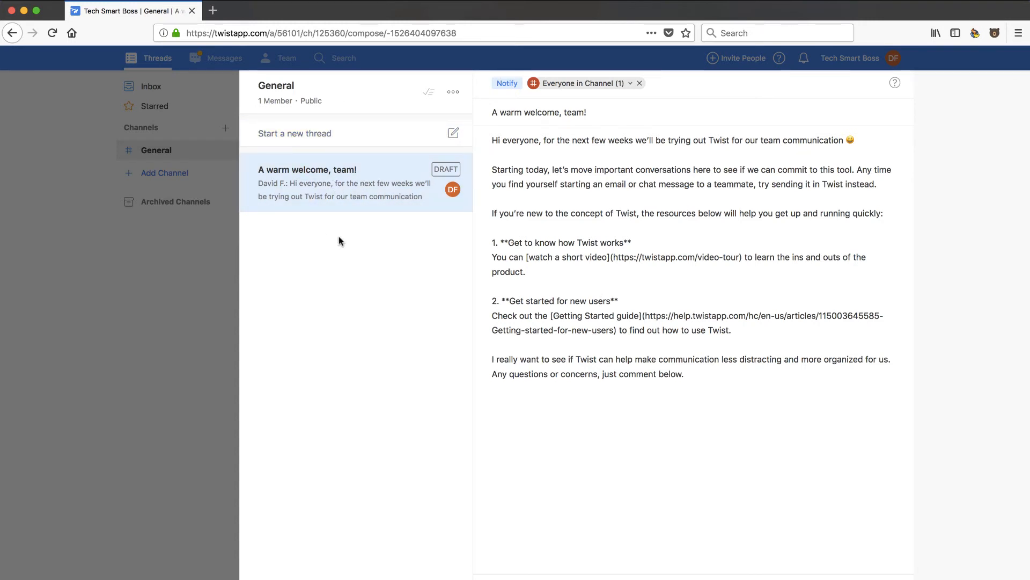
mouse_move(348, 204)
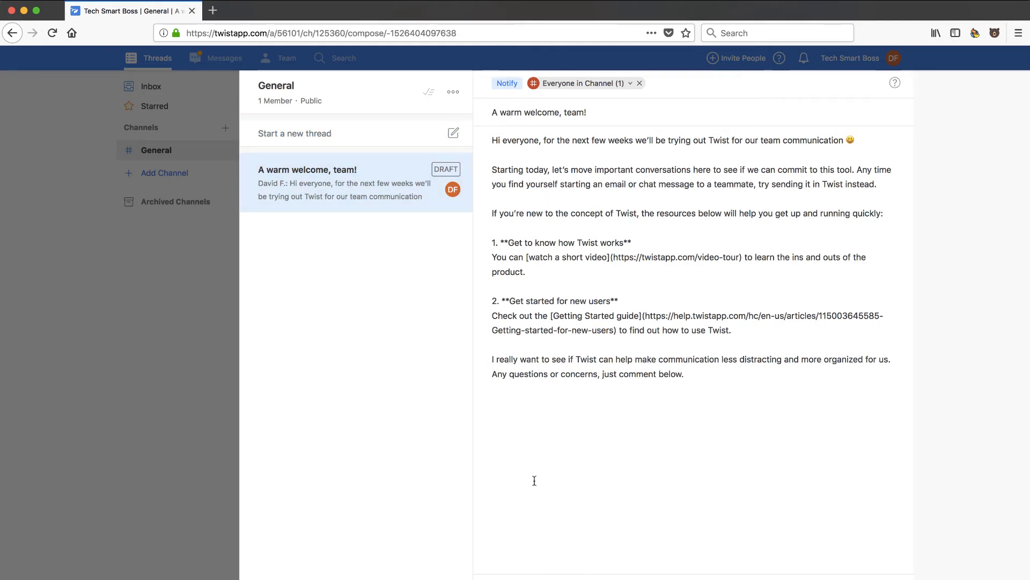
- Post the welcome thread to General and check the Notify 'Everyone in Channel' recipients on the comment box
click(532, 480)
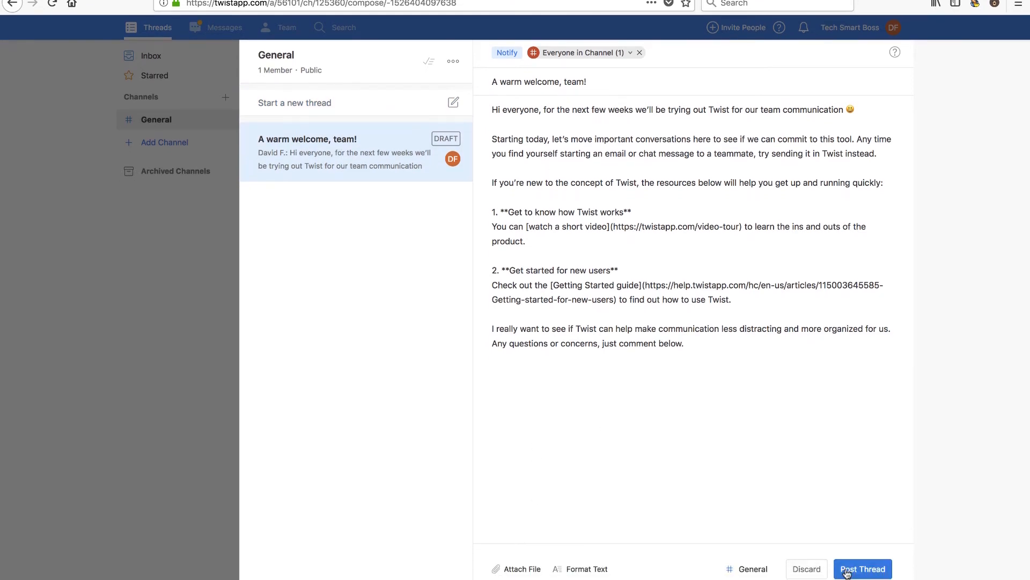
click(861, 568)
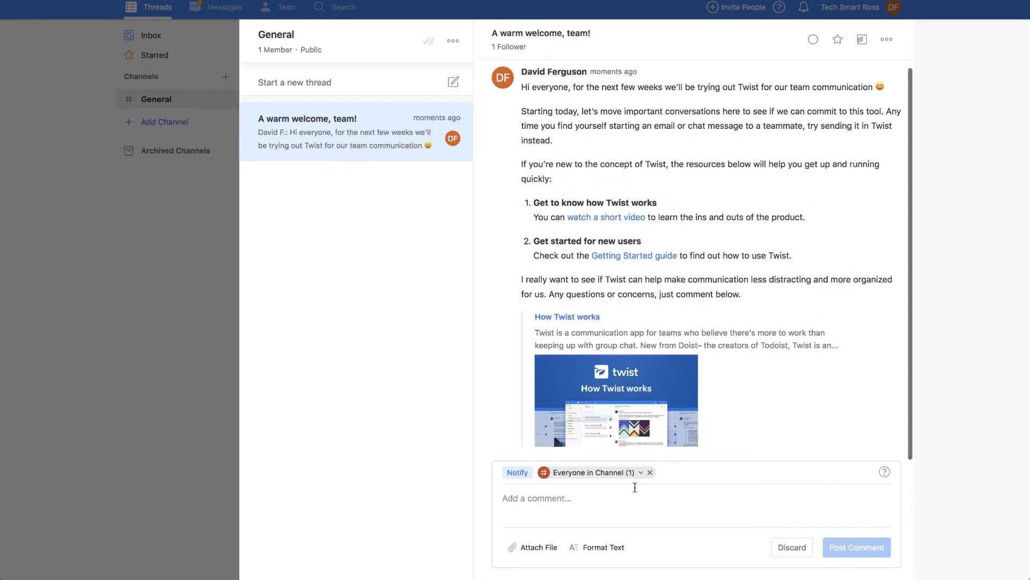
mouse_move(519, 475)
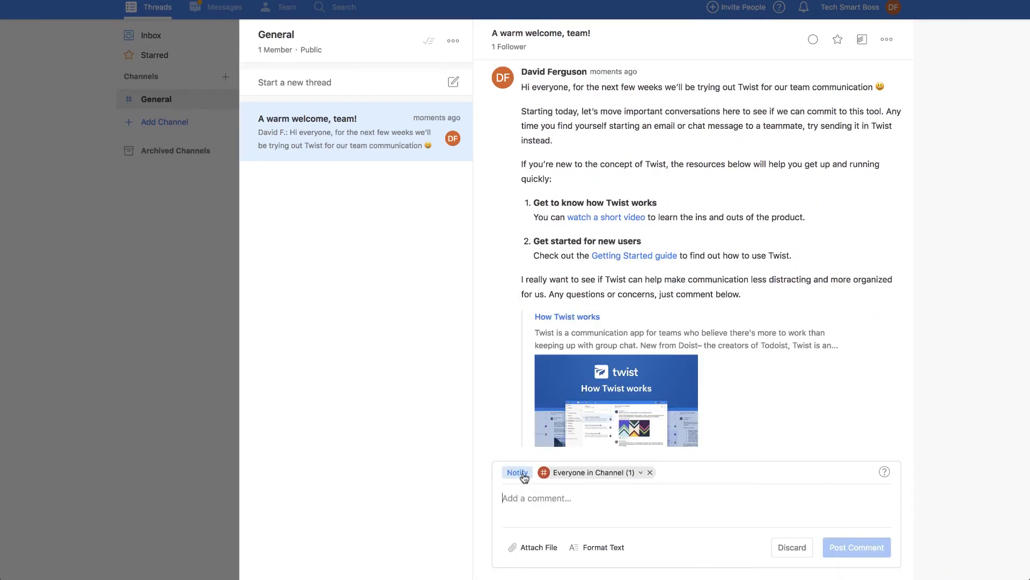
click(640, 472)
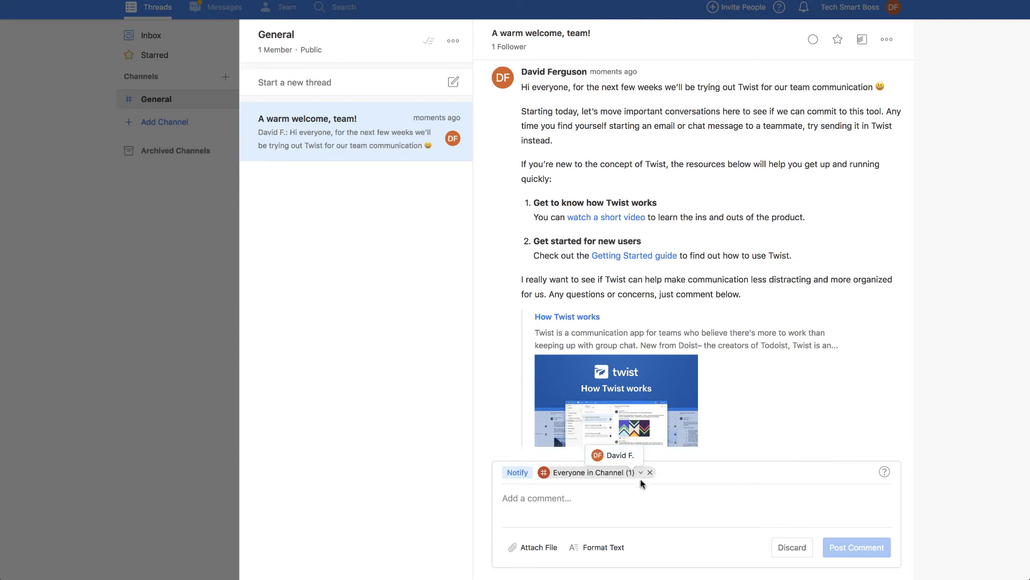
click(640, 472)
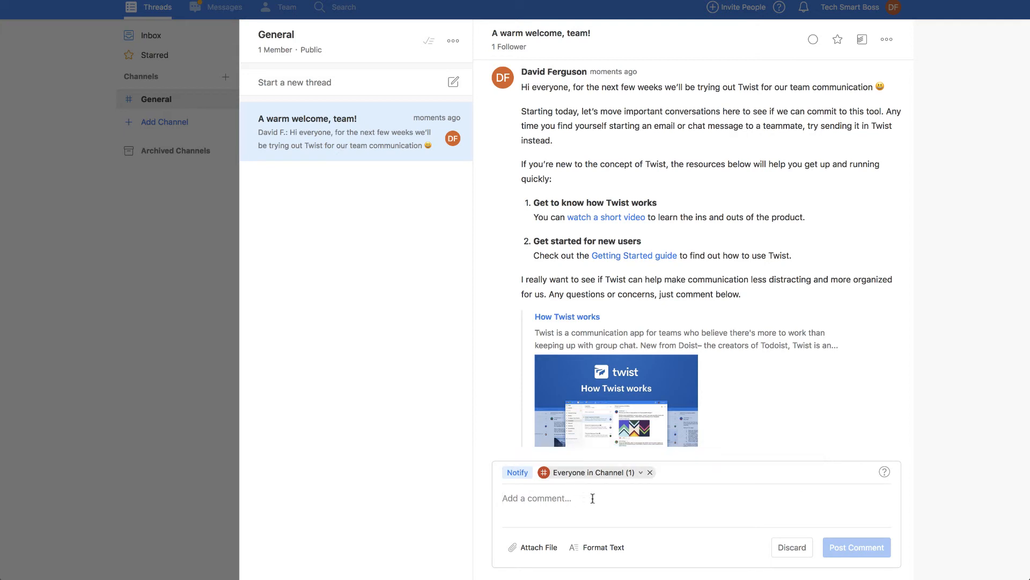
mouse_move(624, 377)
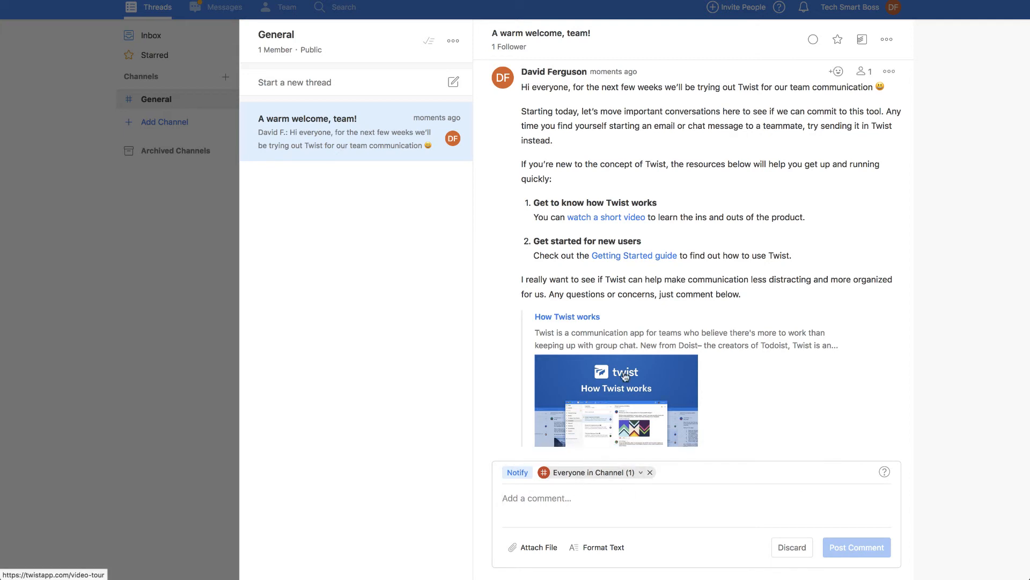
- Post the comment 'Type something' and react to it with the 🎉 party emoji
text(Type something)
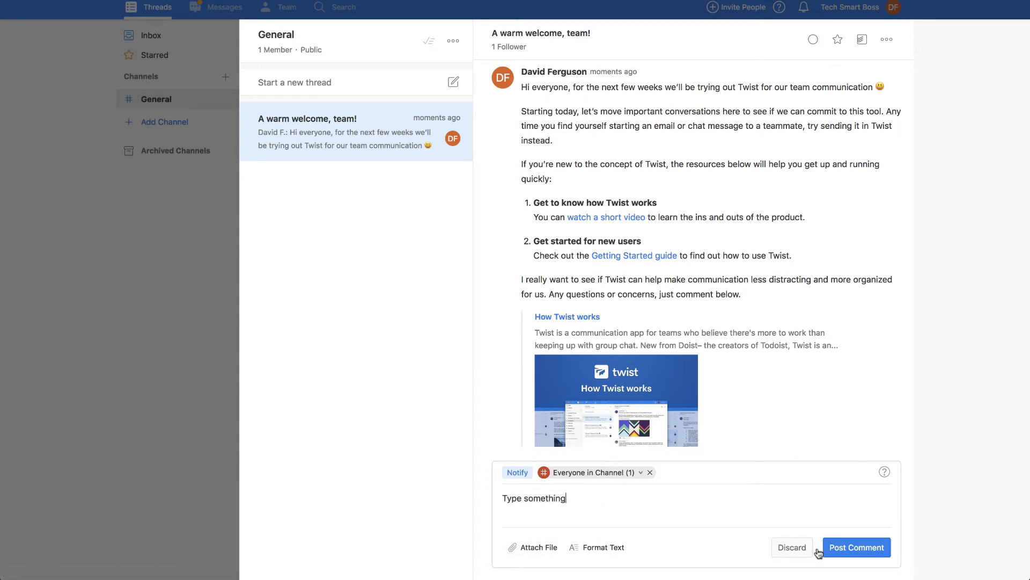
click(856, 546)
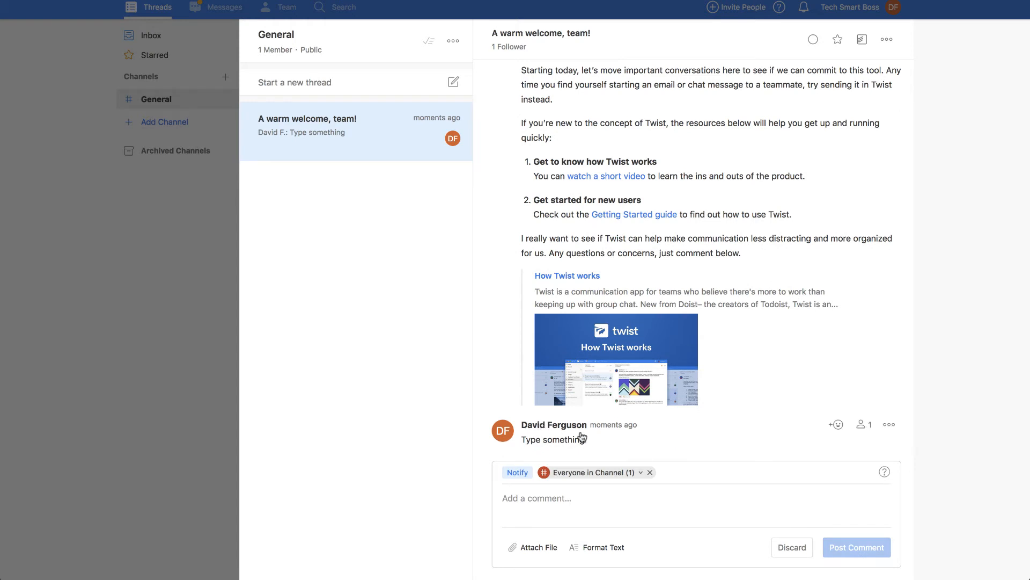
click(889, 425)
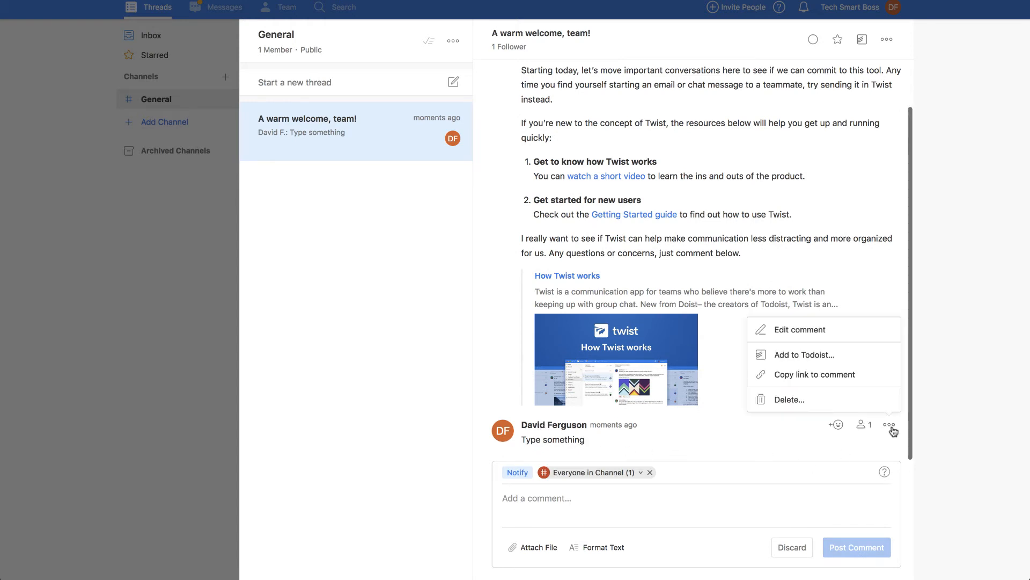
mouse_move(802, 354)
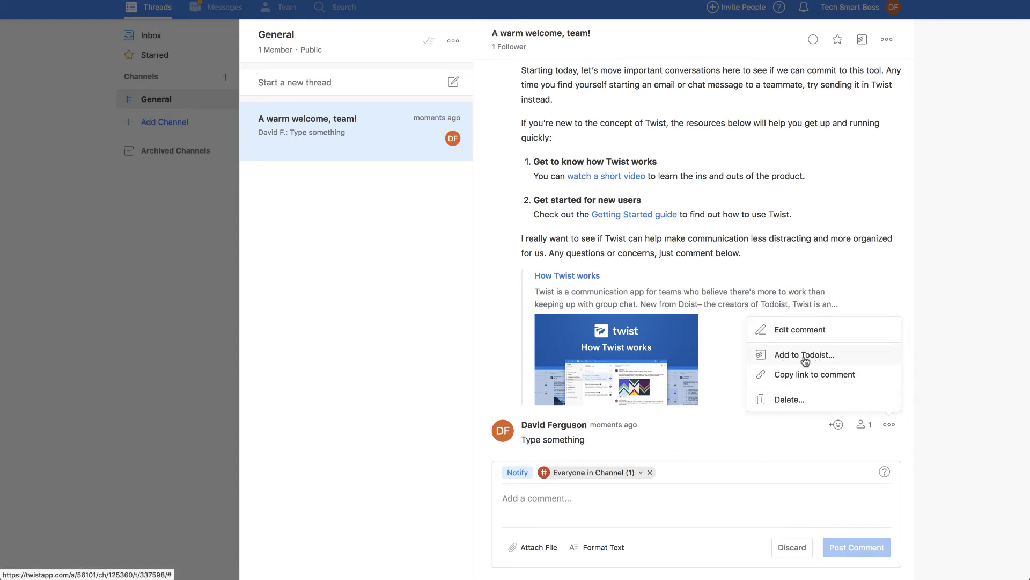
mouse_move(814, 359)
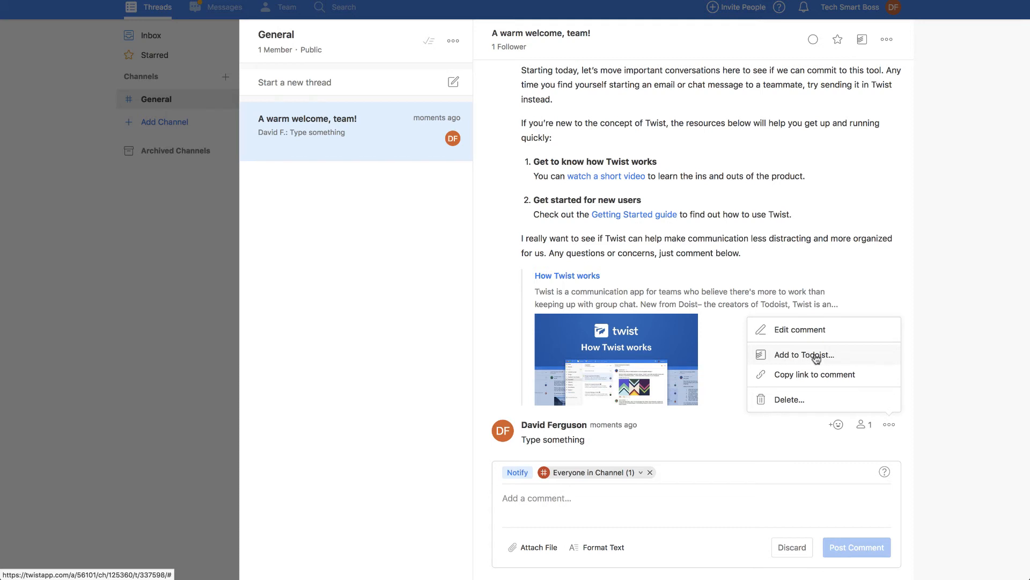
mouse_move(826, 384)
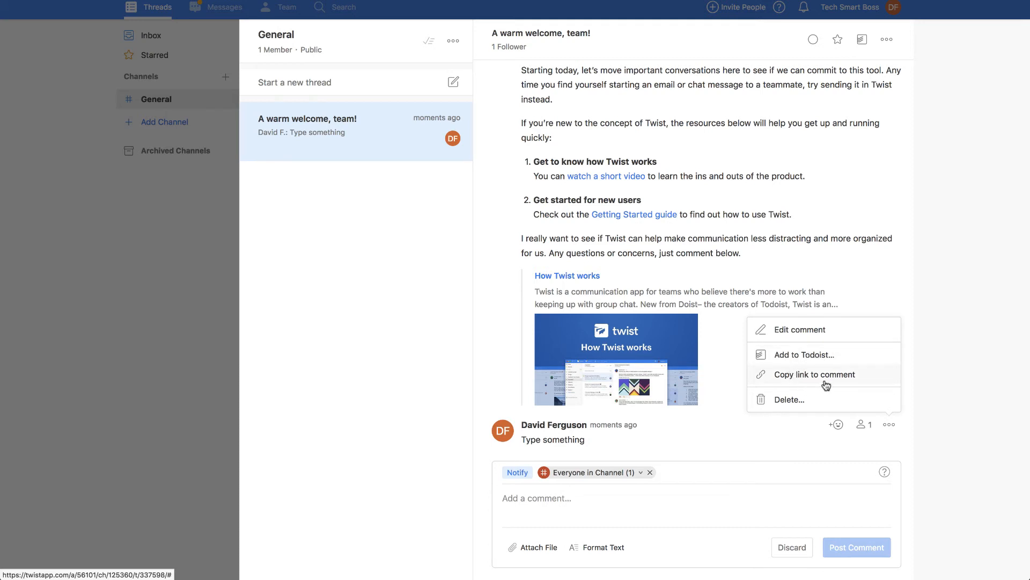
mouse_move(865, 425)
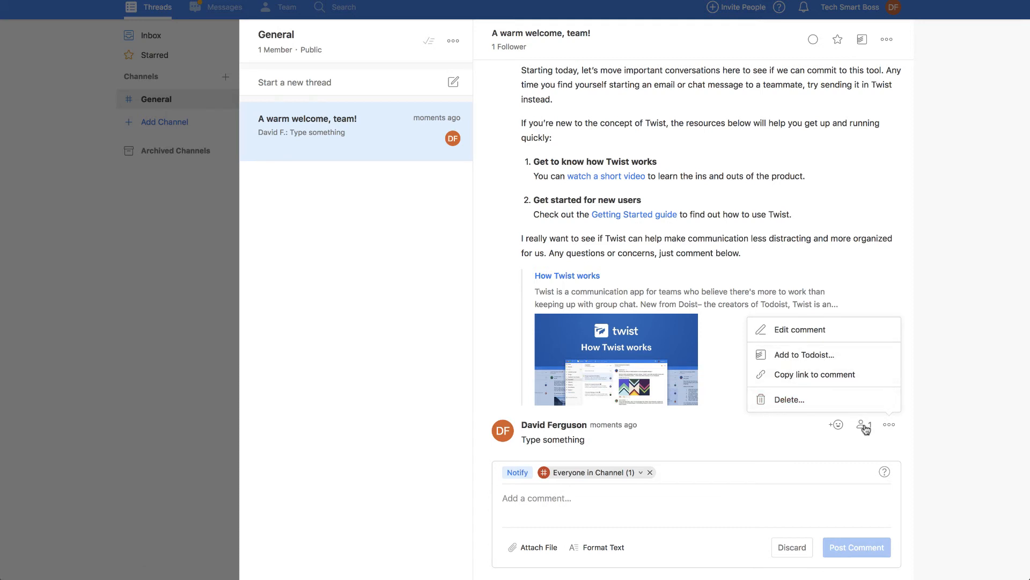
click(837, 425)
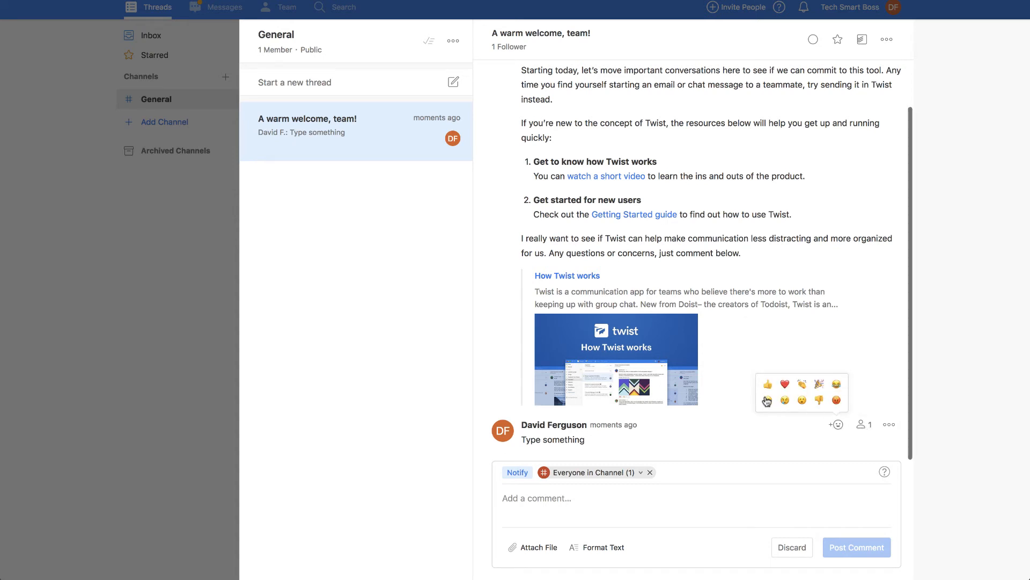
click(801, 383)
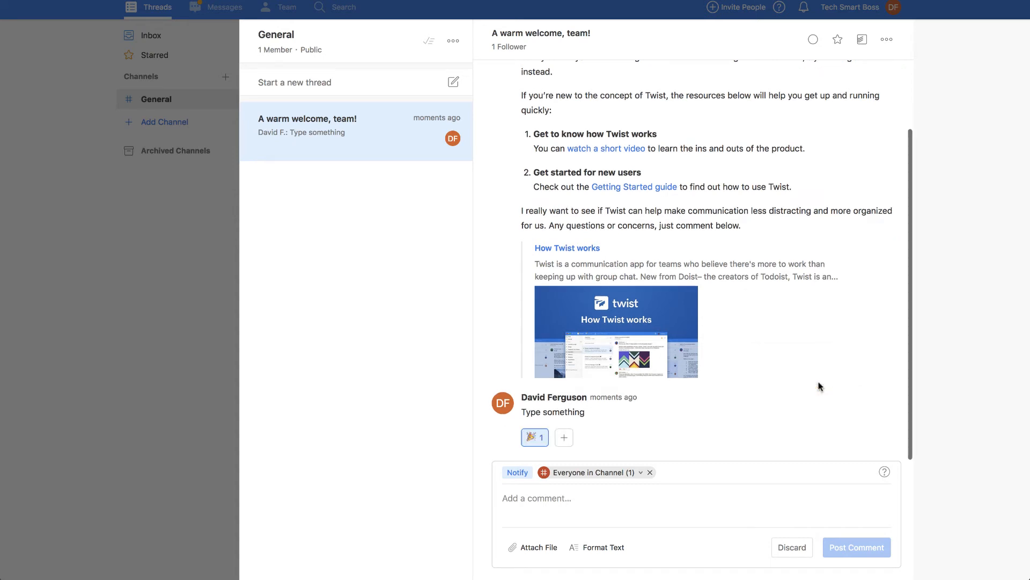
mouse_move(560, 531)
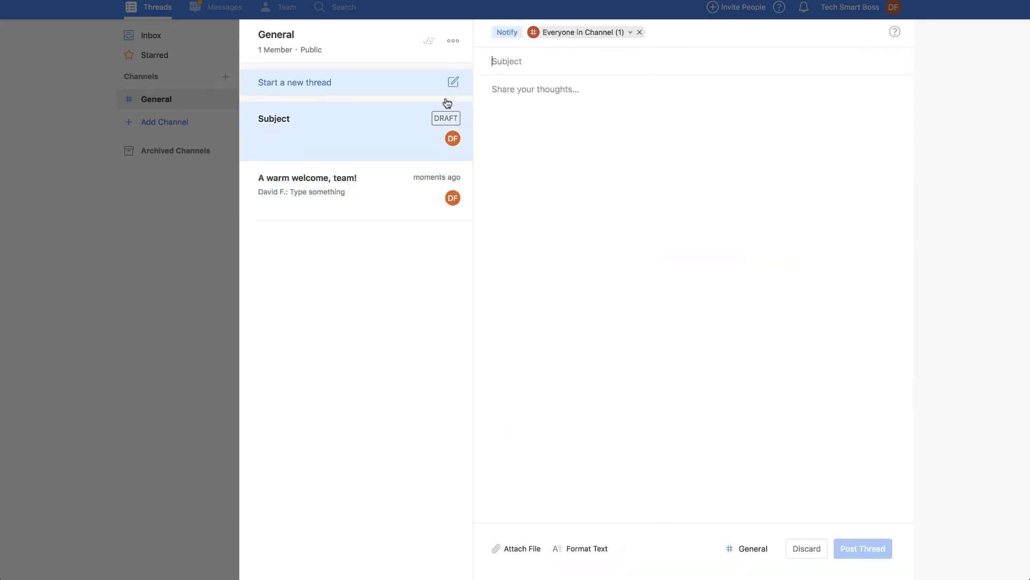
mouse_move(559, 97)
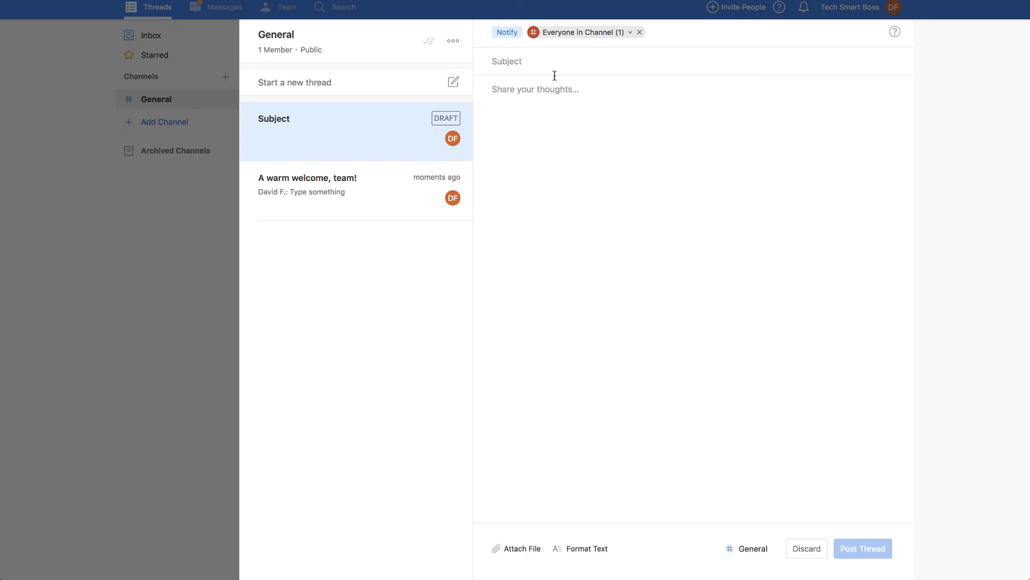
- Post a General thread titled 'this is a new thread' with message 'ok'
text(this is a new thre)
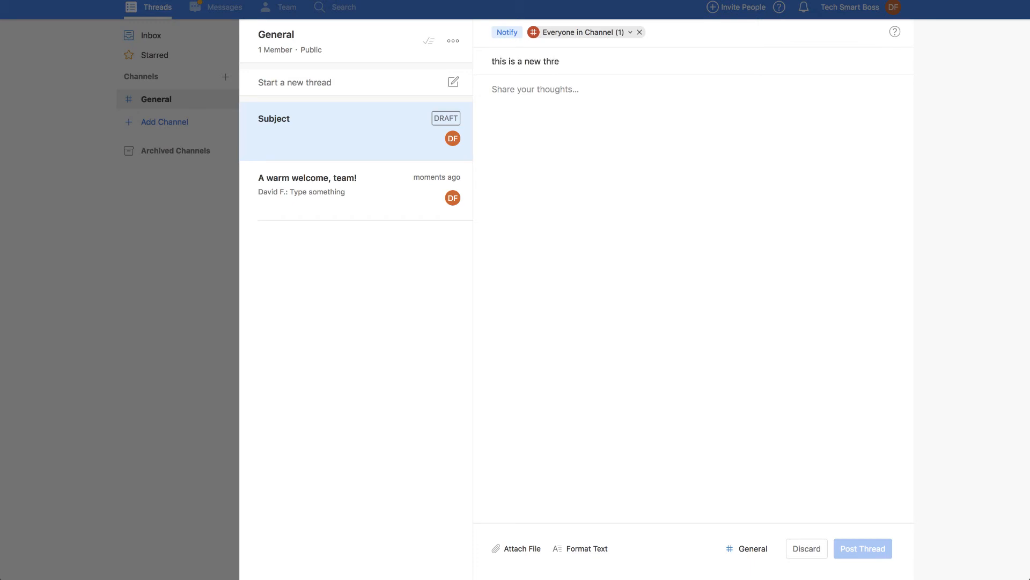
text(ok)
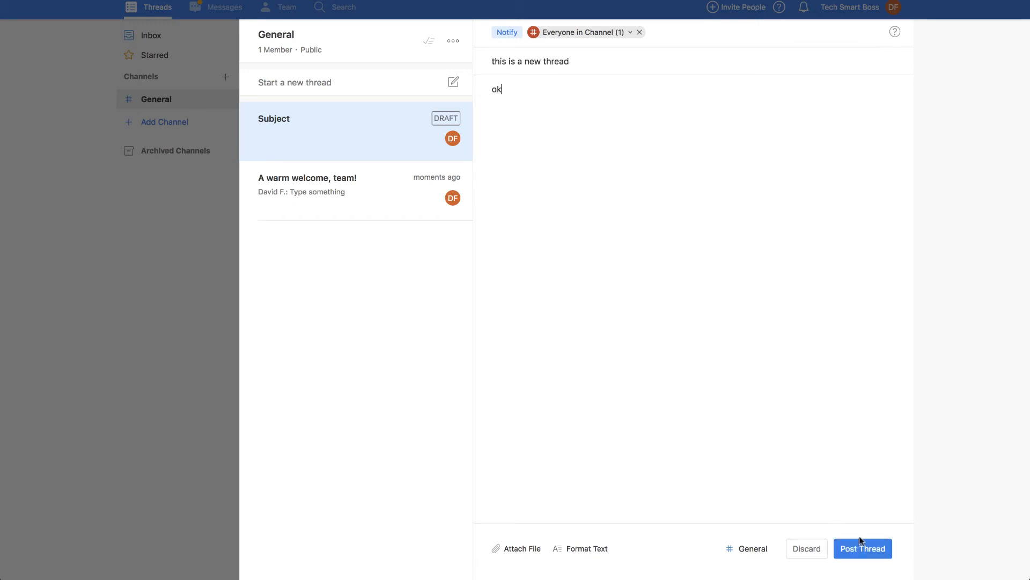
click(863, 548)
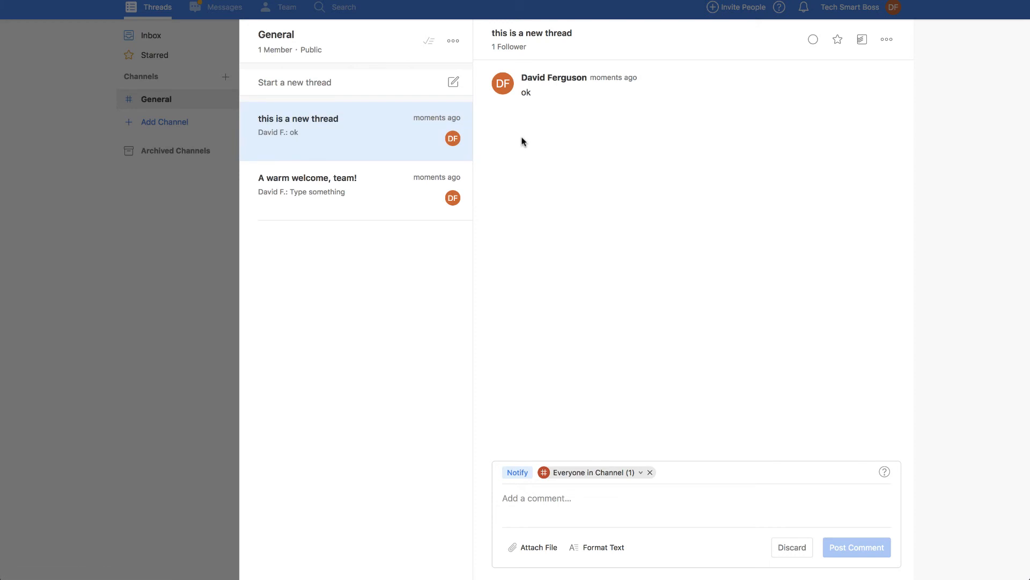
mouse_move(370, 136)
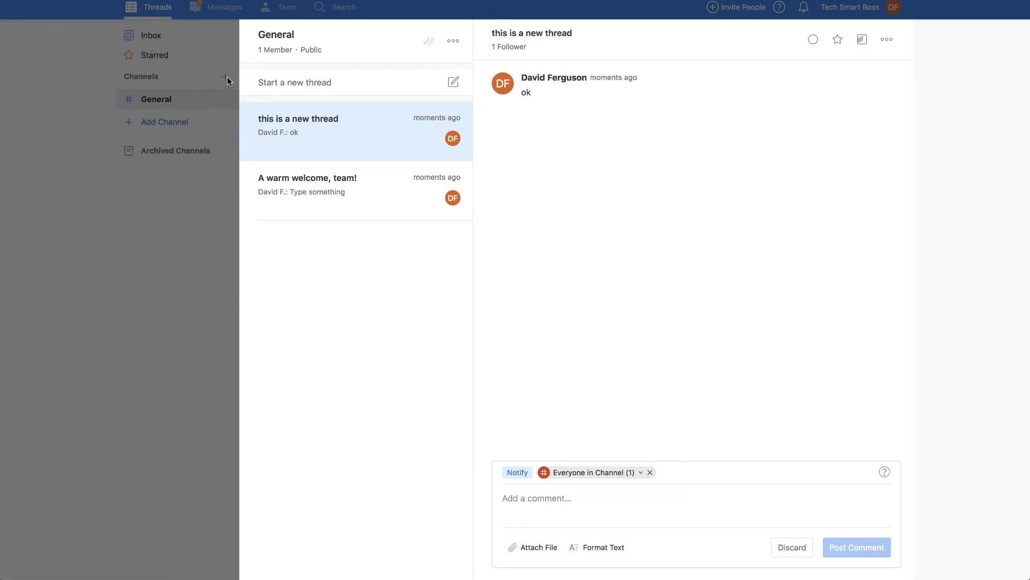
mouse_move(514, 36)
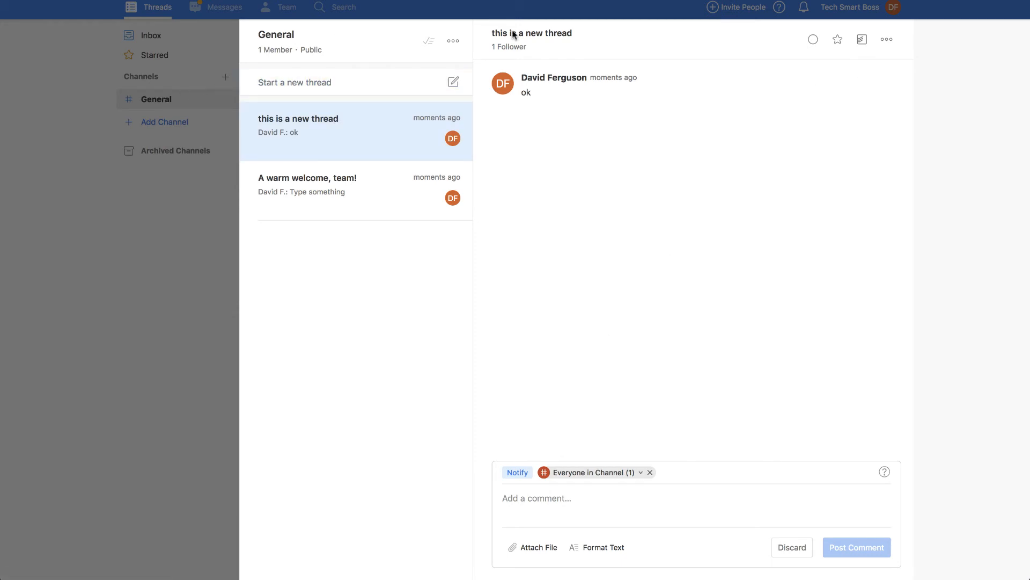
mouse_move(836, 444)
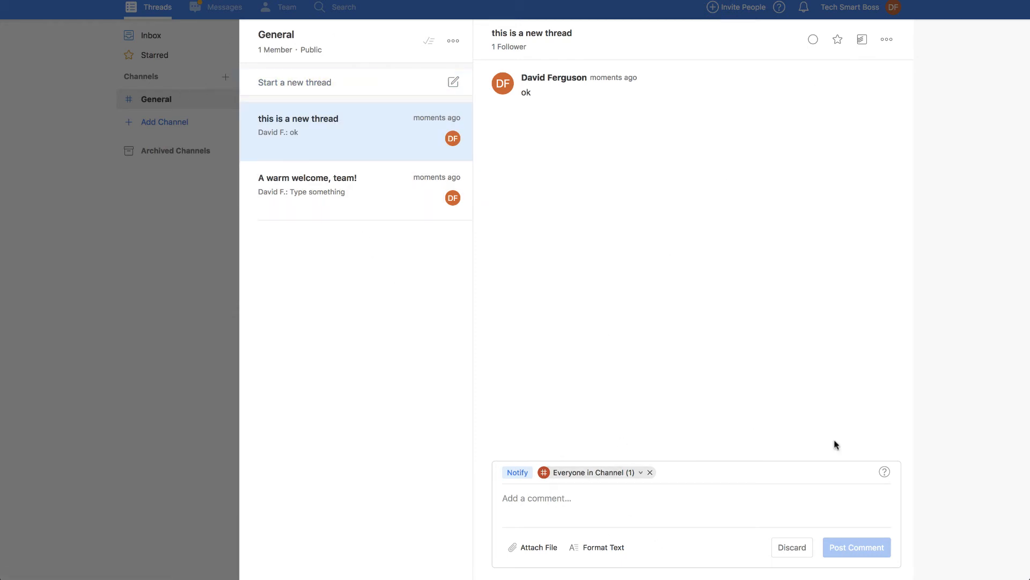
mouse_move(453, 44)
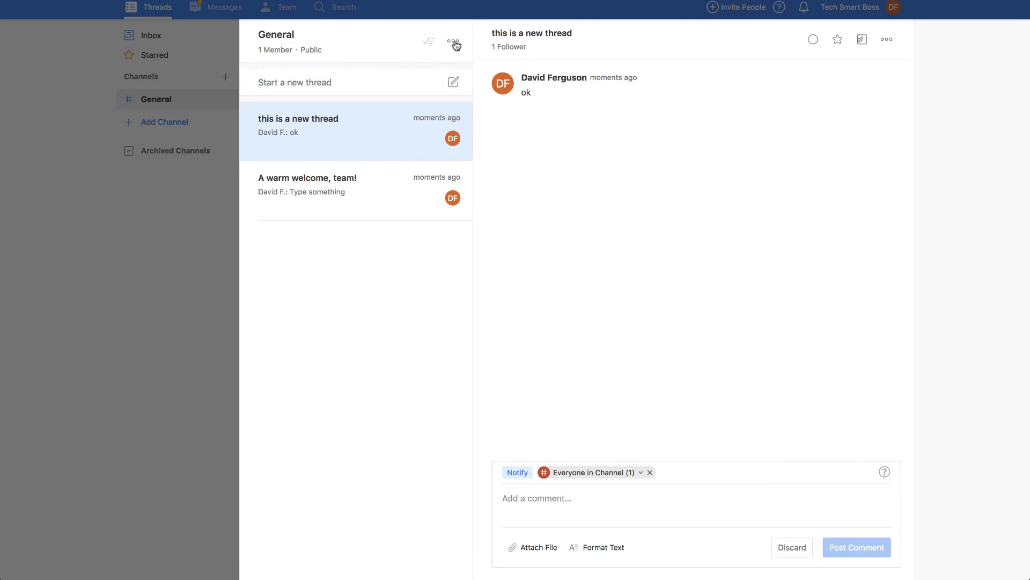
click(453, 41)
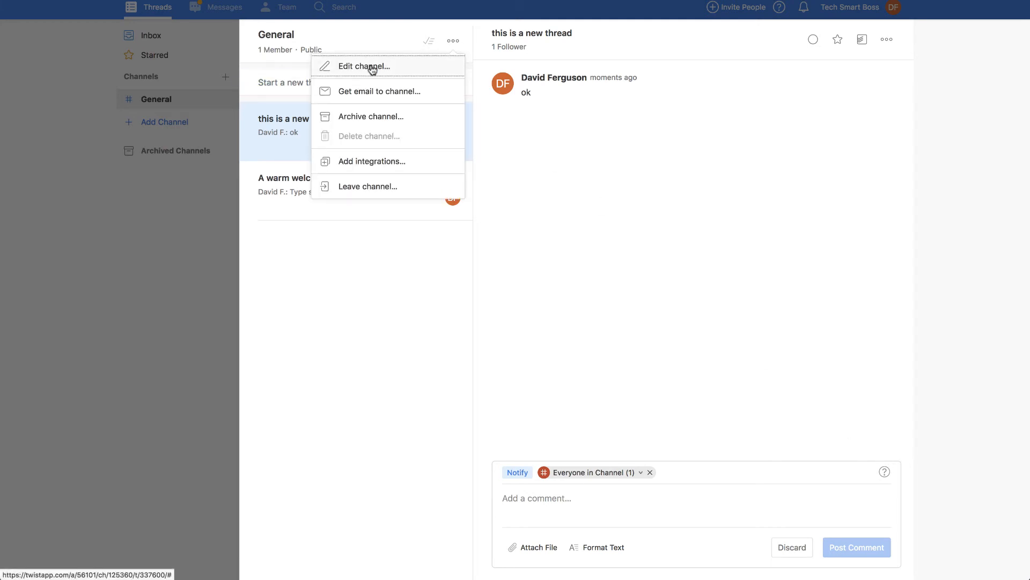
click(363, 66)
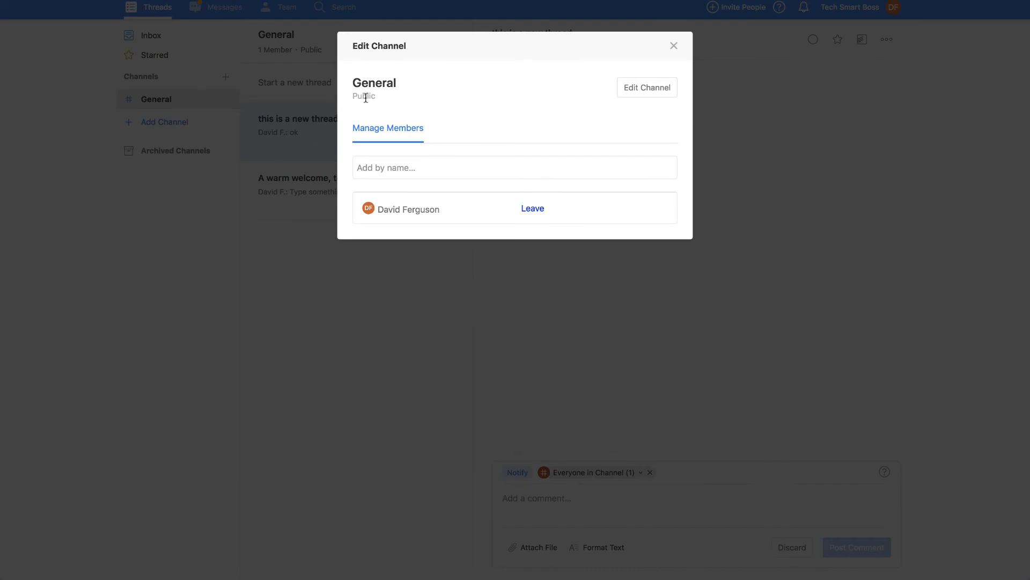
click(646, 88)
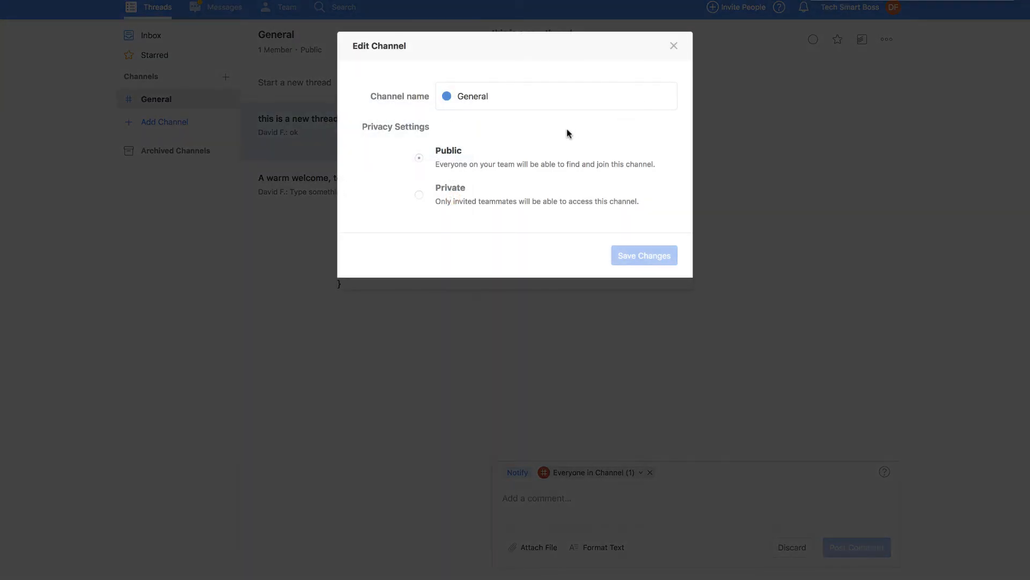
mouse_move(360, 123)
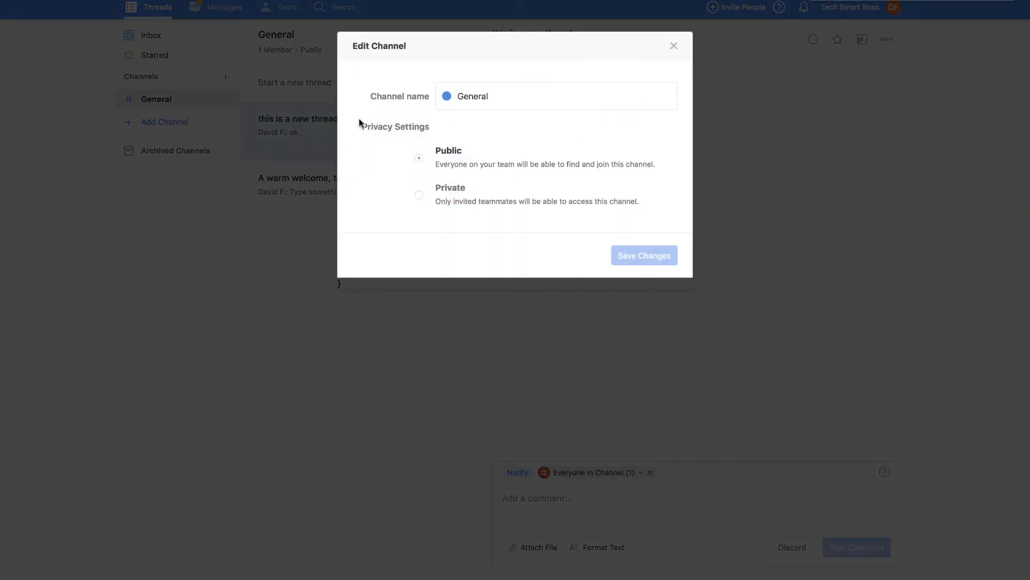
click(673, 45)
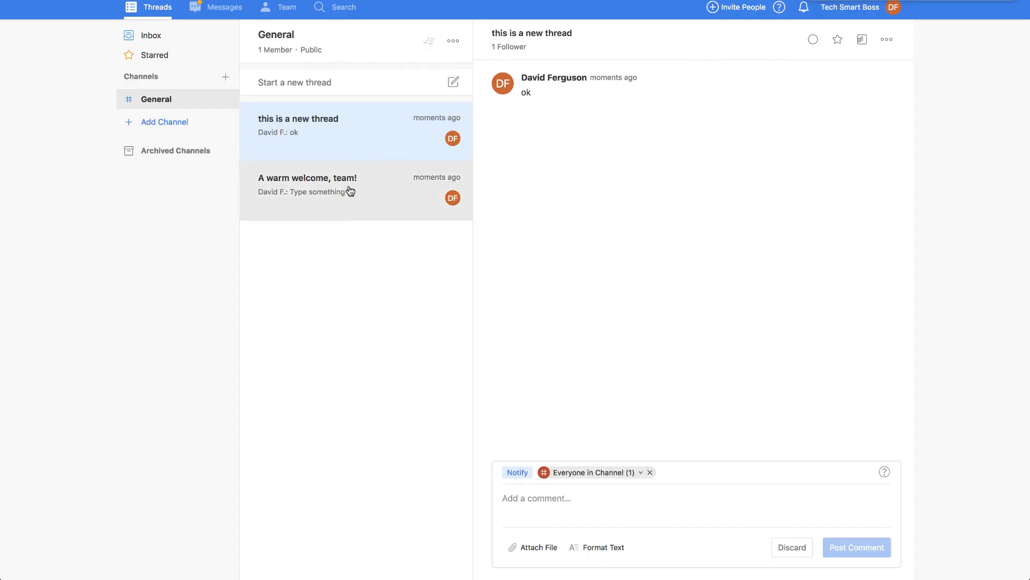
mouse_move(160, 79)
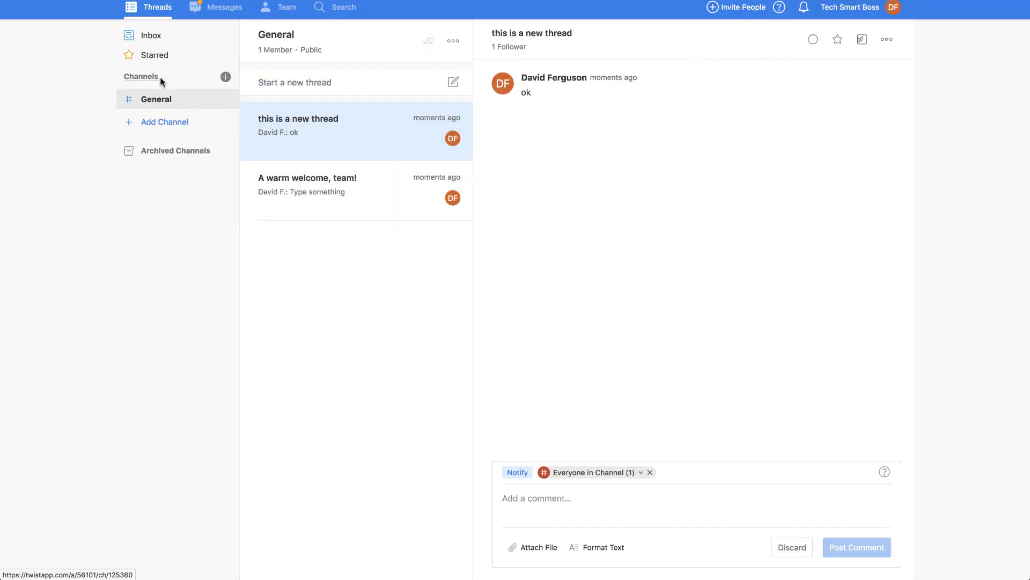
mouse_move(196, 131)
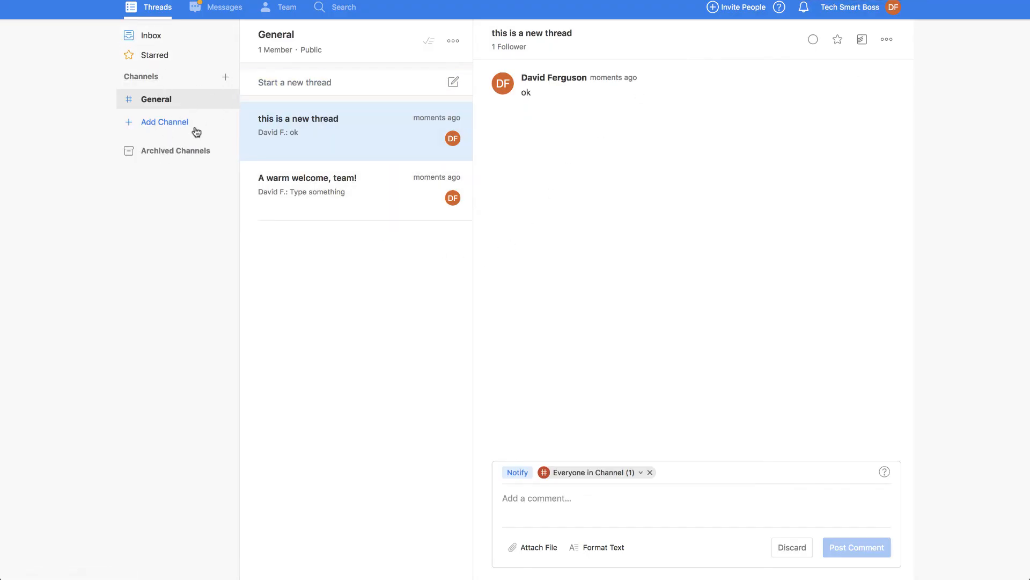
click(164, 122)
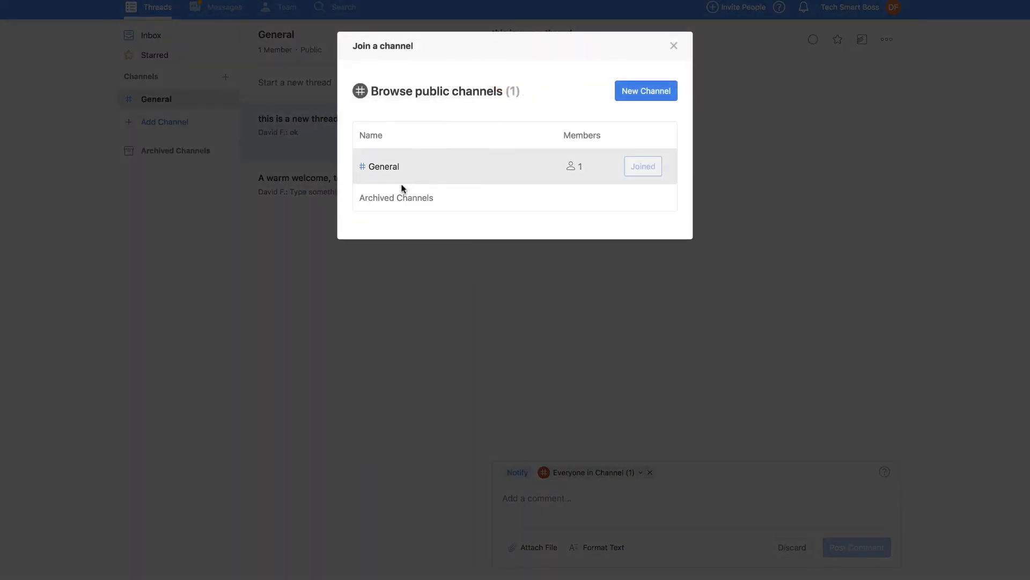
click(645, 90)
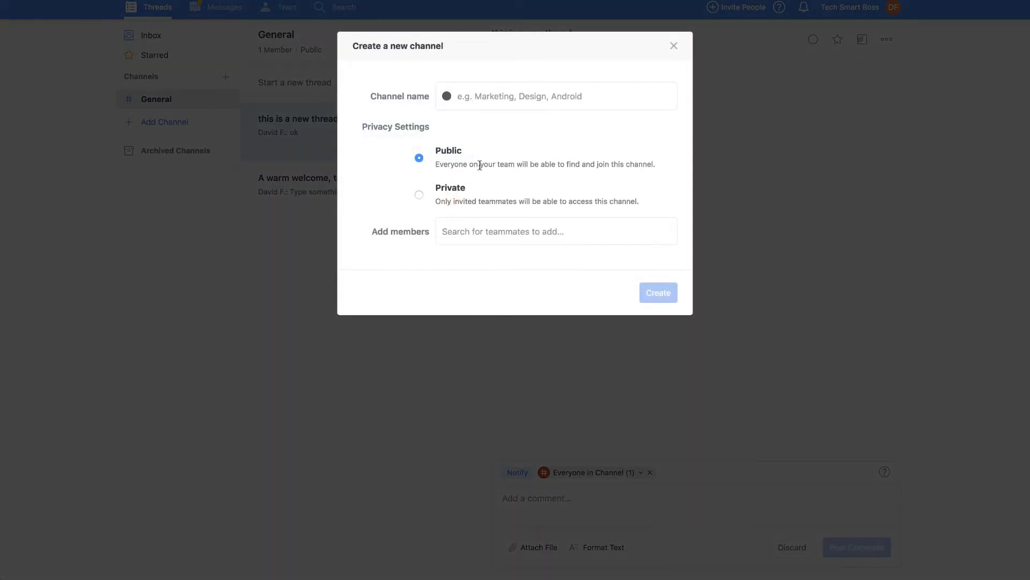
click(419, 194)
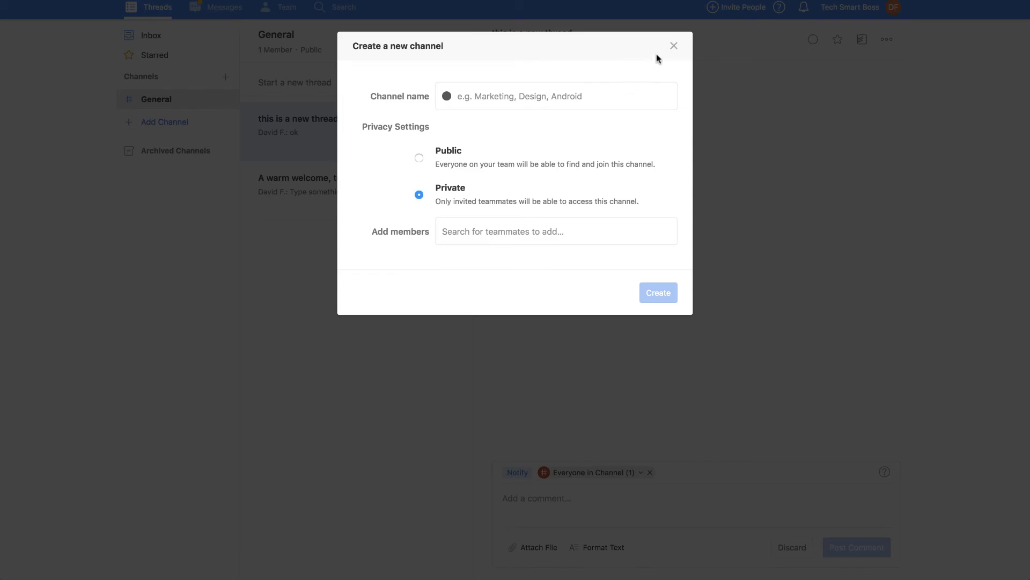
click(673, 45)
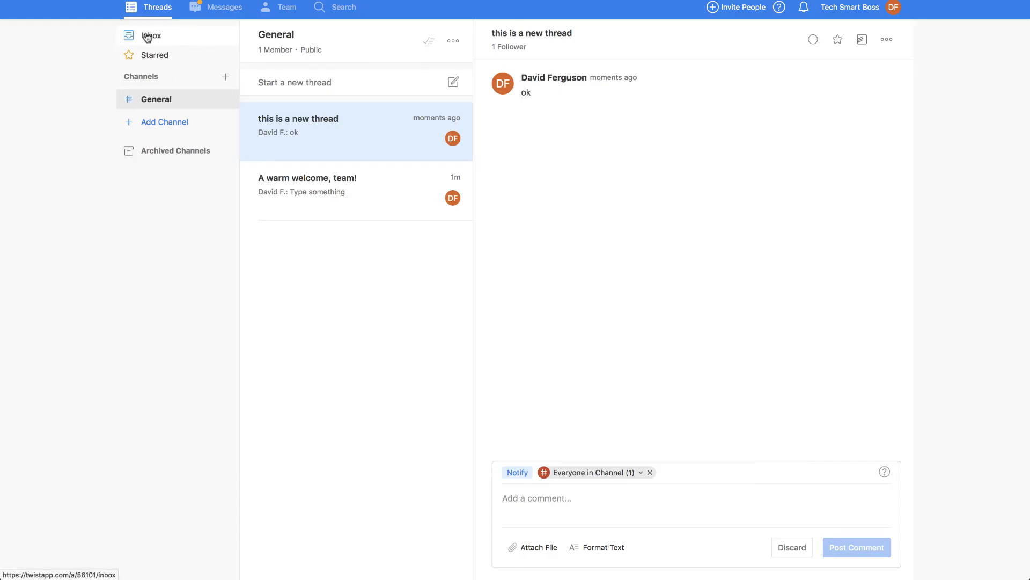
click(152, 35)
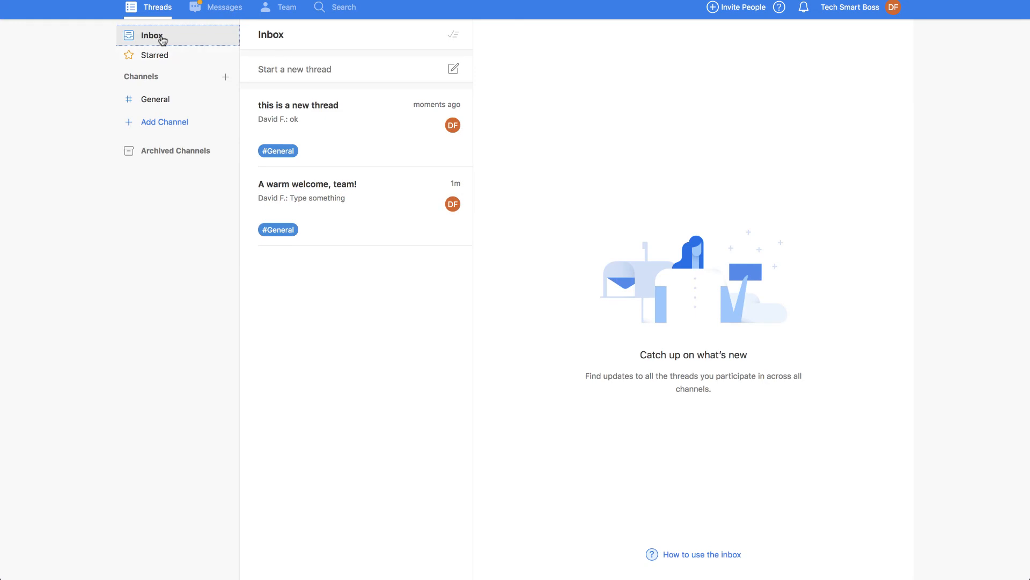
click(156, 99)
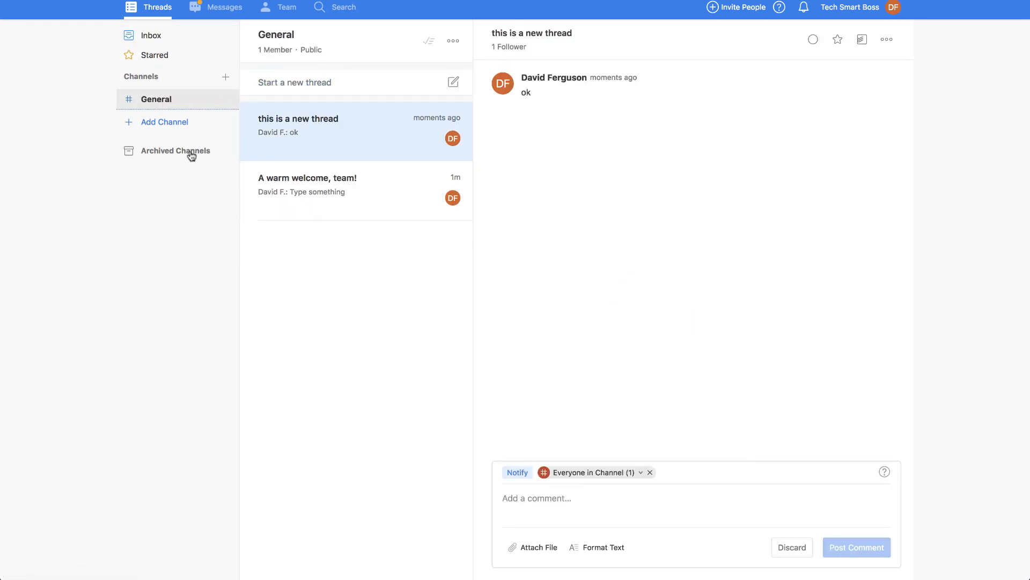
mouse_move(210, 154)
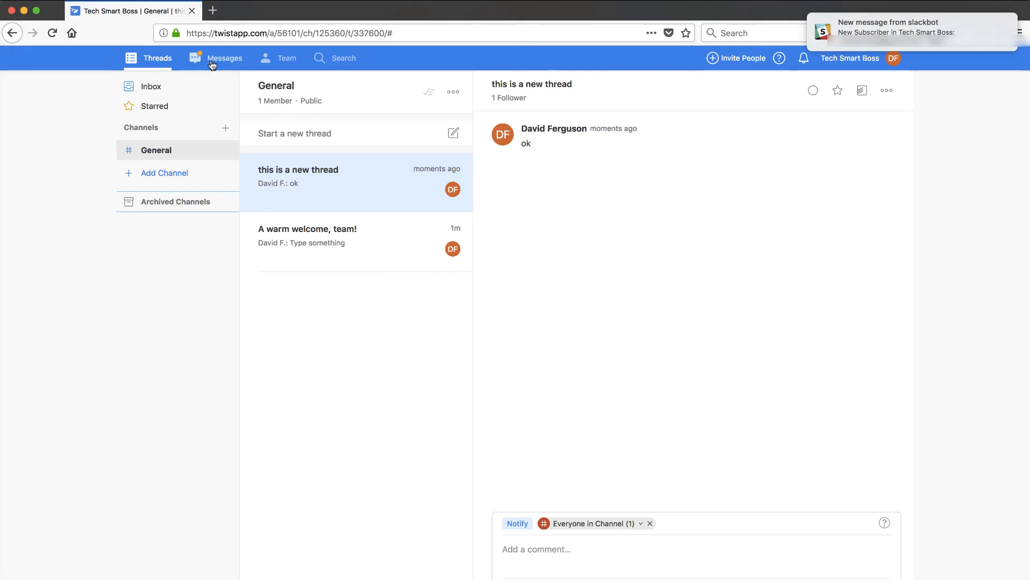
- Show the Messages list with Ada Bot and General, dismissing the desktop notification unanswered
click(224, 58)
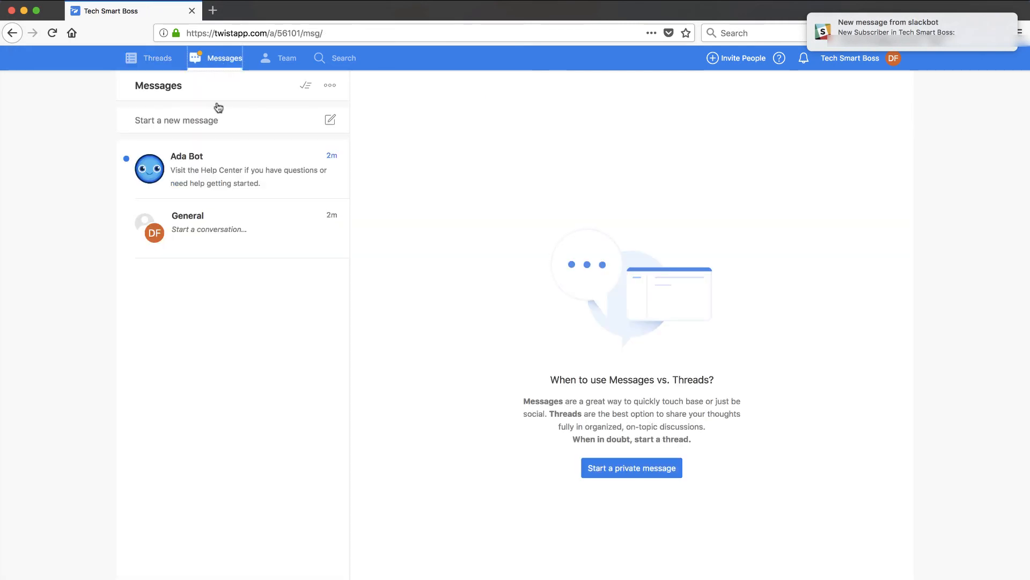
mouse_move(239, 140)
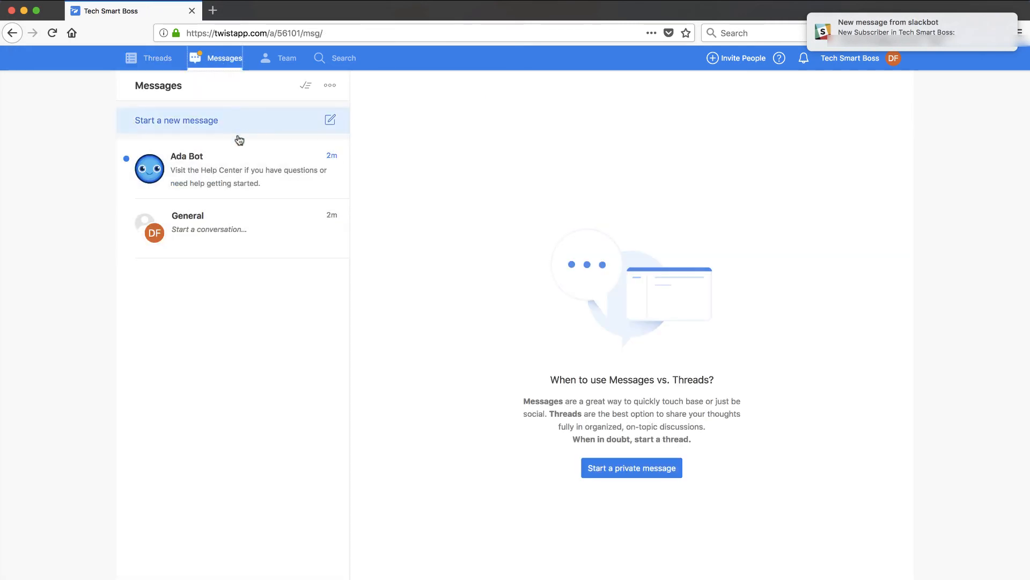
mouse_move(279, 188)
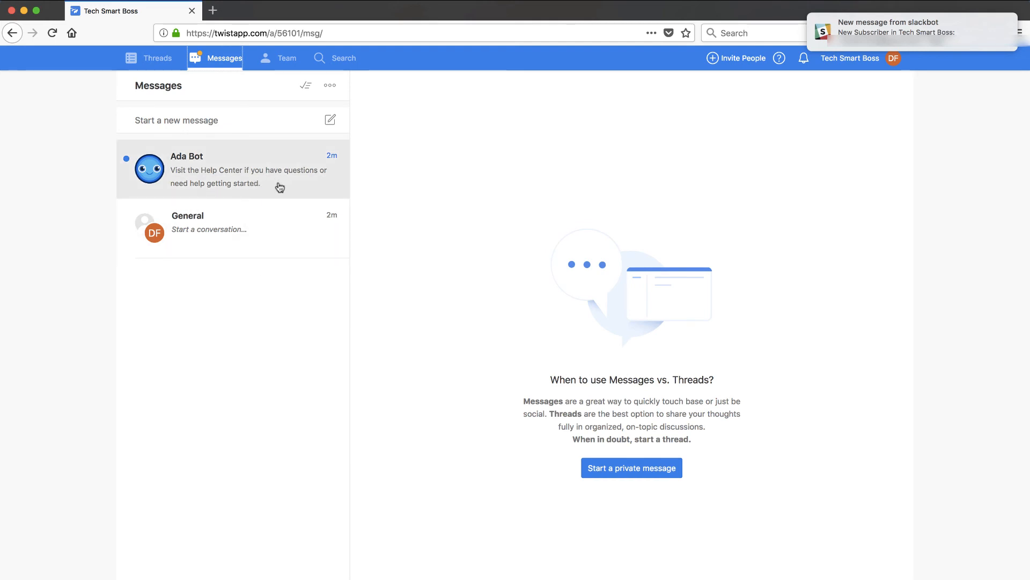
mouse_move(338, 182)
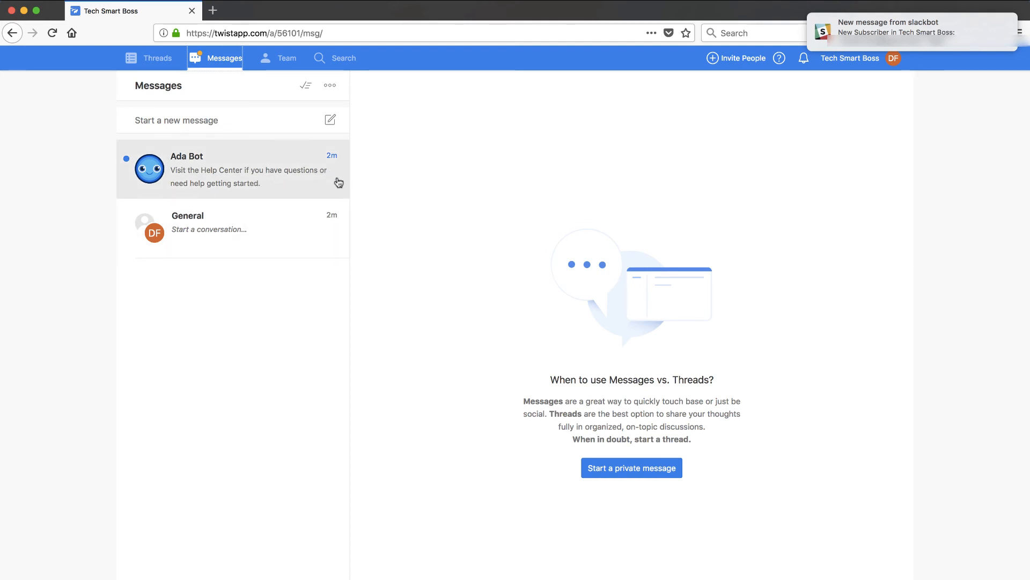
mouse_move(631, 467)
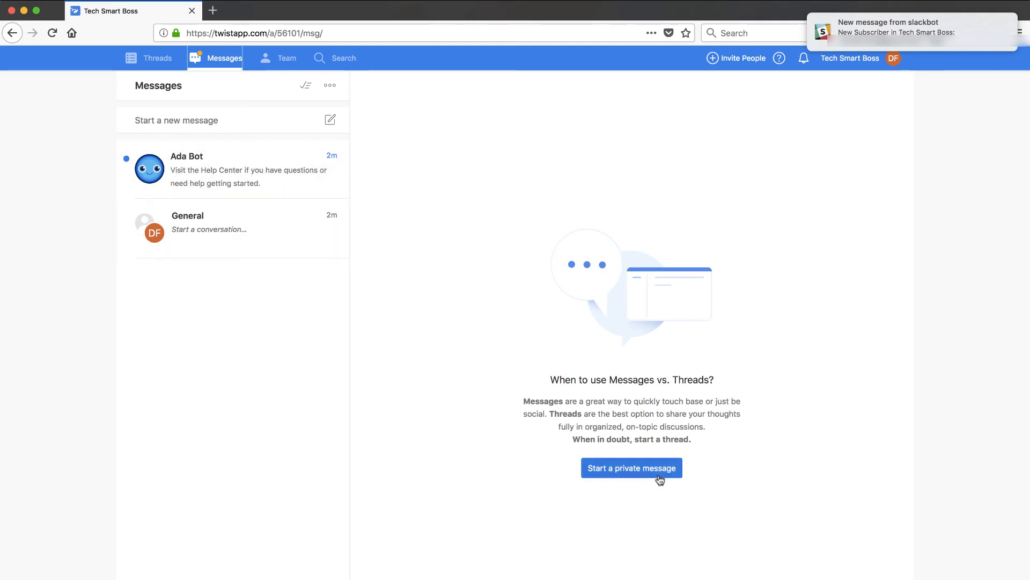
mouse_move(963, 50)
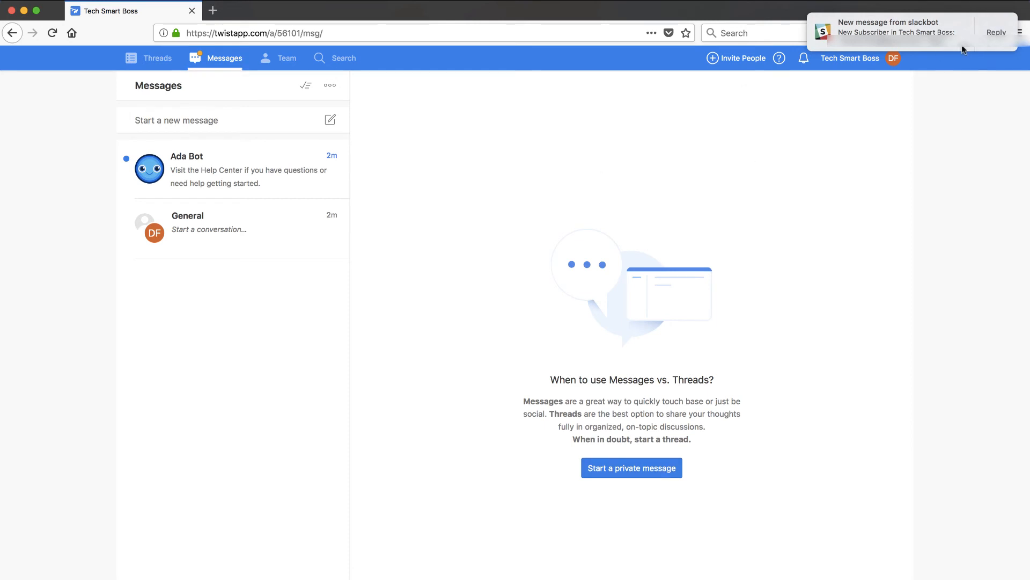
click(996, 32)
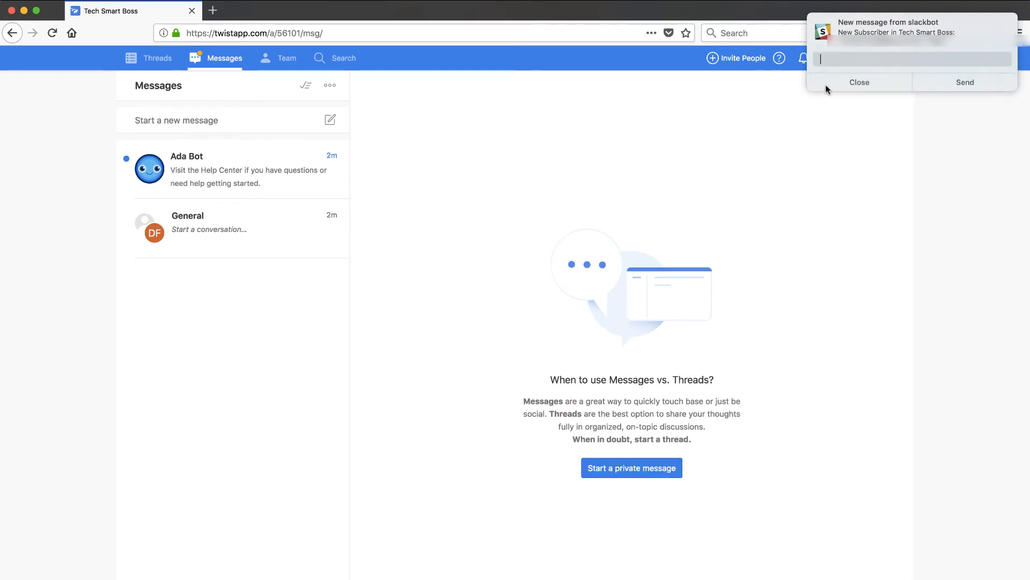
click(859, 82)
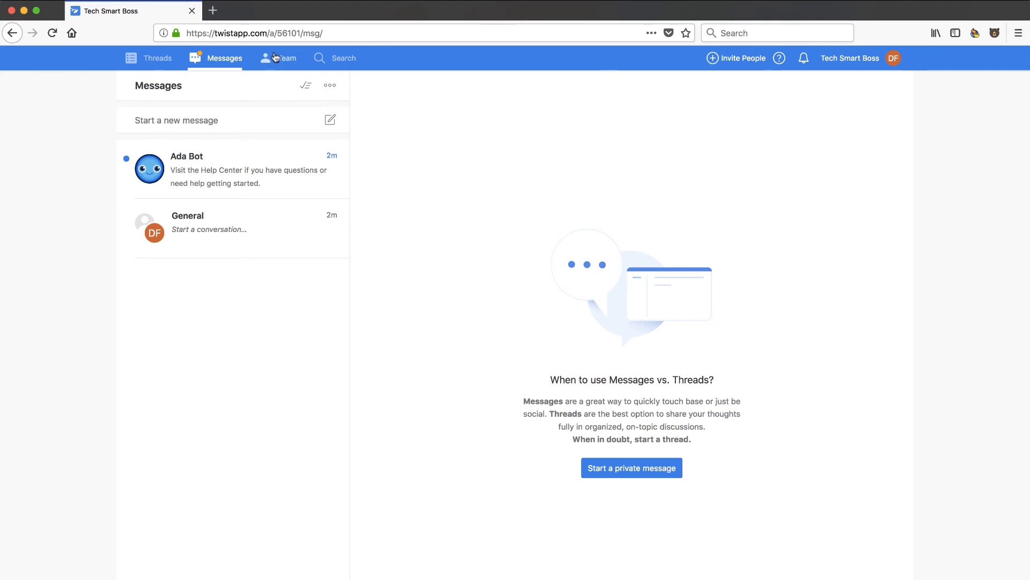
click(278, 58)
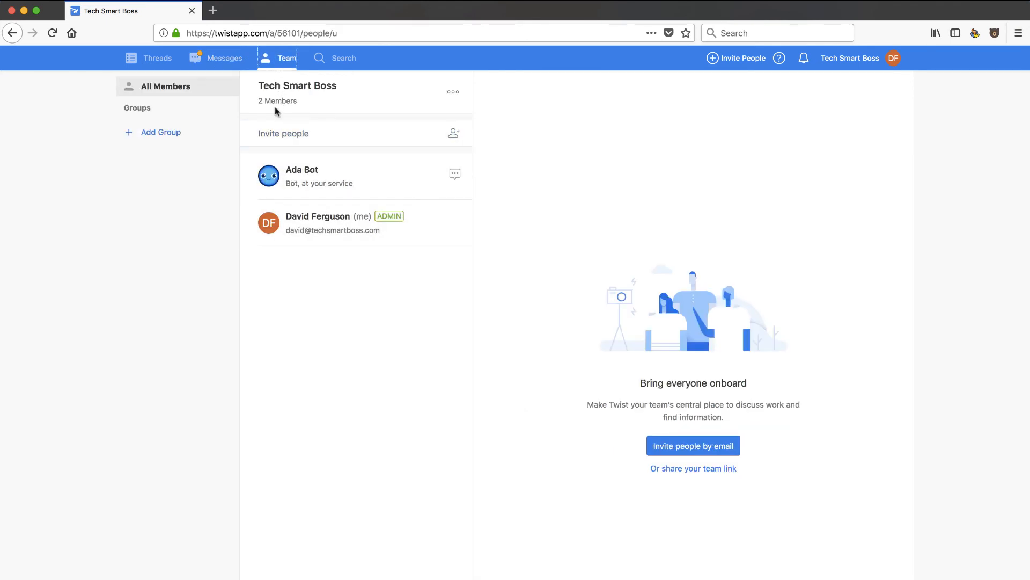
click(161, 132)
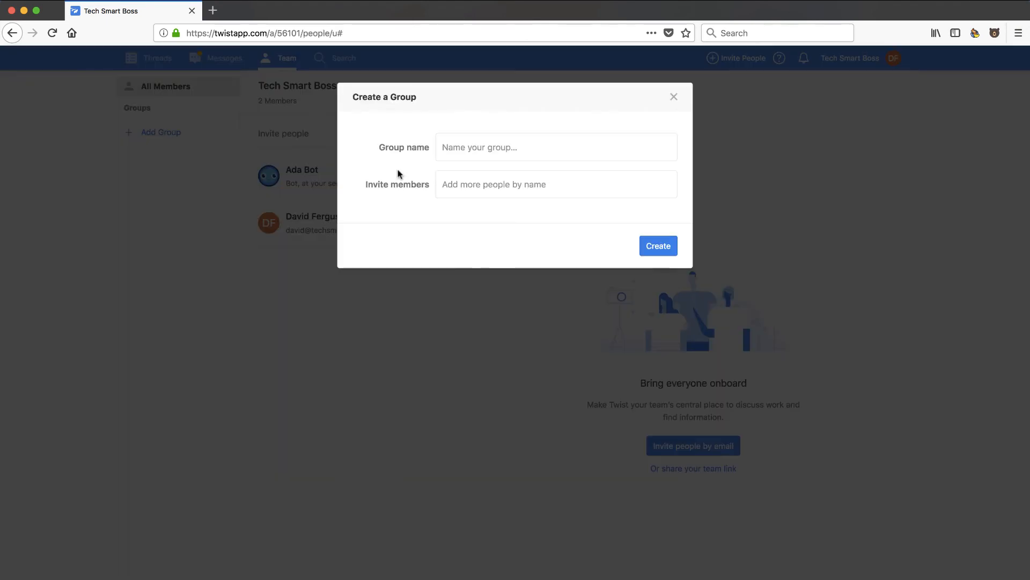
mouse_move(666, 122)
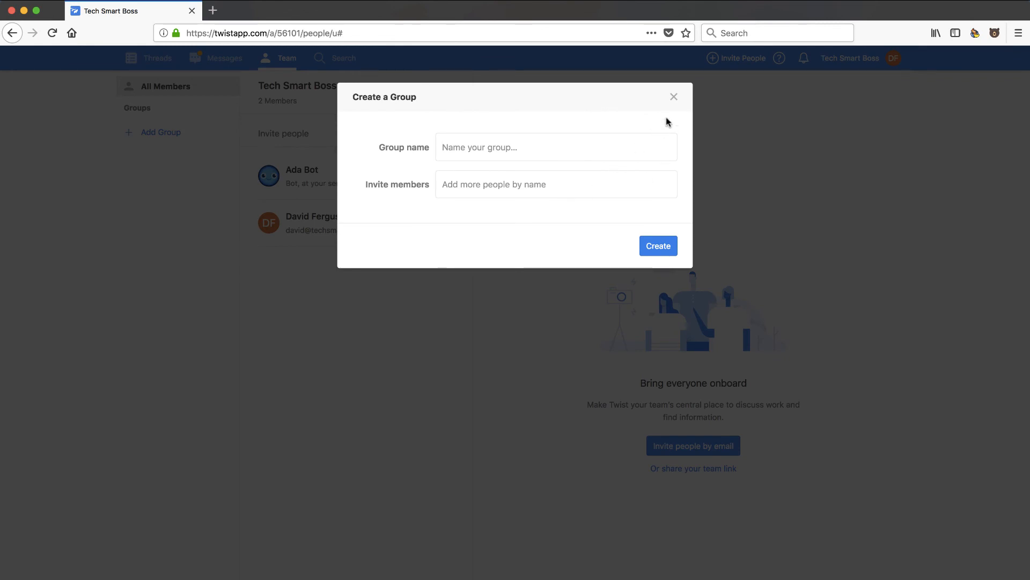
click(673, 97)
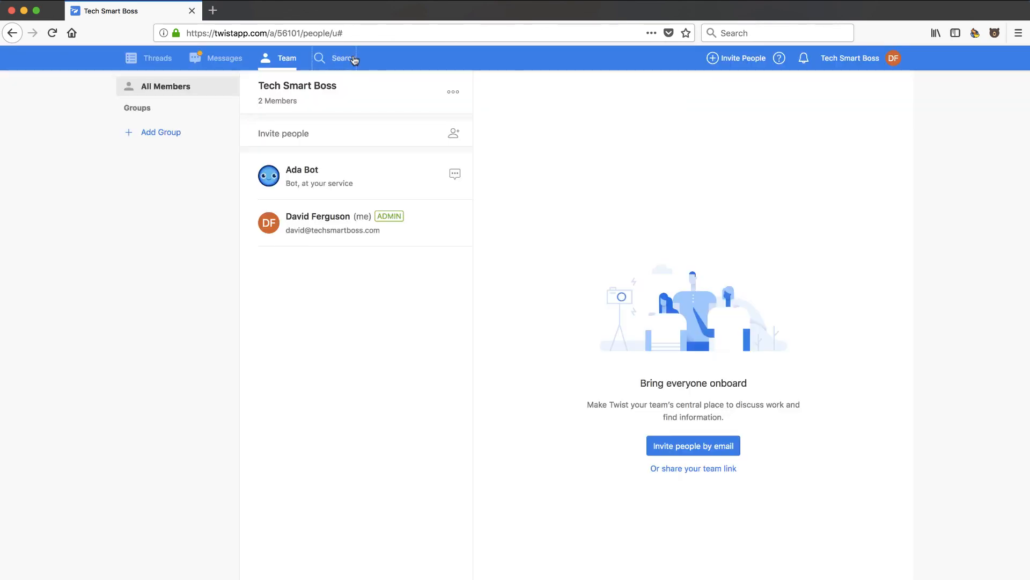
- View Team settings unchanged, then browse the Add integrations catalogue for Tech Smart Boss
click(336, 58)
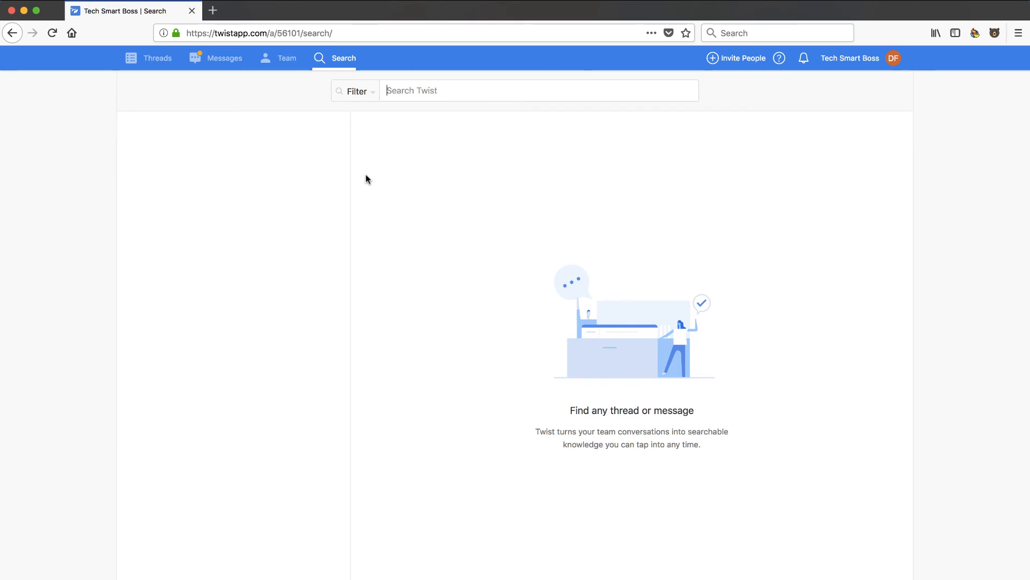
mouse_move(457, 117)
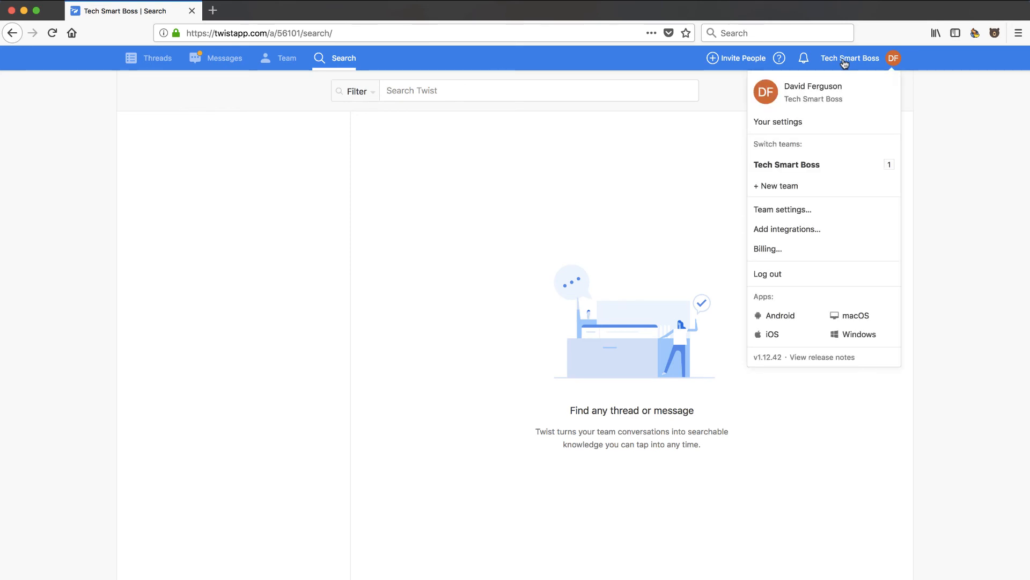
mouse_move(799, 124)
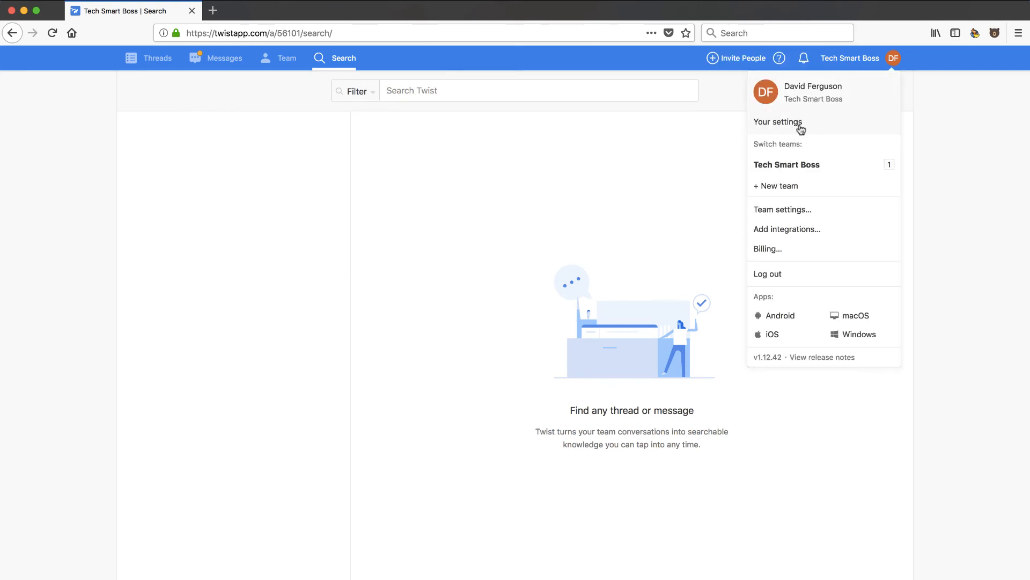
mouse_move(787, 143)
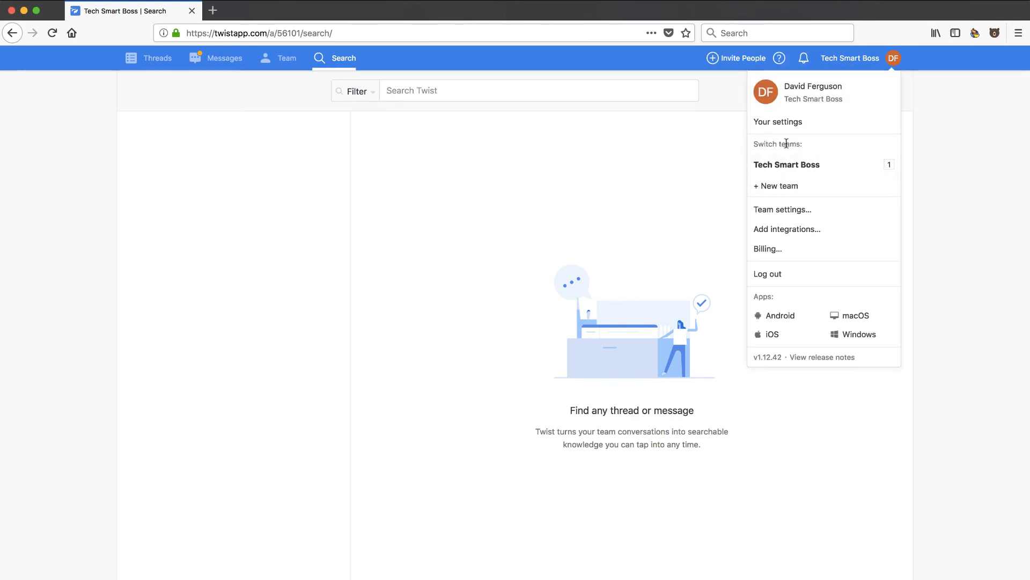
mouse_move(809, 169)
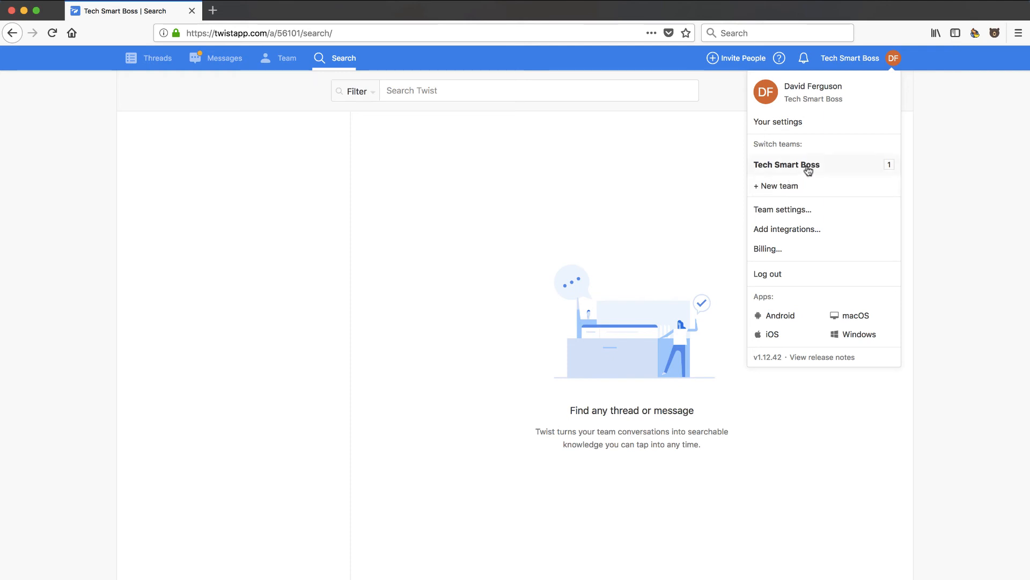
mouse_move(790, 208)
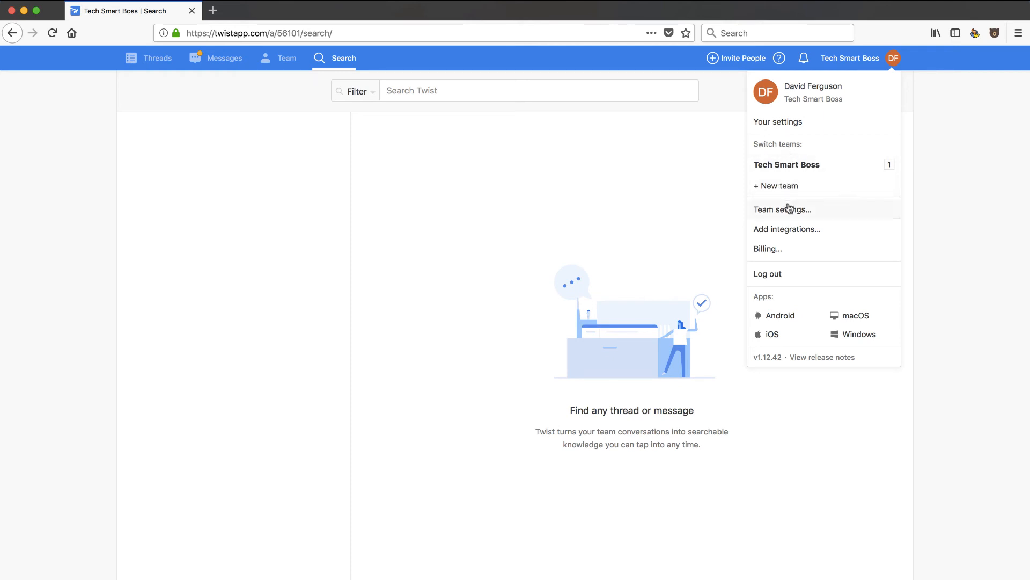
click(782, 209)
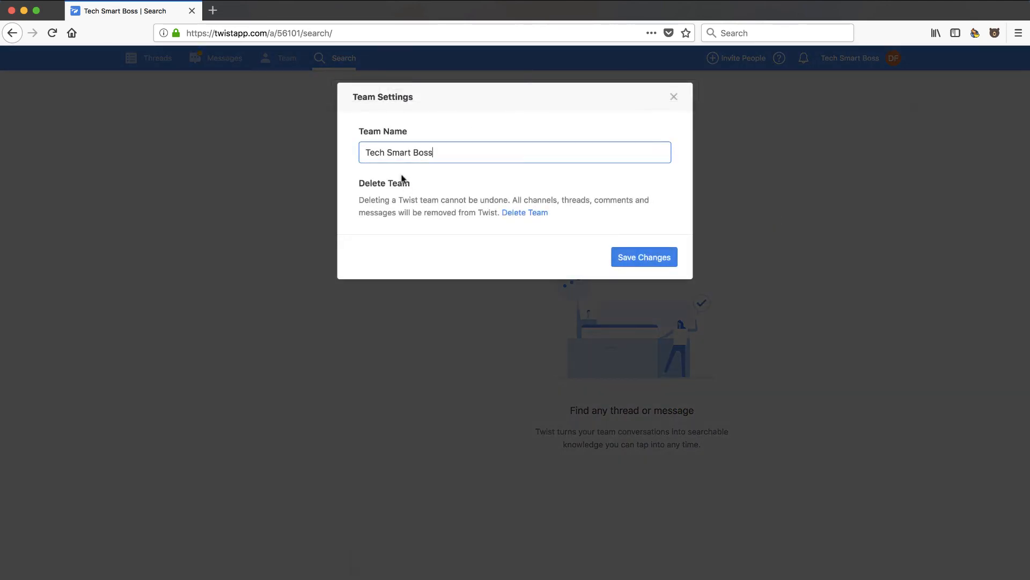
click(850, 58)
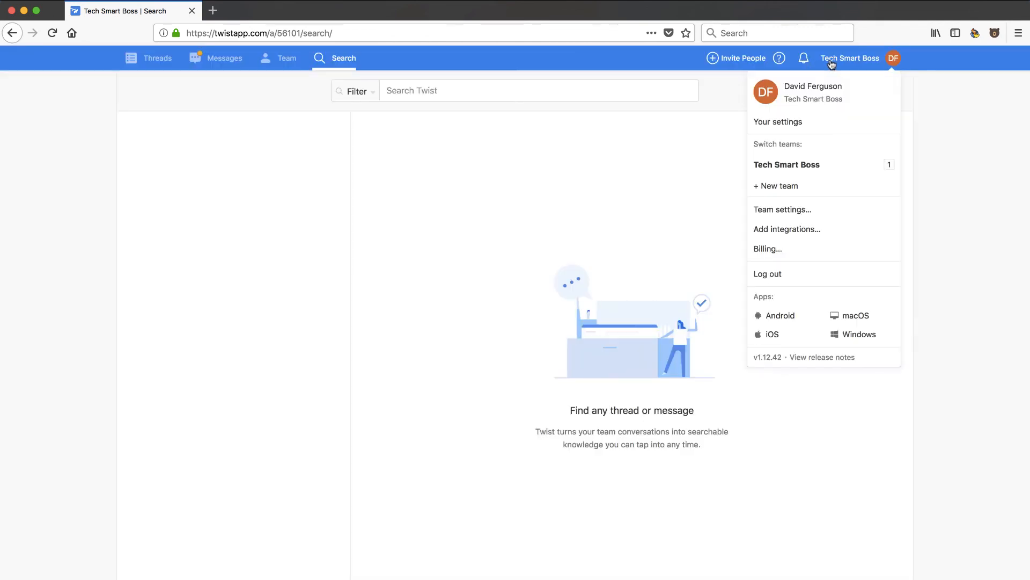
click(786, 229)
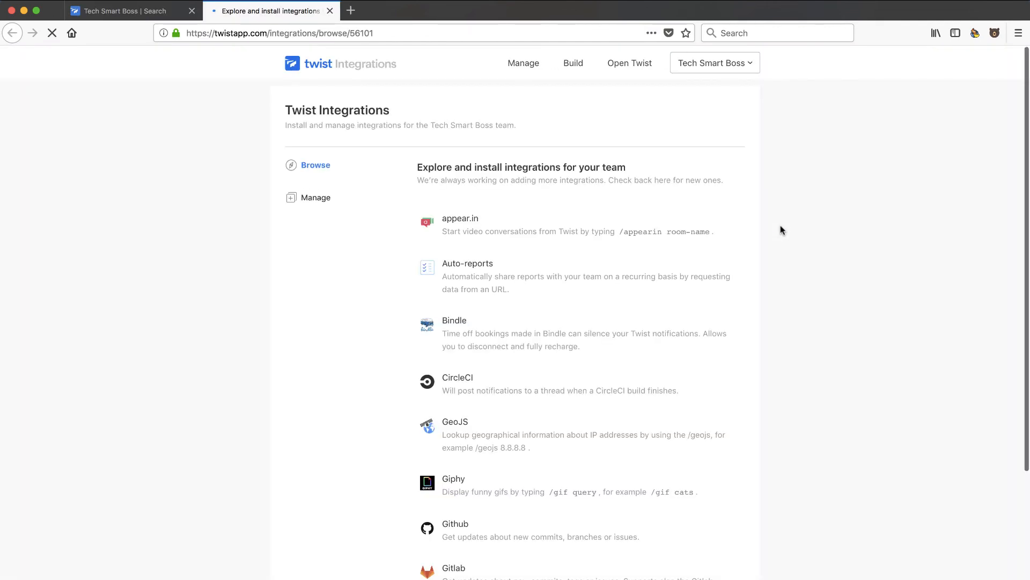
scroll(down, 3)
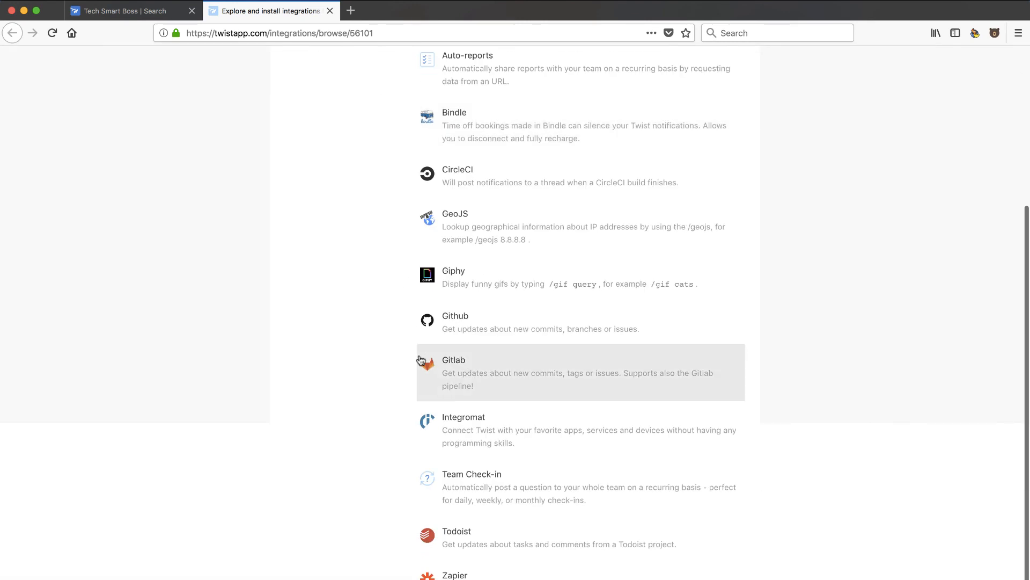
mouse_move(352, 248)
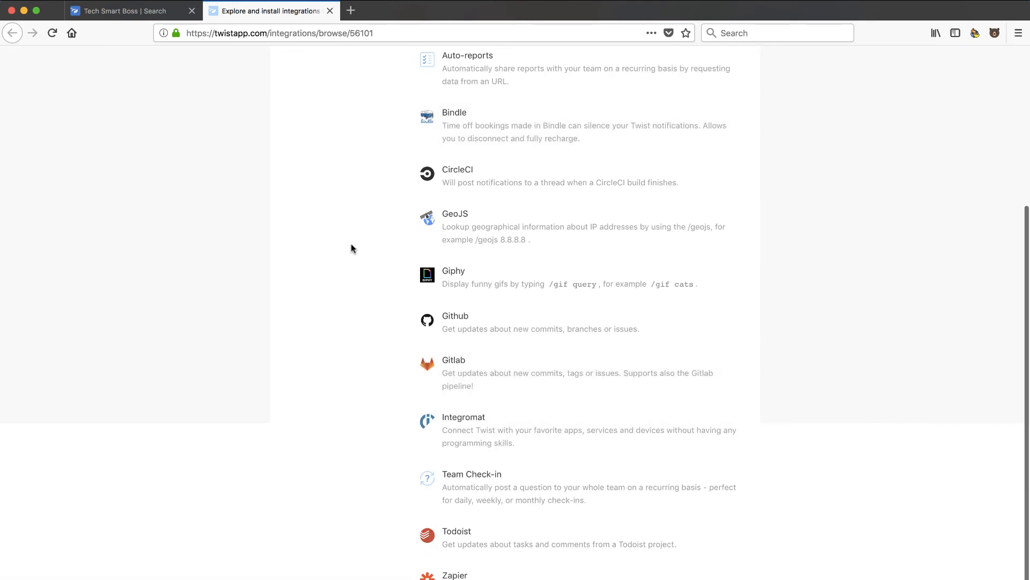
- Close the integrations tab and show the team and account menu on the search page
click(122, 11)
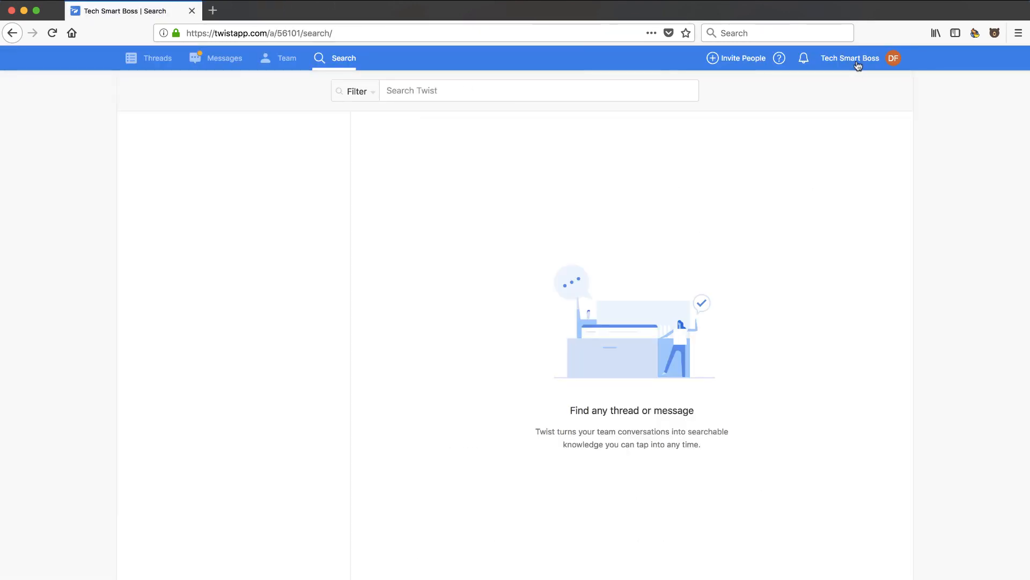
click(893, 58)
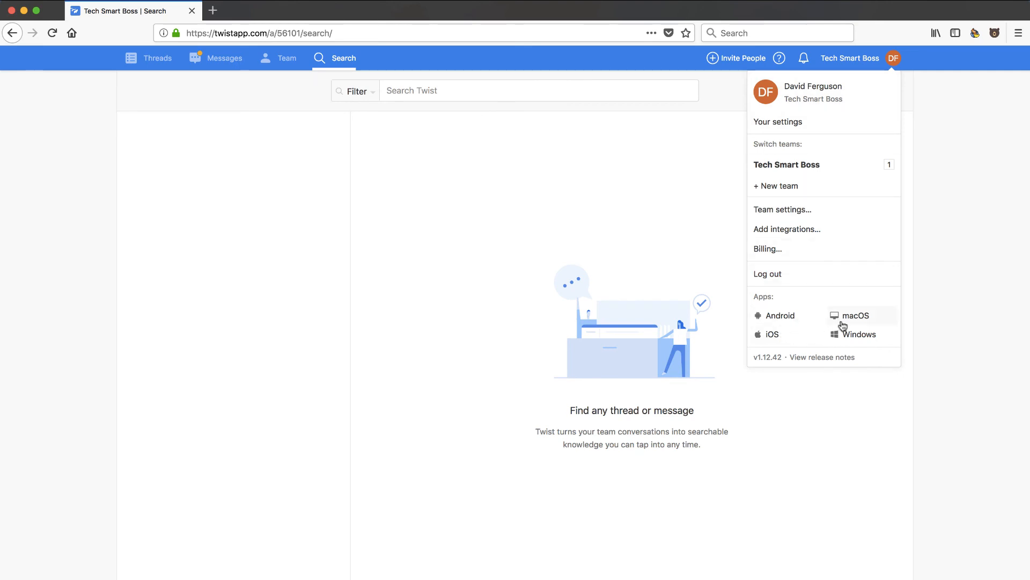
mouse_move(775, 254)
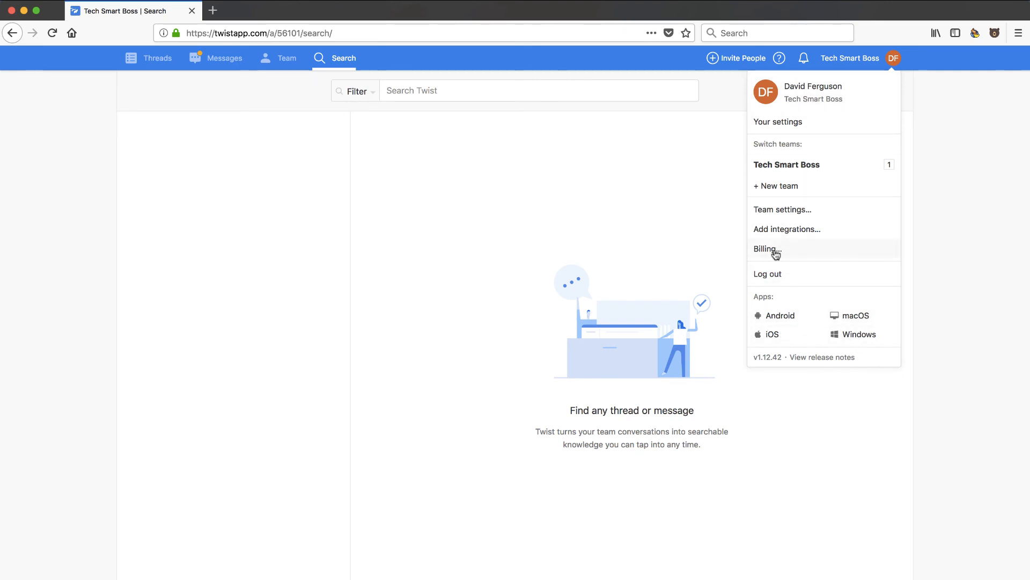
mouse_move(687, 211)
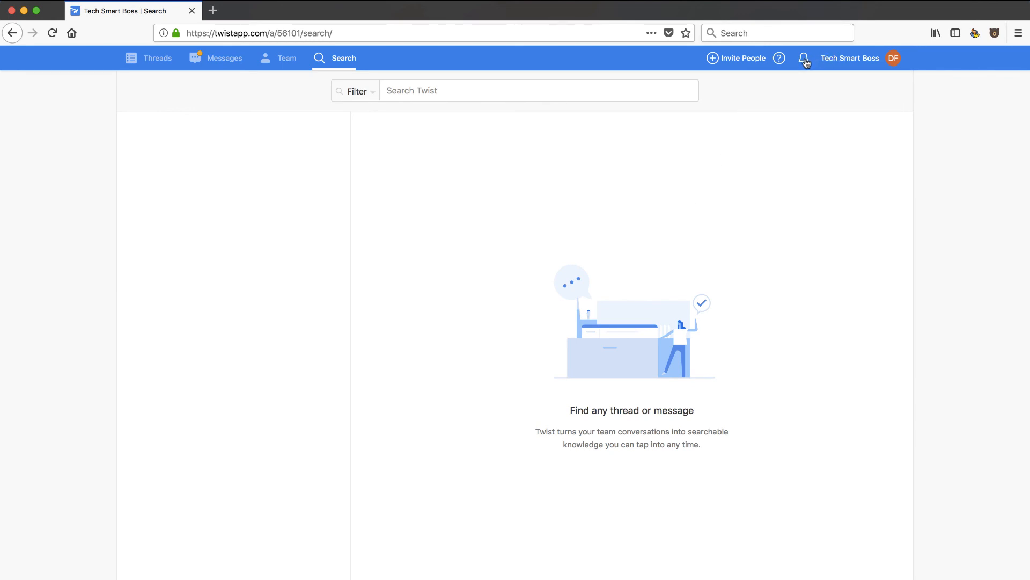
click(804, 58)
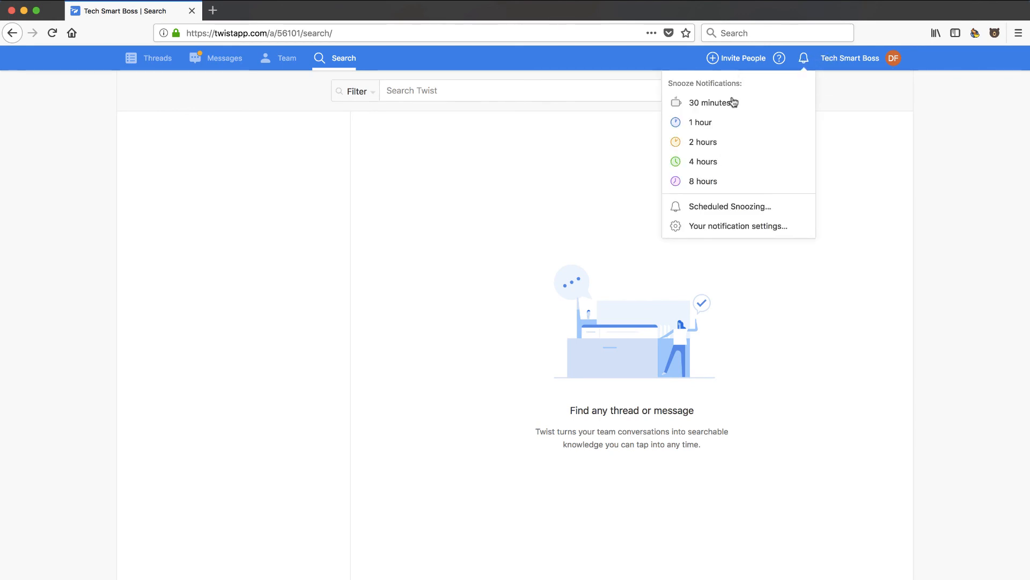
mouse_move(706, 225)
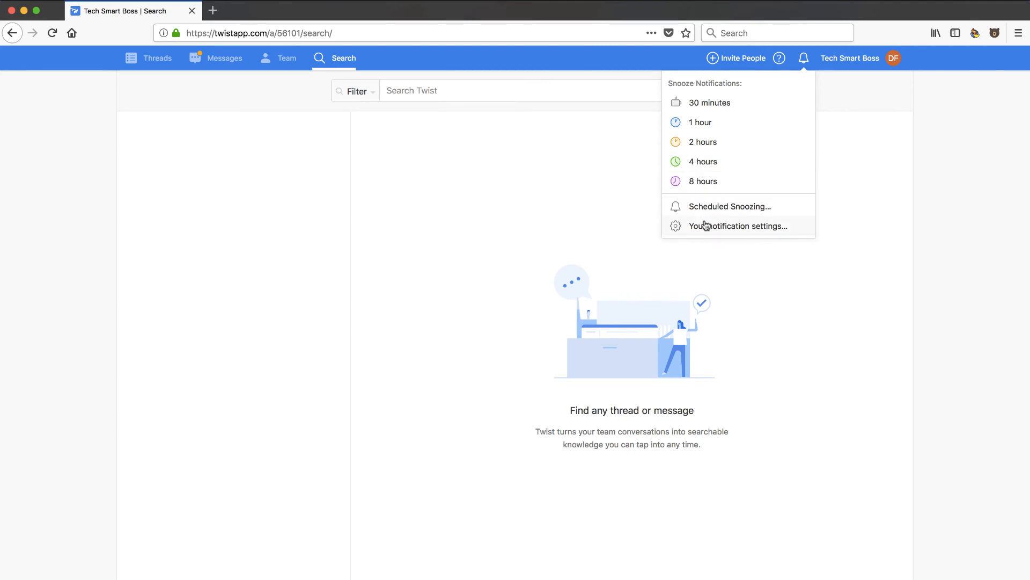
click(738, 225)
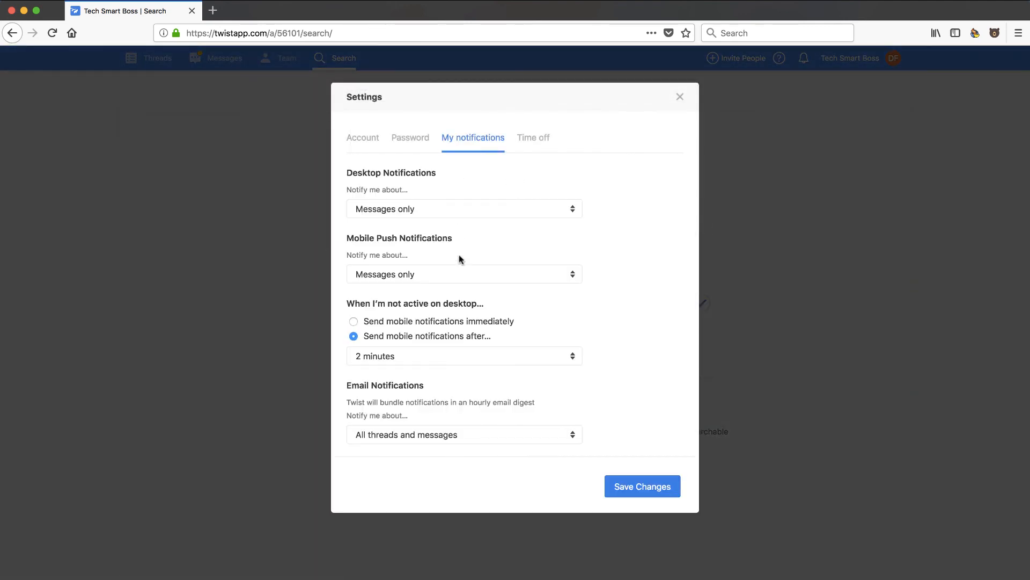
mouse_move(532, 140)
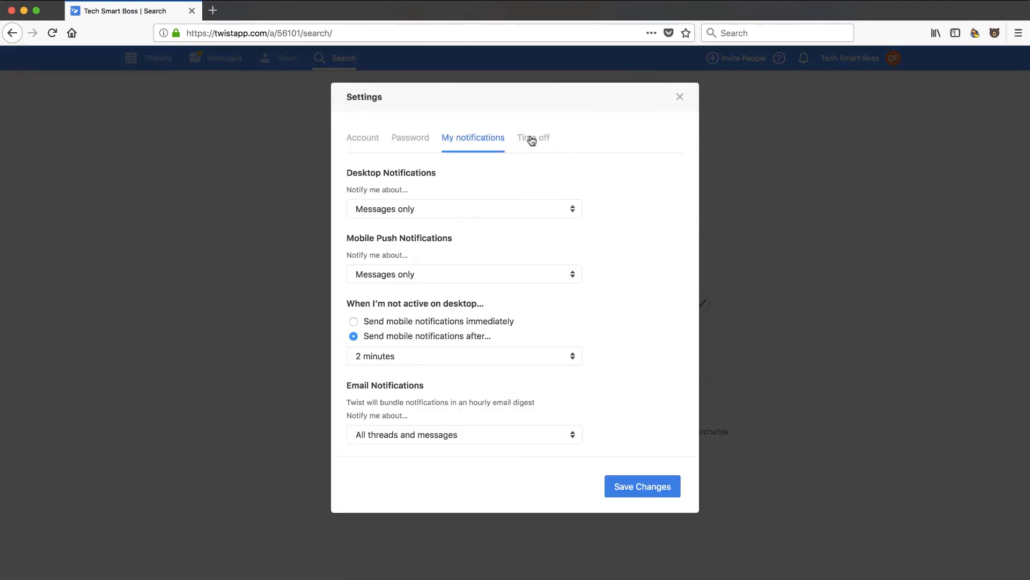
click(410, 138)
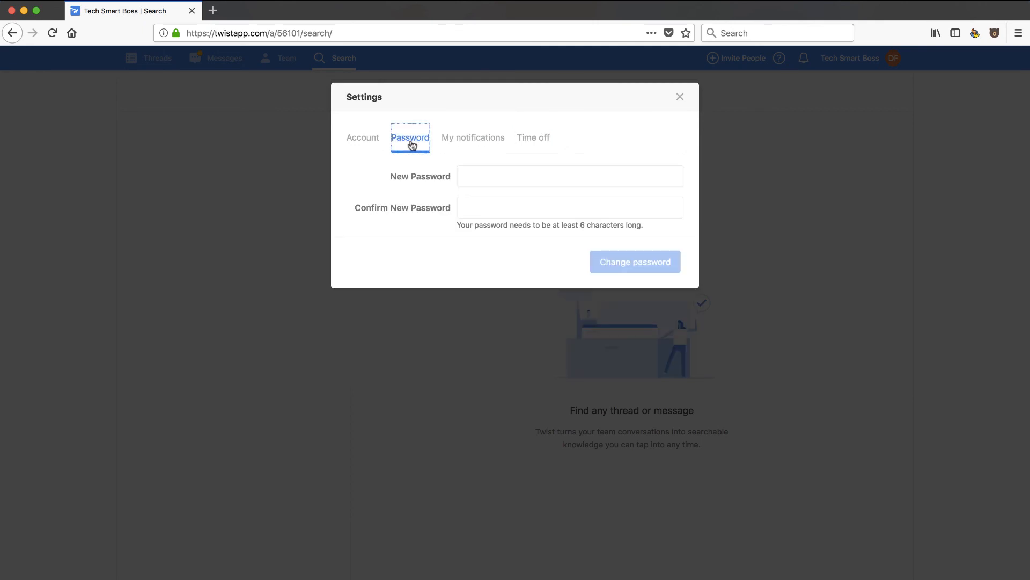
click(362, 137)
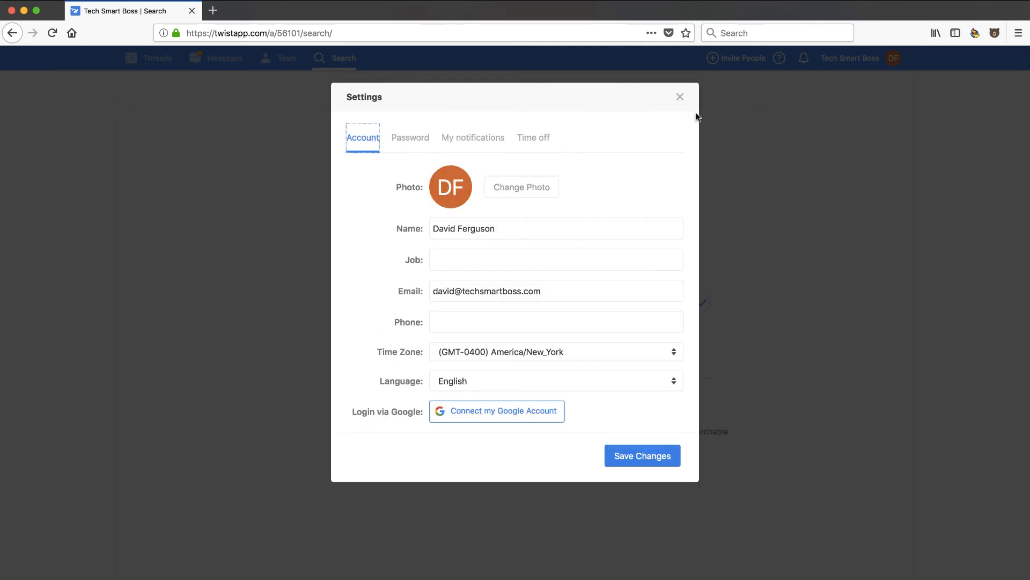
click(680, 97)
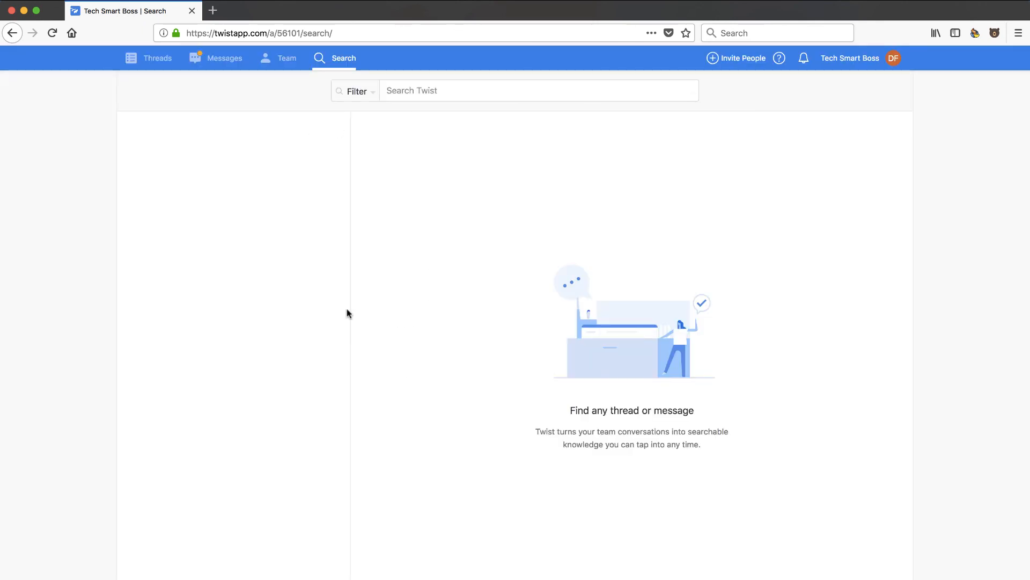
- Revisit the General channel's new thread, then return to the Messages list
click(149, 57)
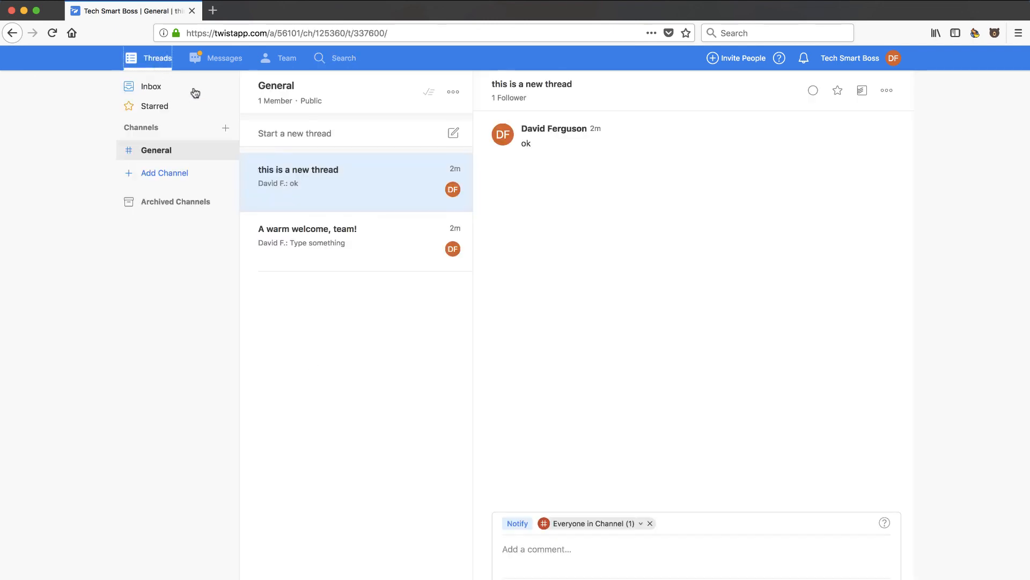
mouse_move(533, 296)
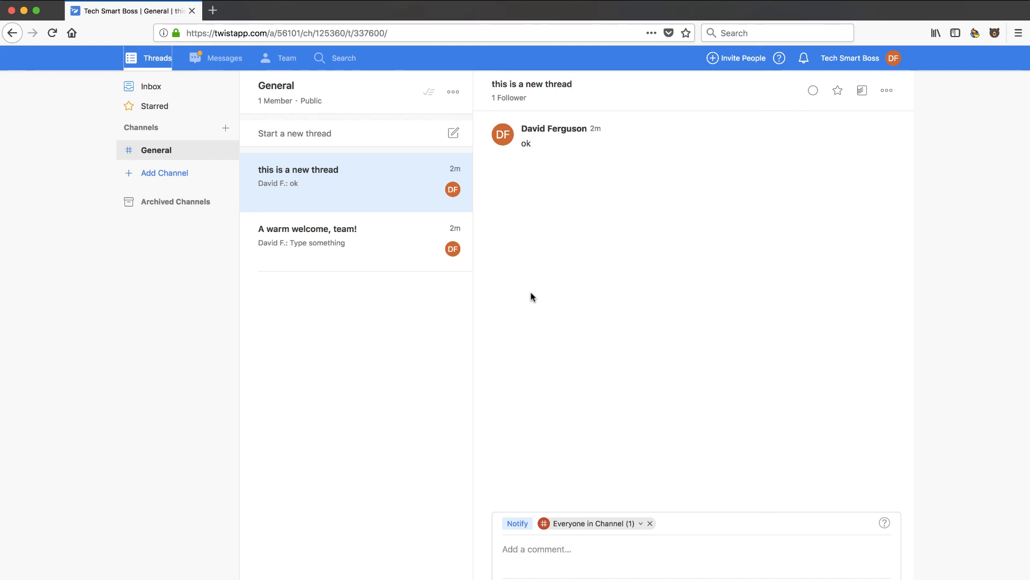
mouse_move(521, 170)
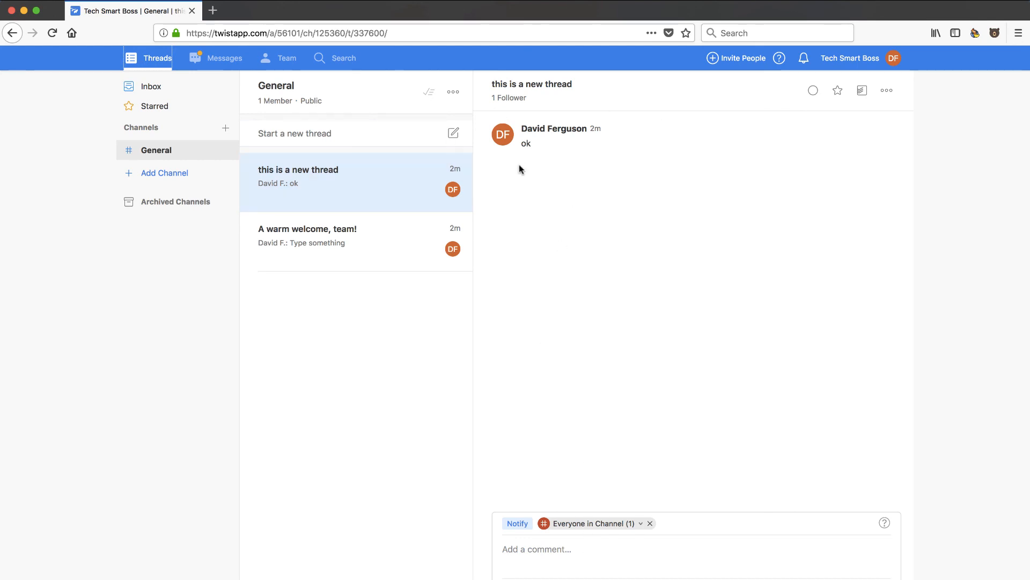
mouse_move(334, 290)
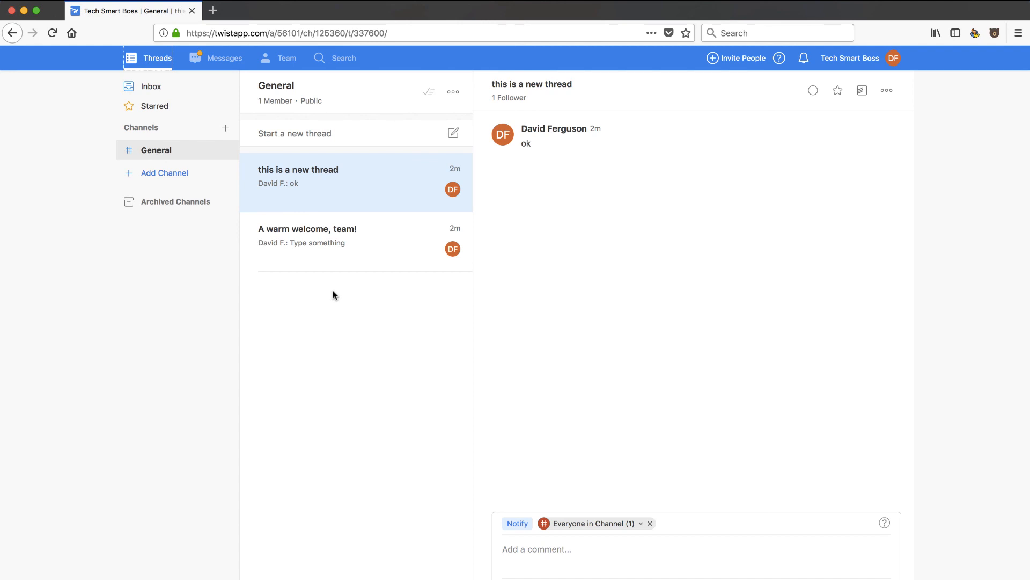
mouse_move(342, 290)
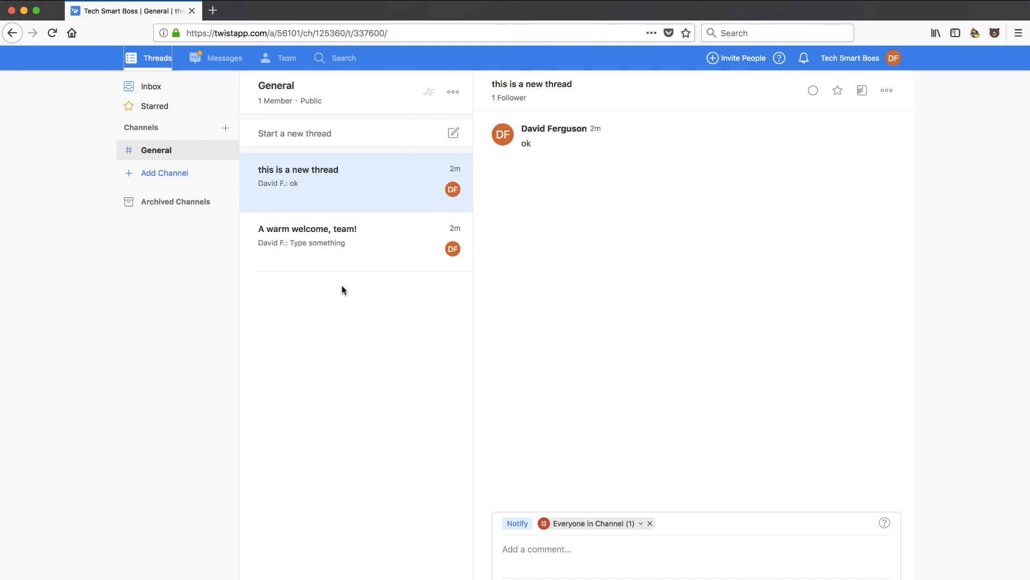
mouse_move(550, 225)
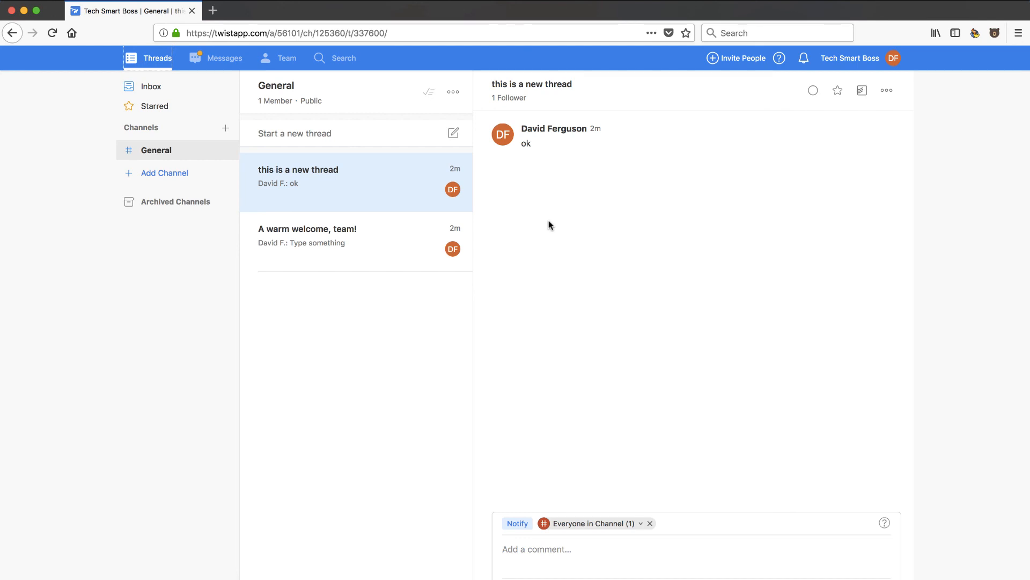
mouse_move(164, 172)
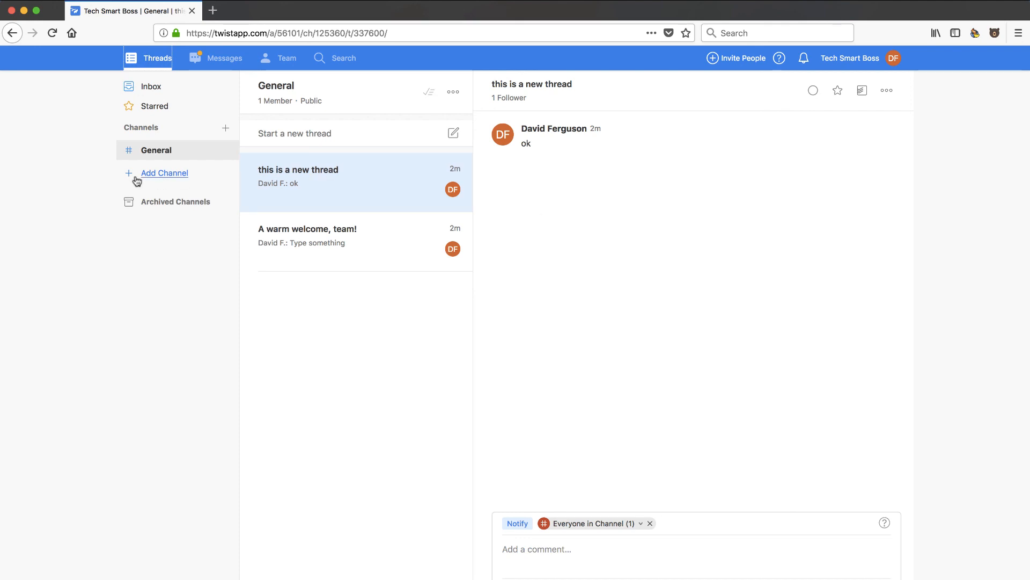
click(222, 58)
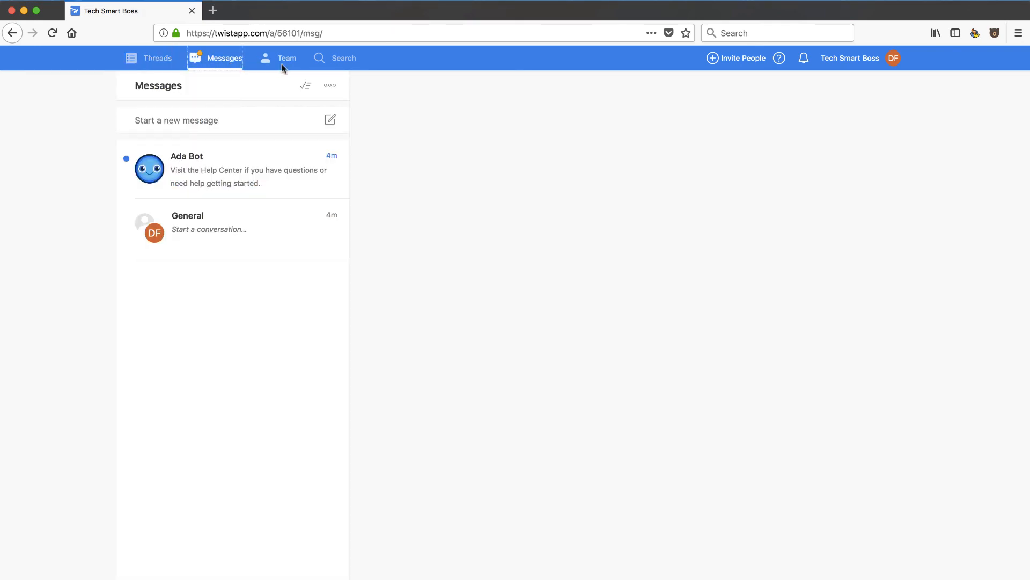